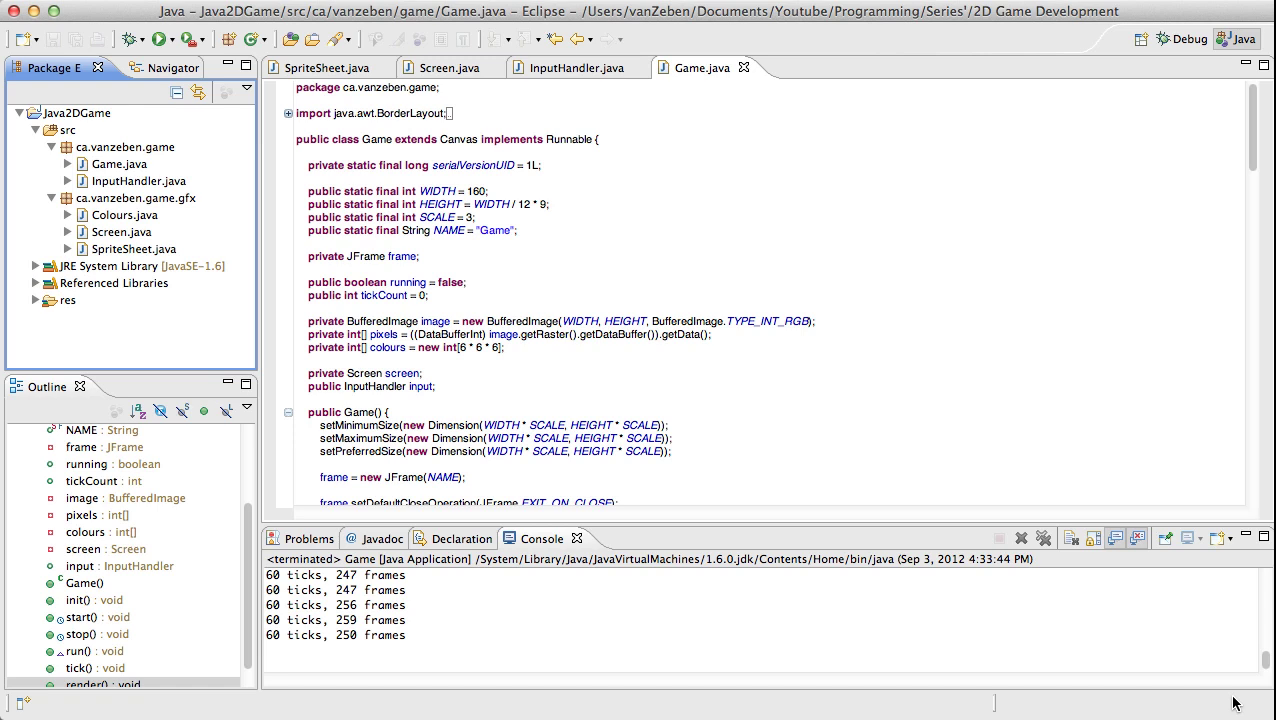
mouse_move(1148, 560)
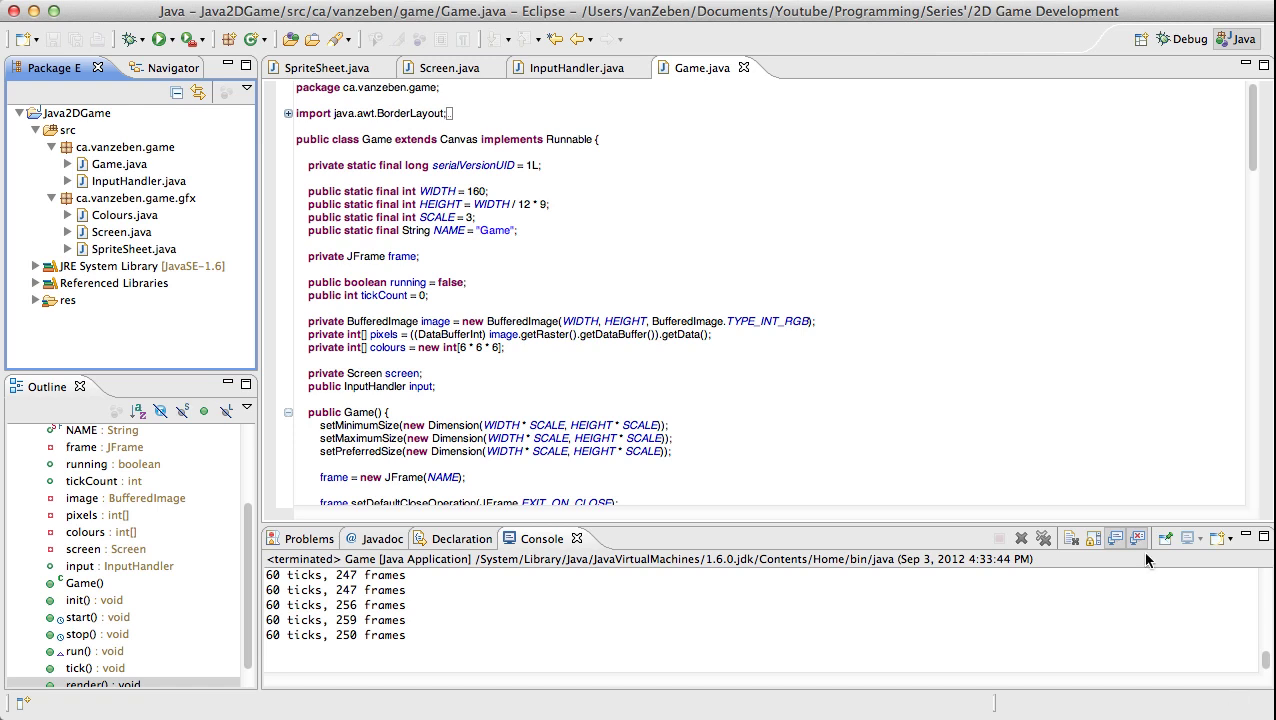
mouse_move(1064, 356)
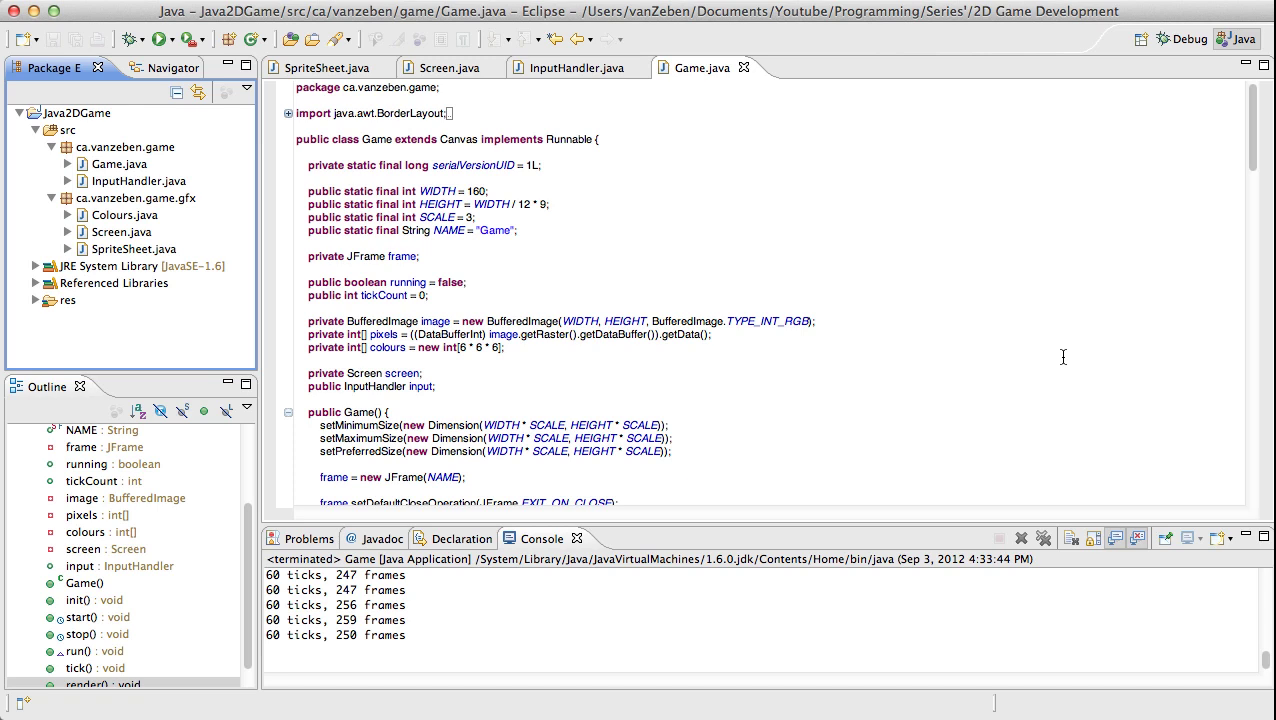
mouse_move(870, 316)
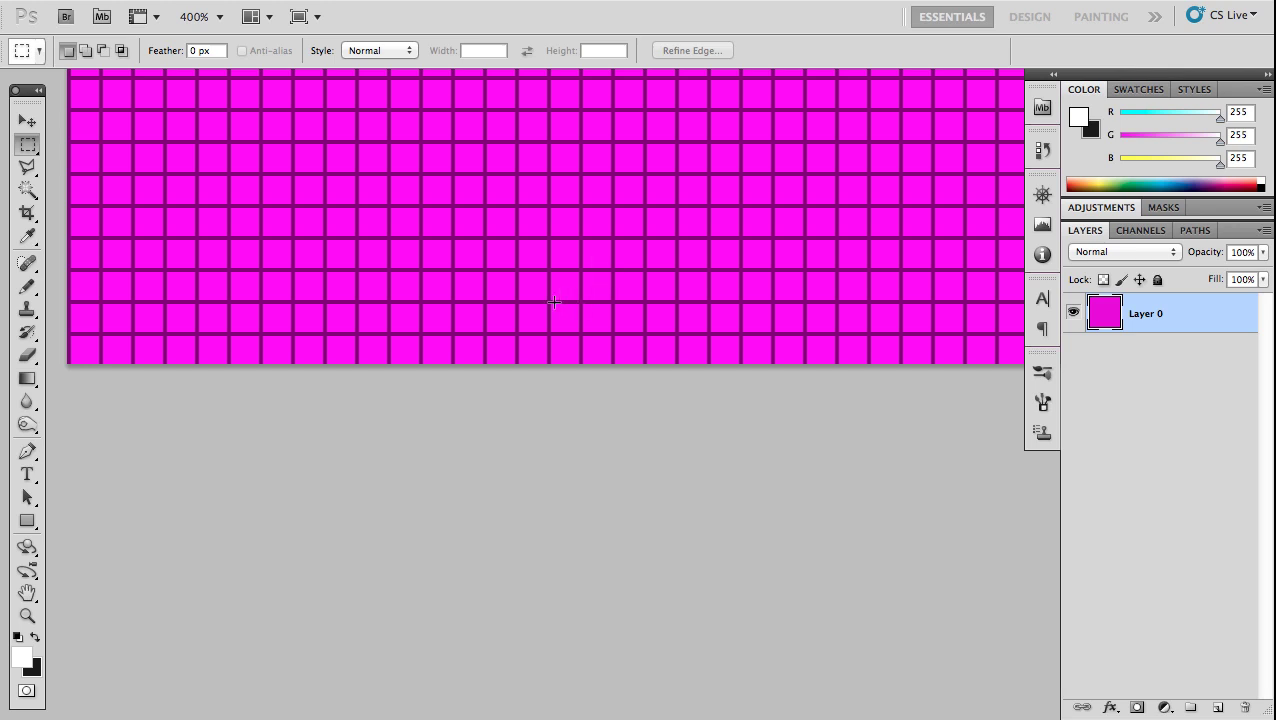
mouse_move(548, 336)
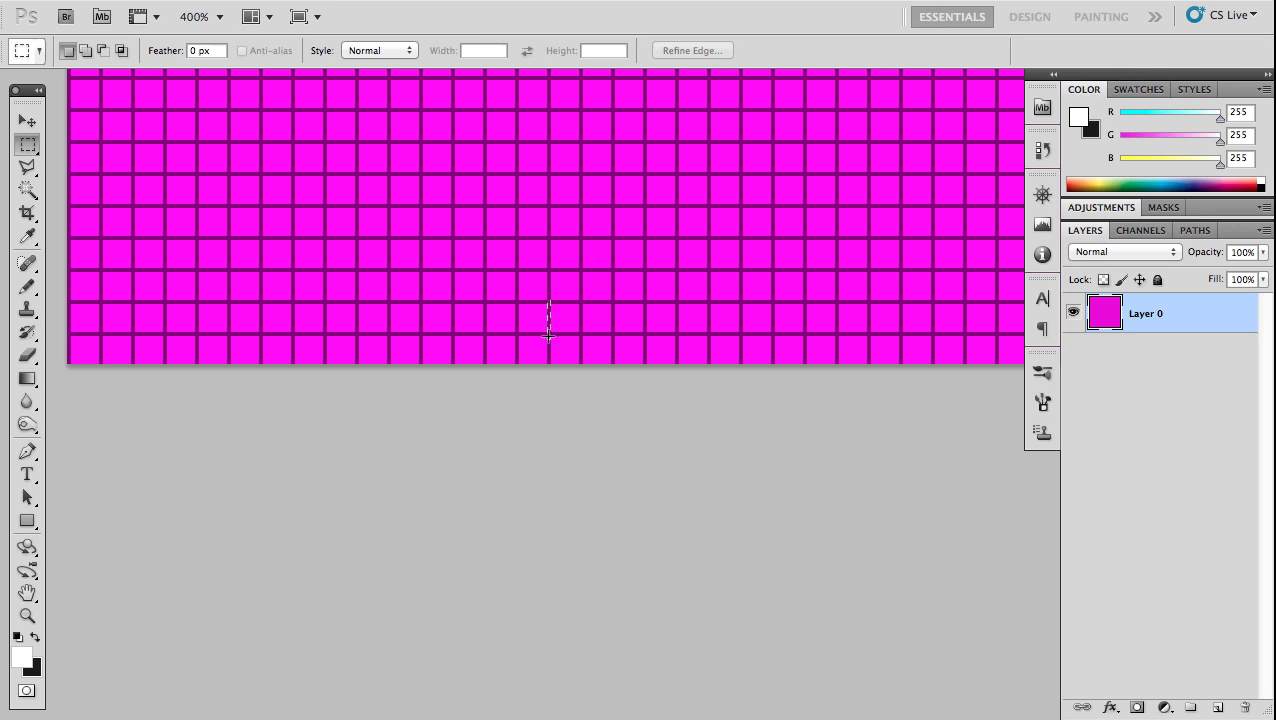
mouse_move(548, 336)
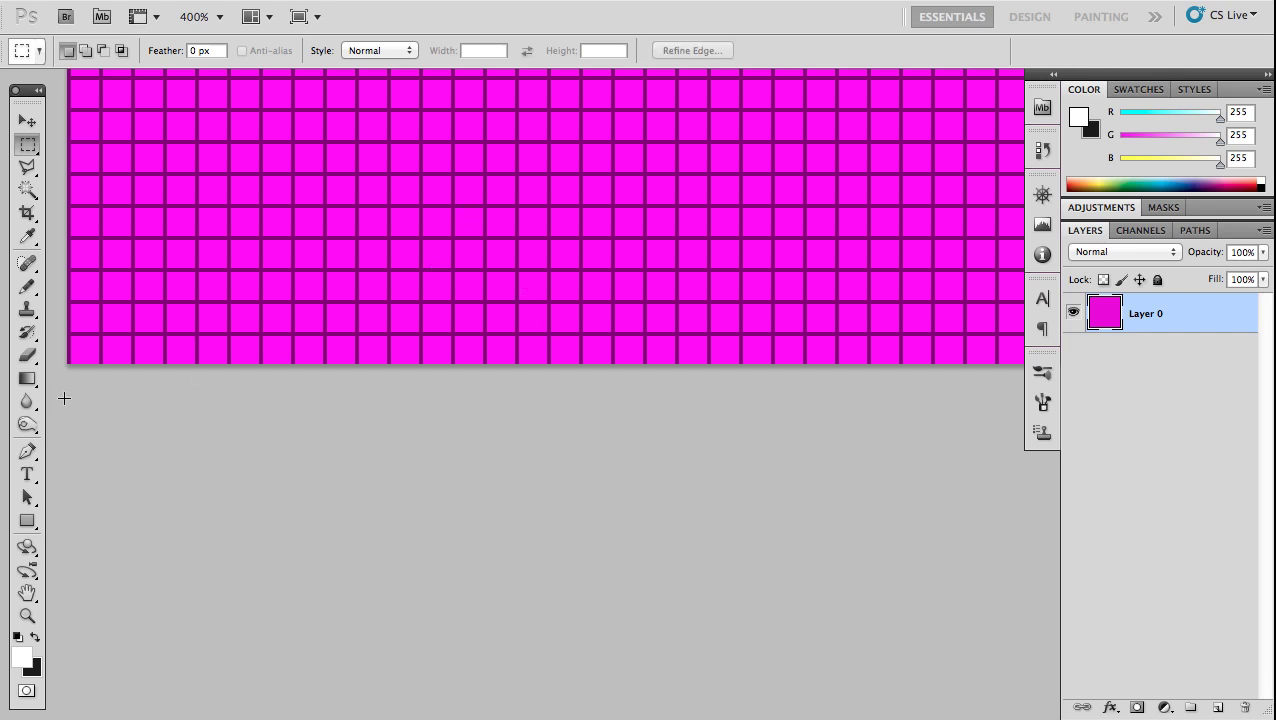
mouse_move(392, 292)
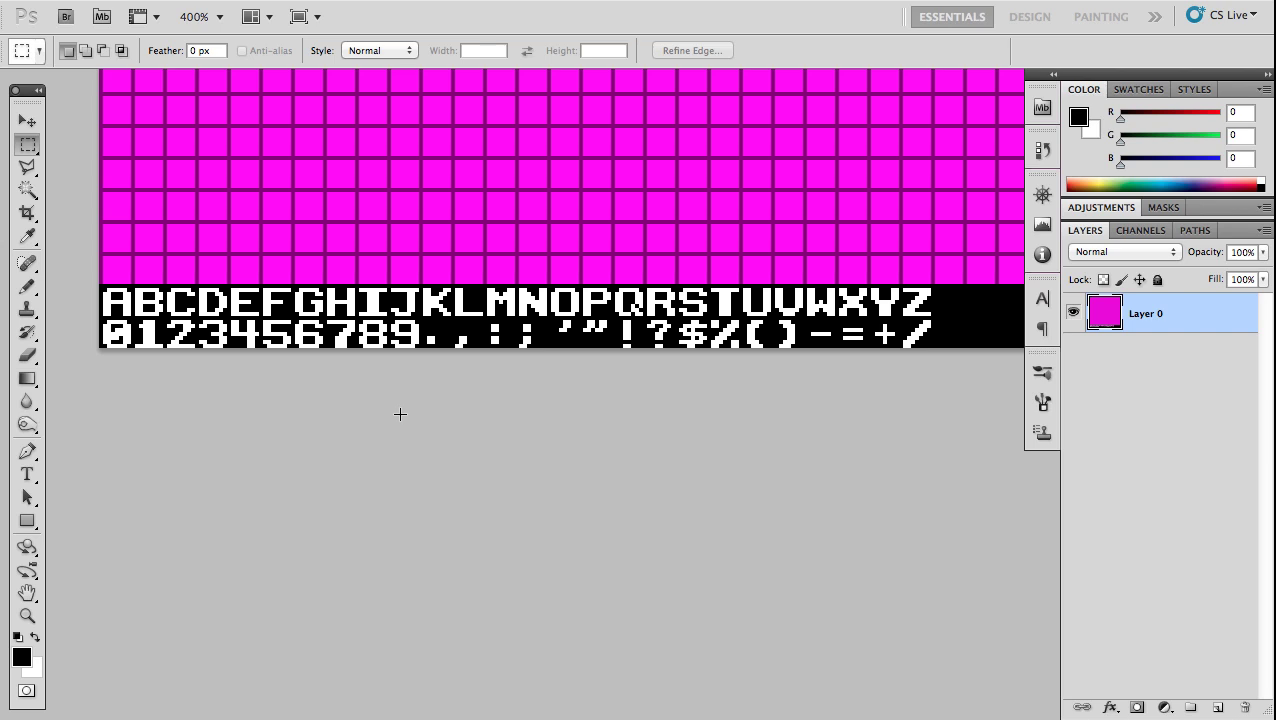
mouse_move(372, 400)
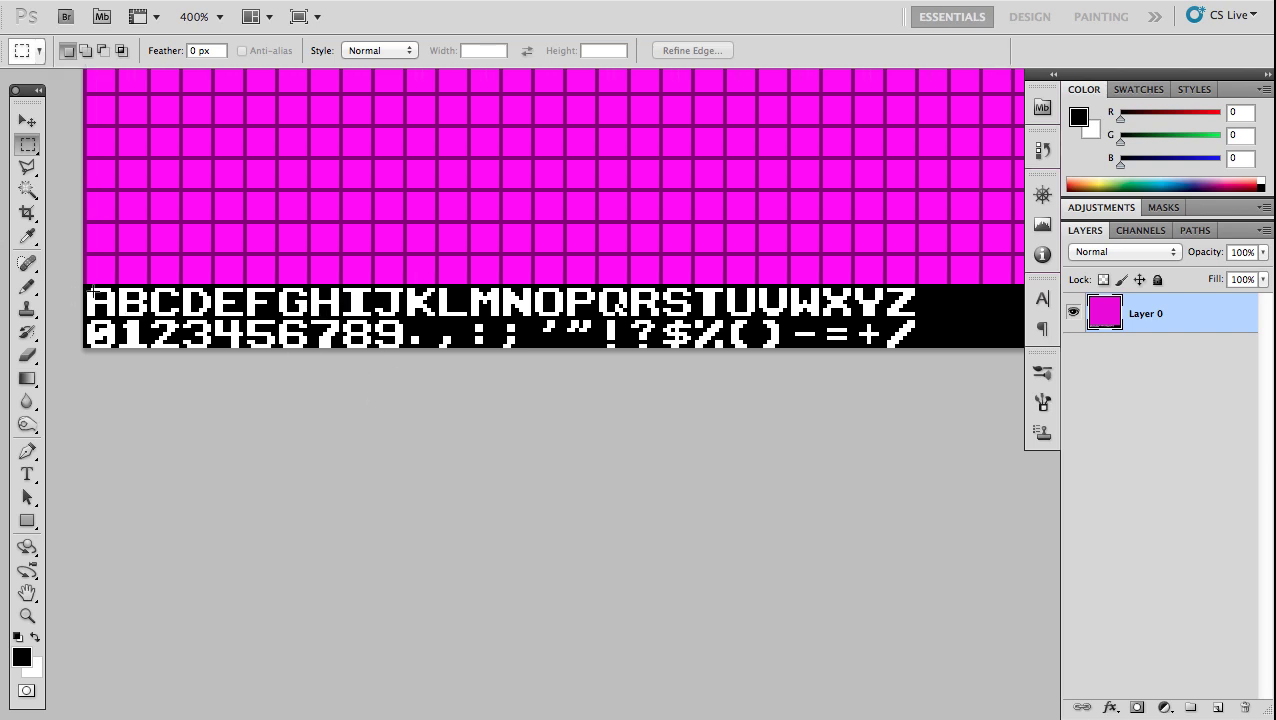
mouse_move(884, 258)
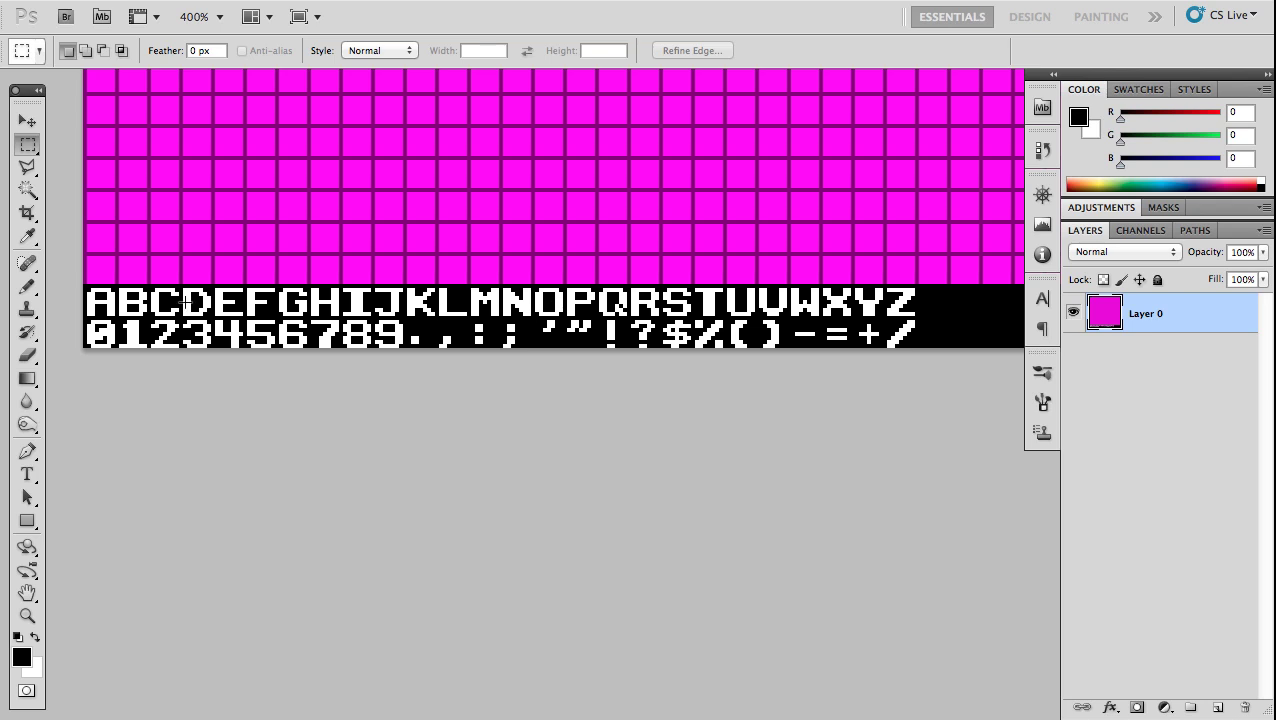
mouse_move(460, 352)
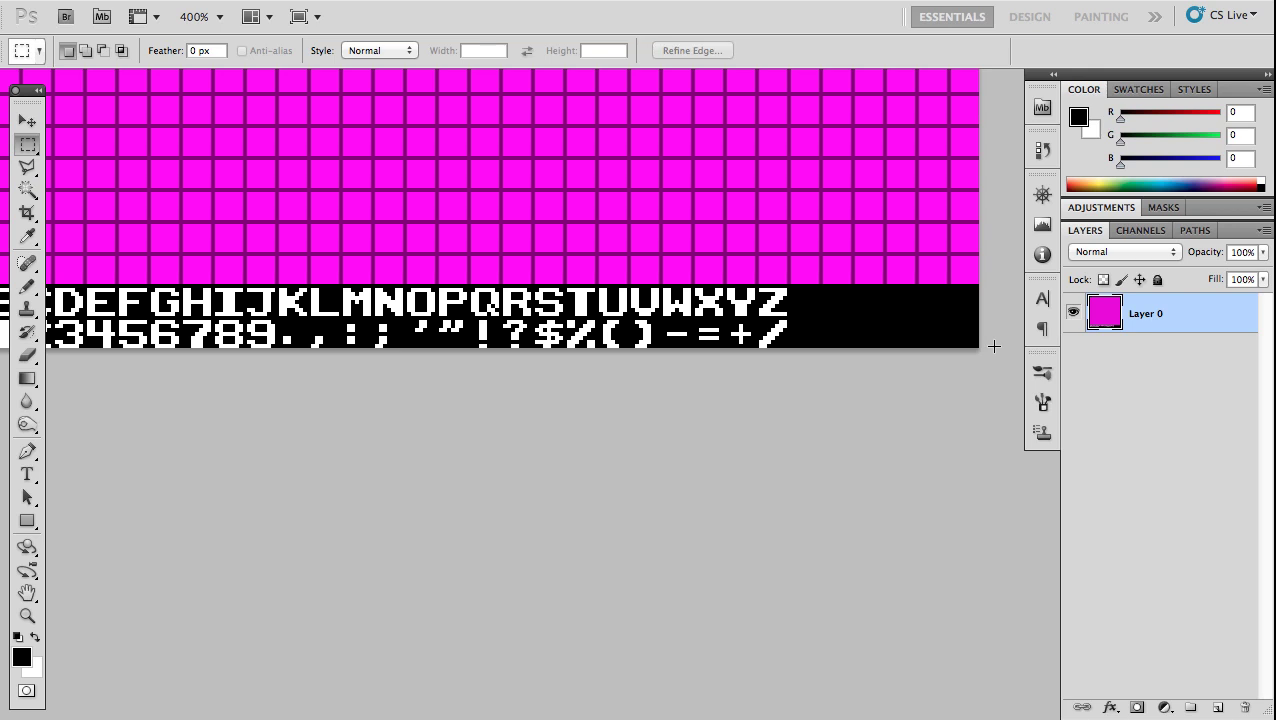
Pan the Photoshop canvas over the sprite sheet's letter, digit and symbol rows.
left_click_drag(818, 278, 962, 356)
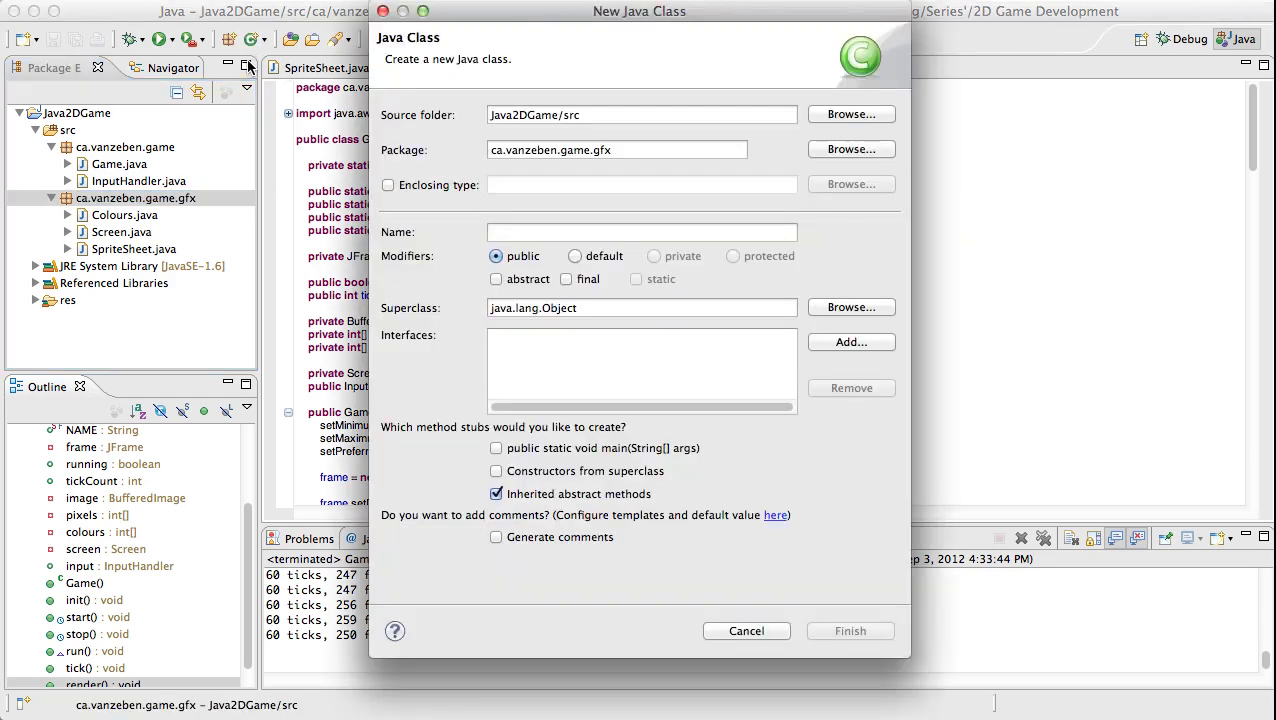
Finish creating the Font class in the gfx package and focus its source.
left_click(848, 630)
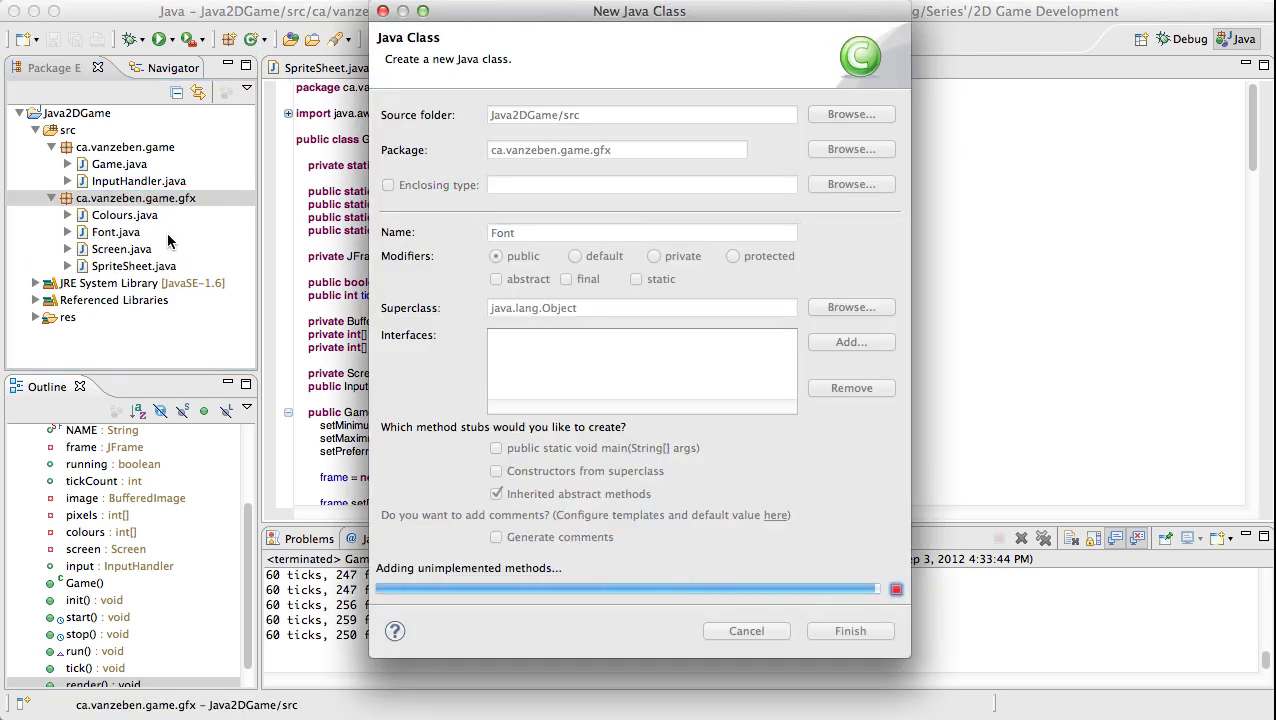
left_click(848, 630)
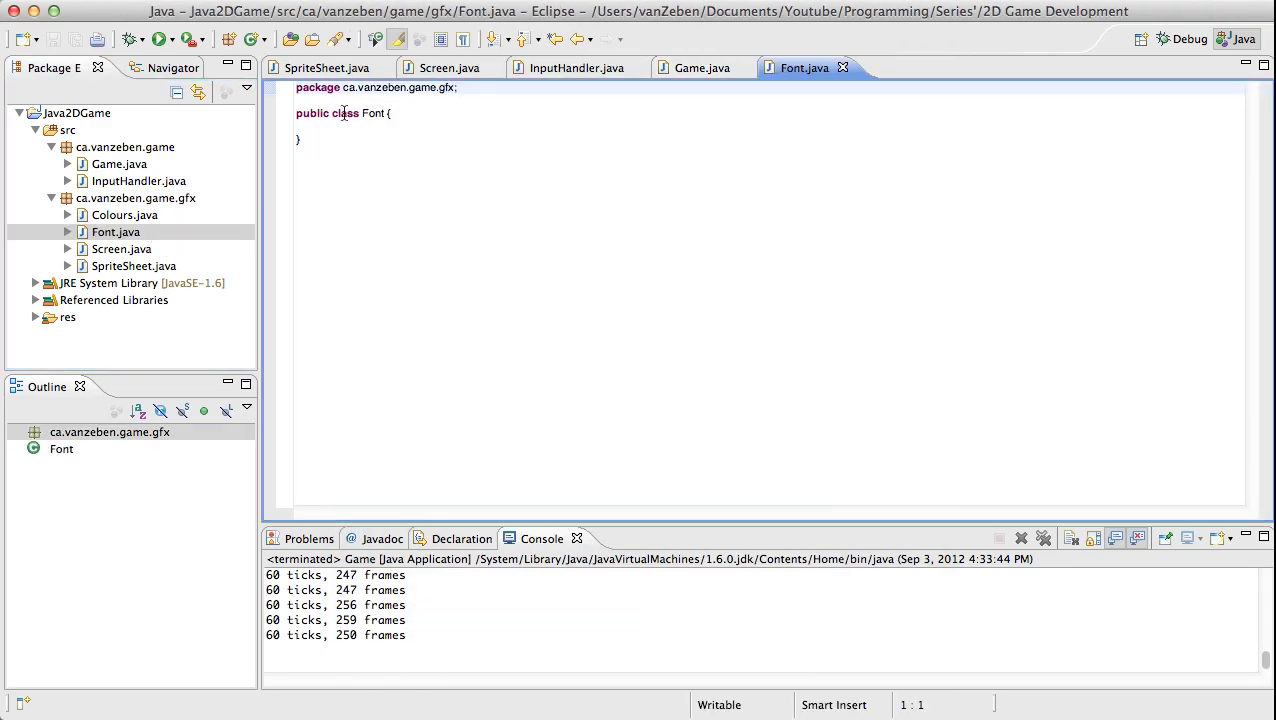
left_click(310, 126)
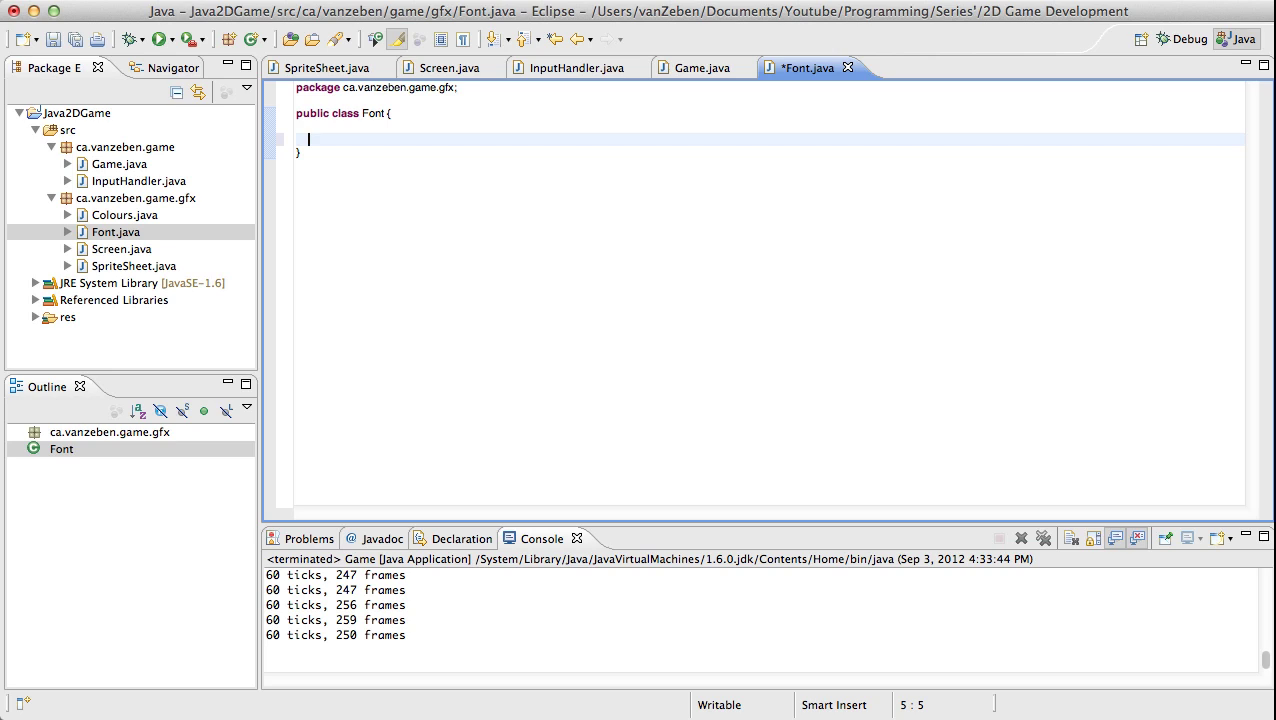
Declare a private static String chars field with an empty value in Font.
type("publi")
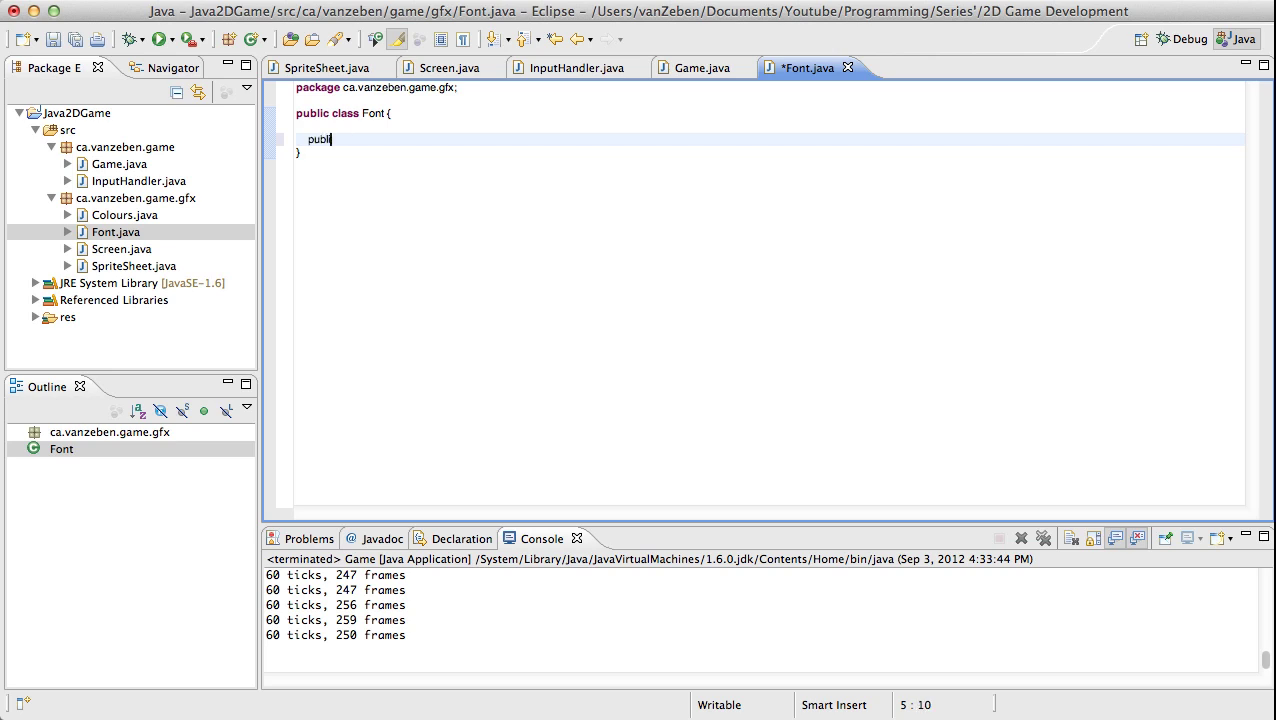
key("BackSpace")
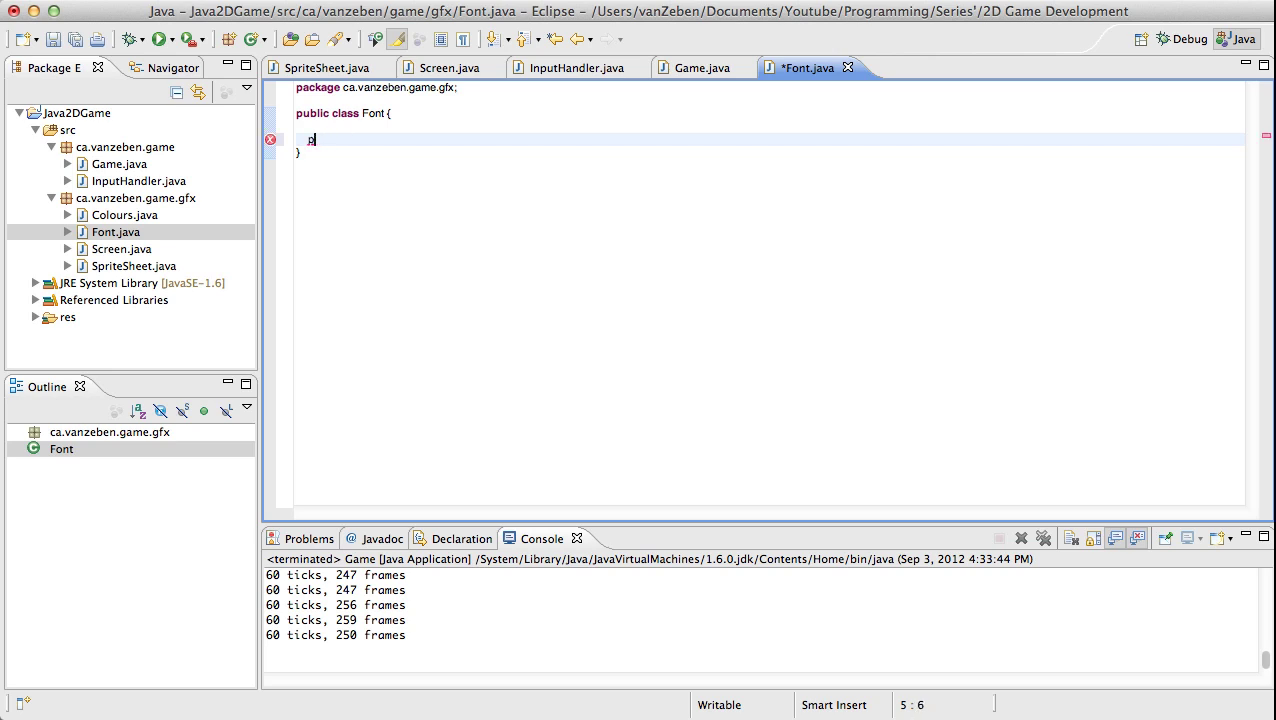
type("rivate s")
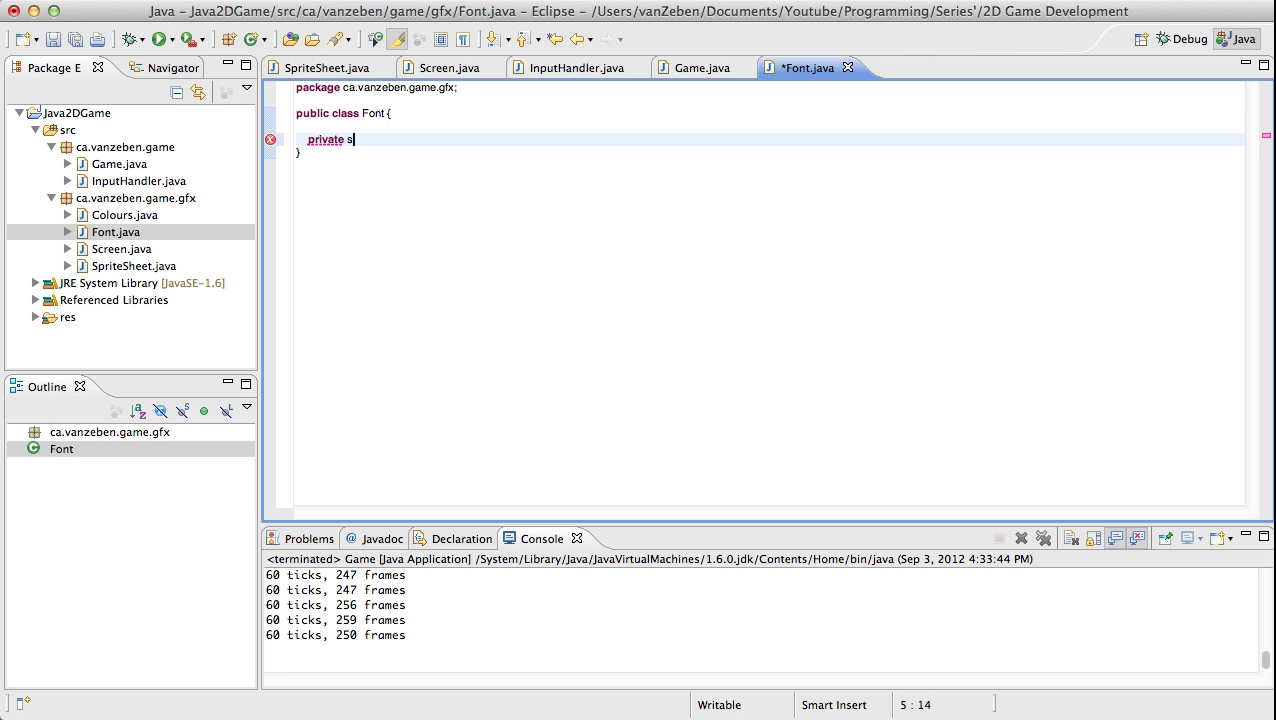
type("tatic String")
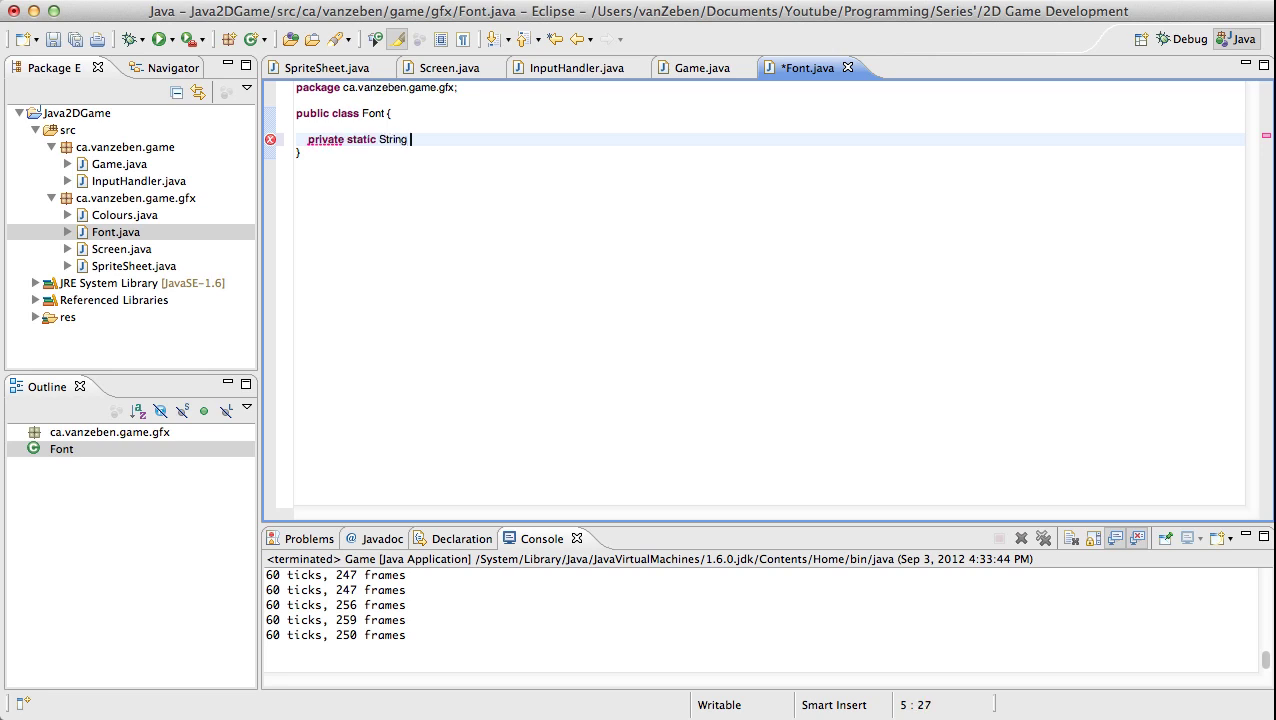
type("chars =")
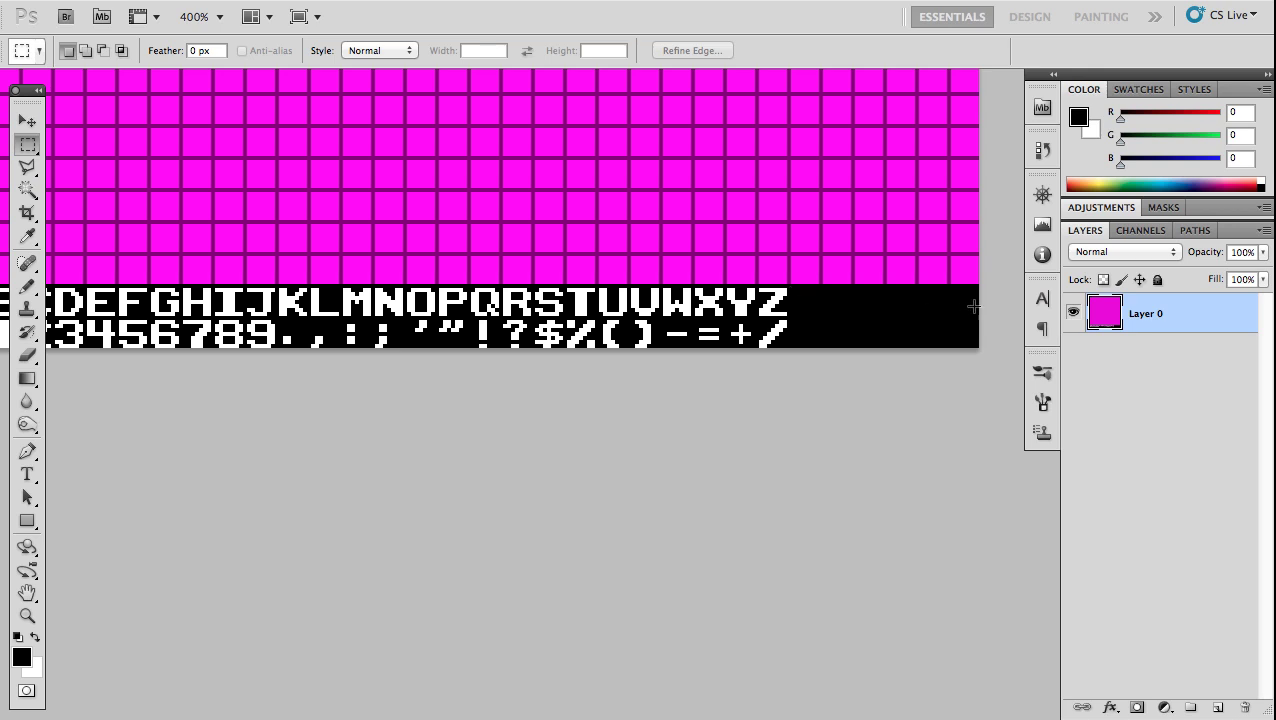
left_click(546, 700)
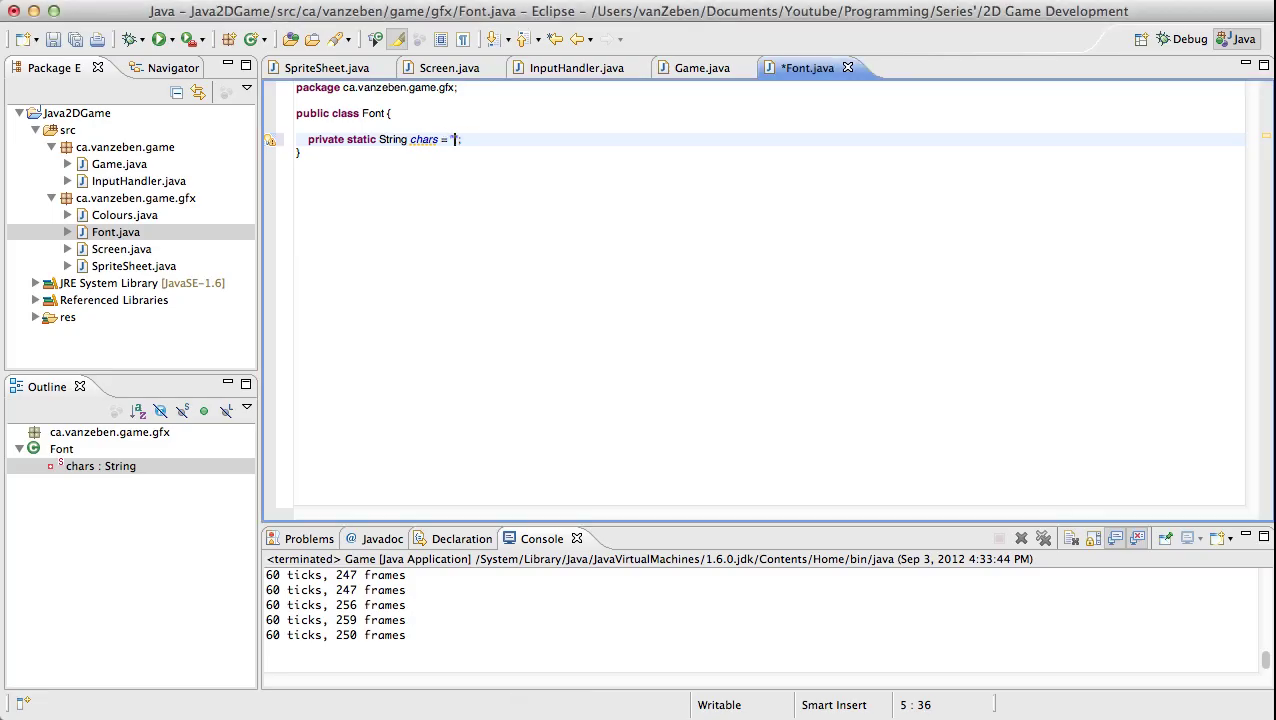
Fill the chars string with the uppercase alphabet ABCDEFGHIJKLMNOPQRSTUVWXYZ.
type("AB")
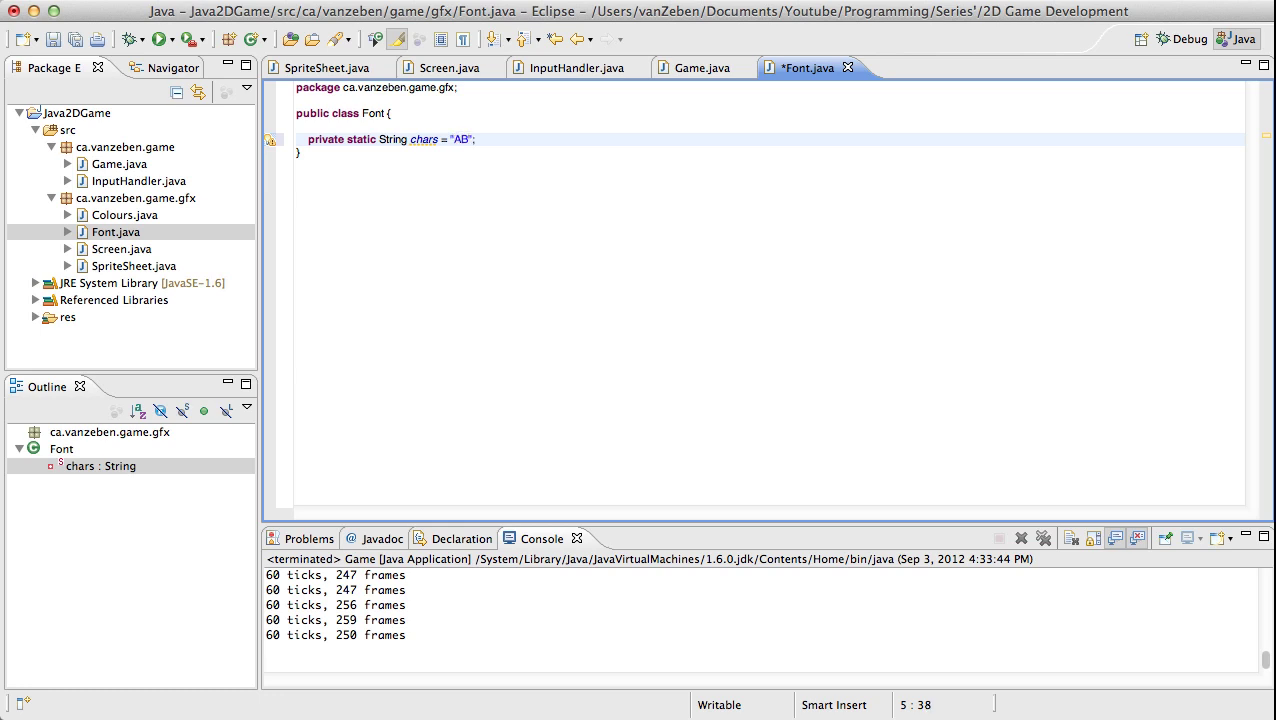
type("CDEFG")
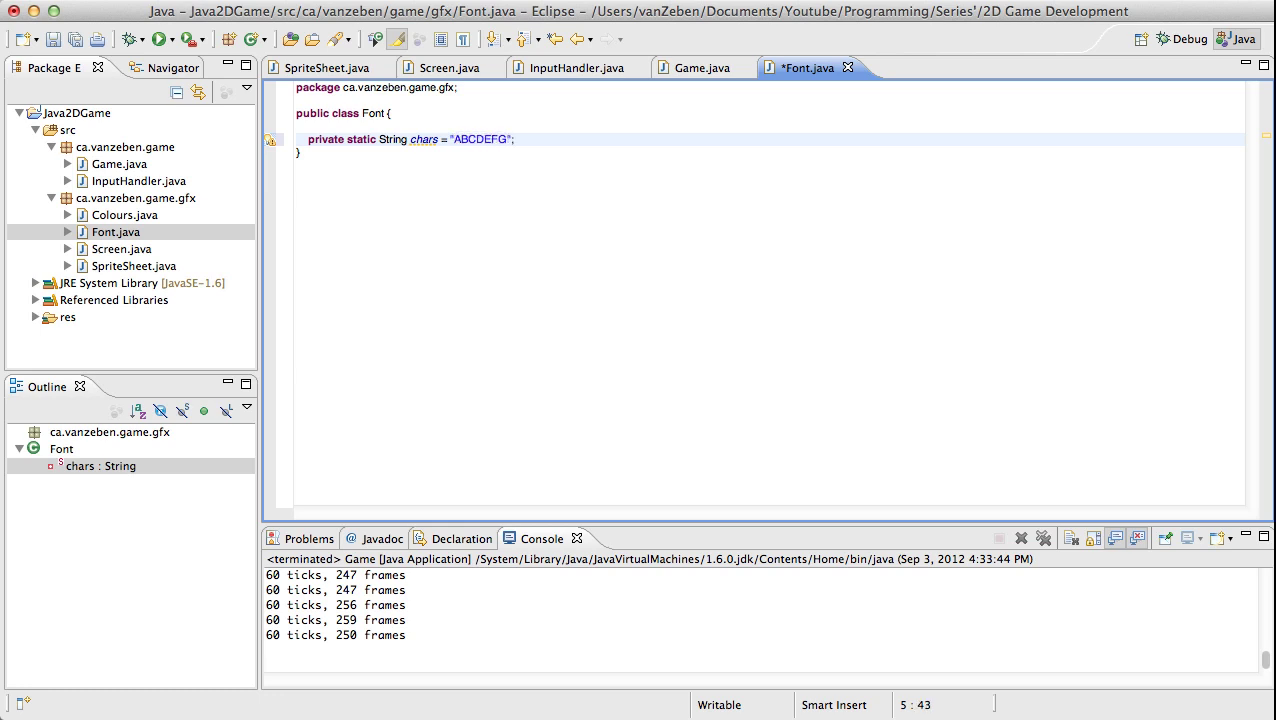
type("HIJKLMN")
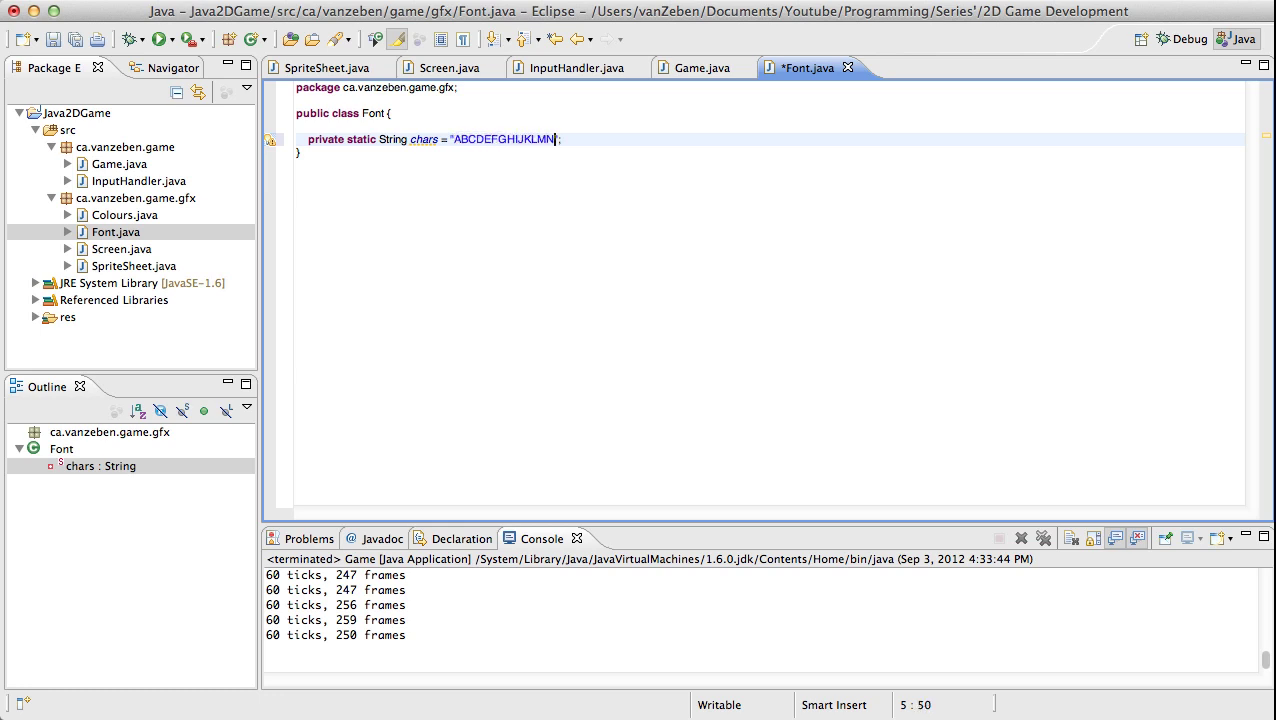
type("OPQRS")
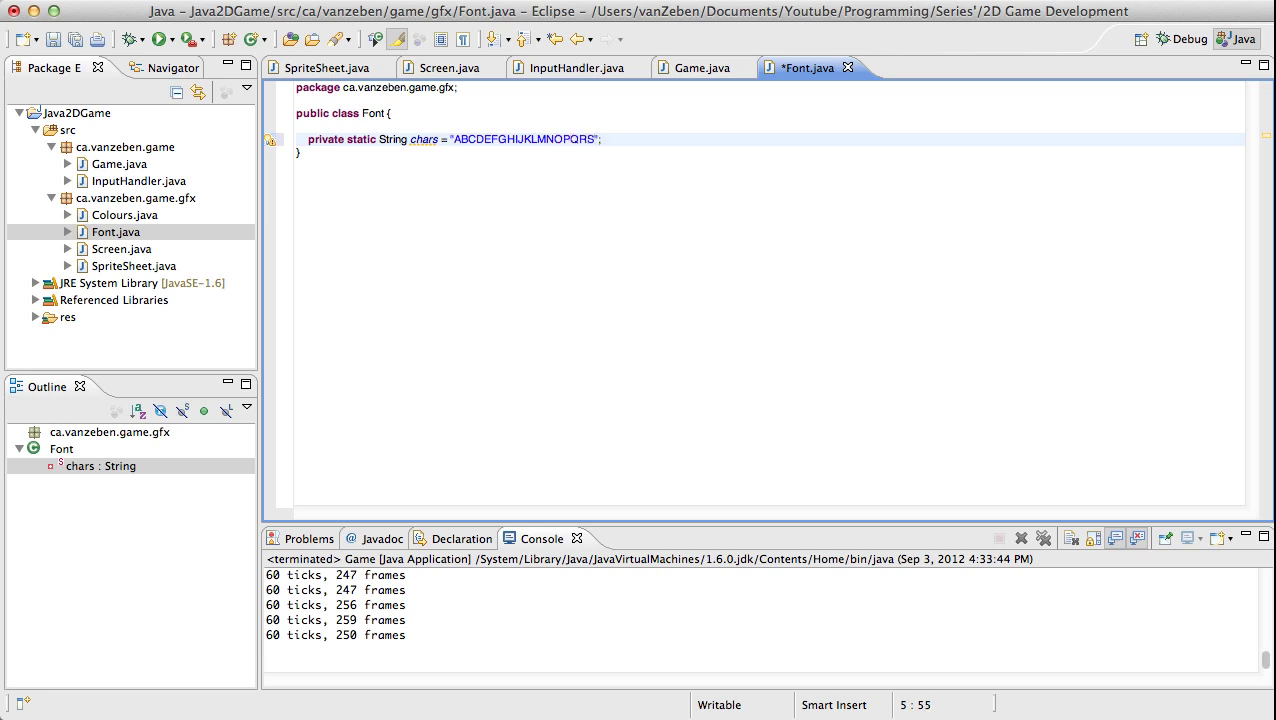
type("TUVW")
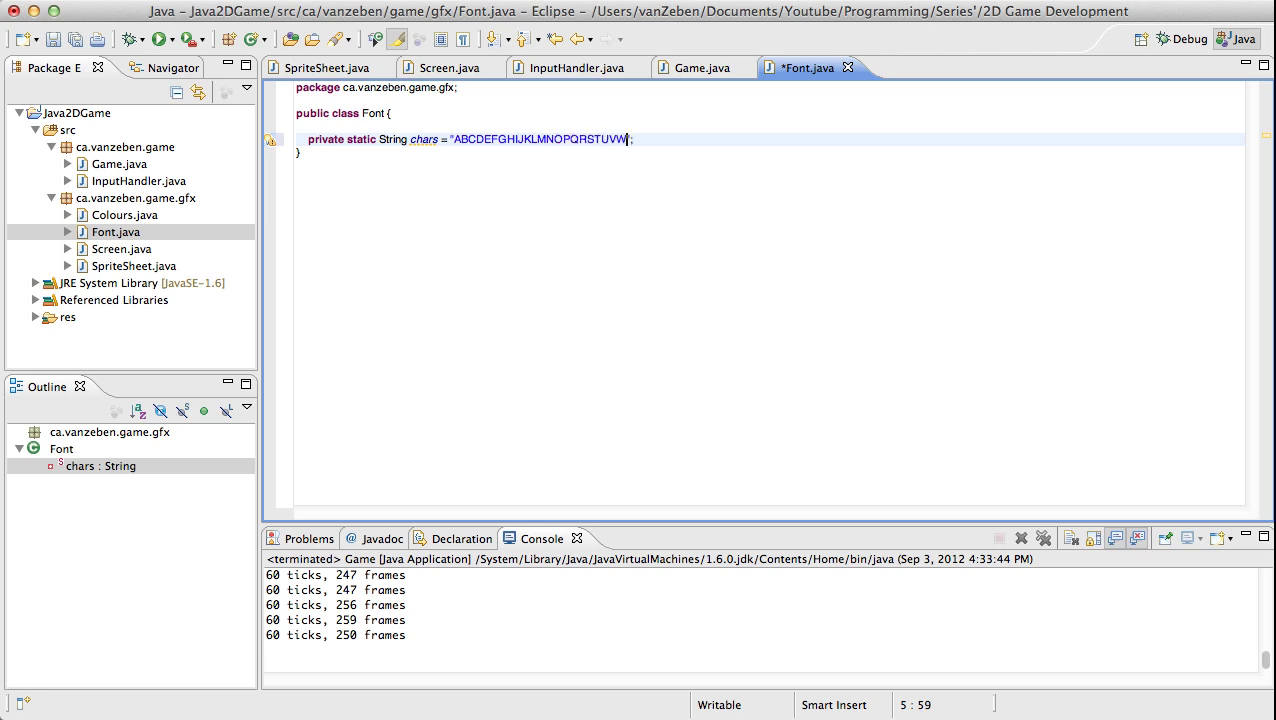
type("XYZ")
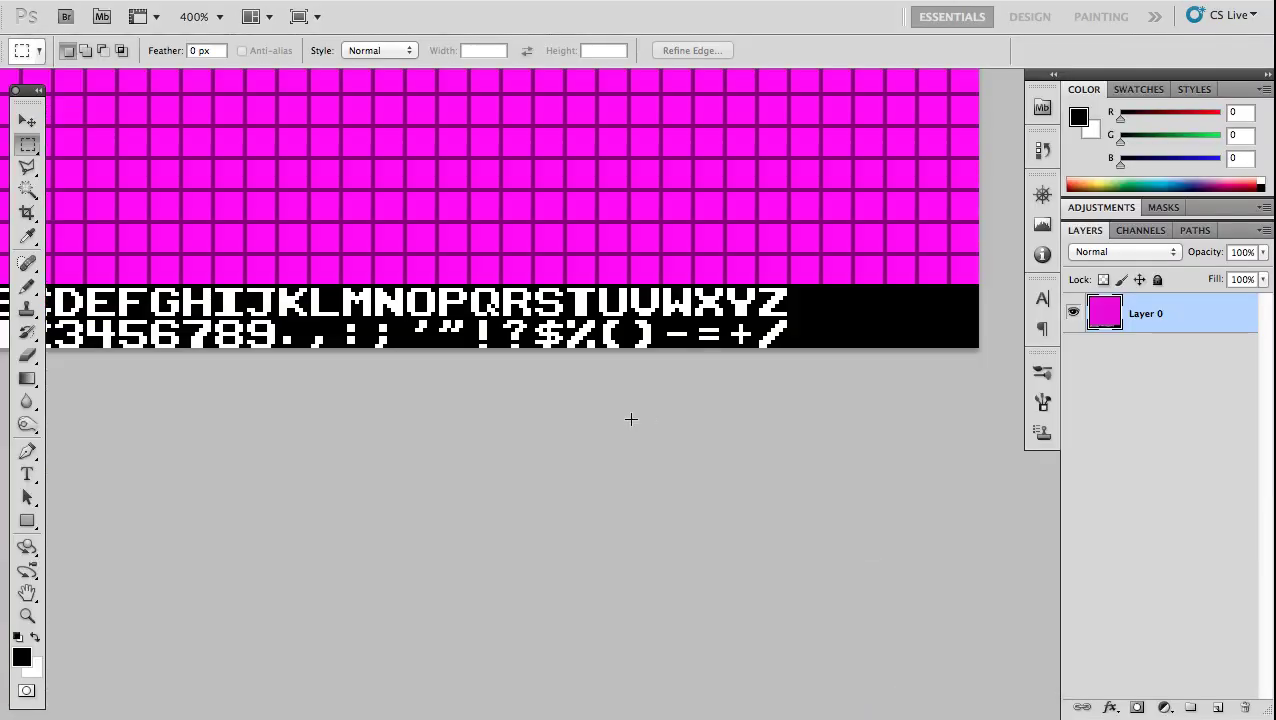
mouse_move(908, 292)
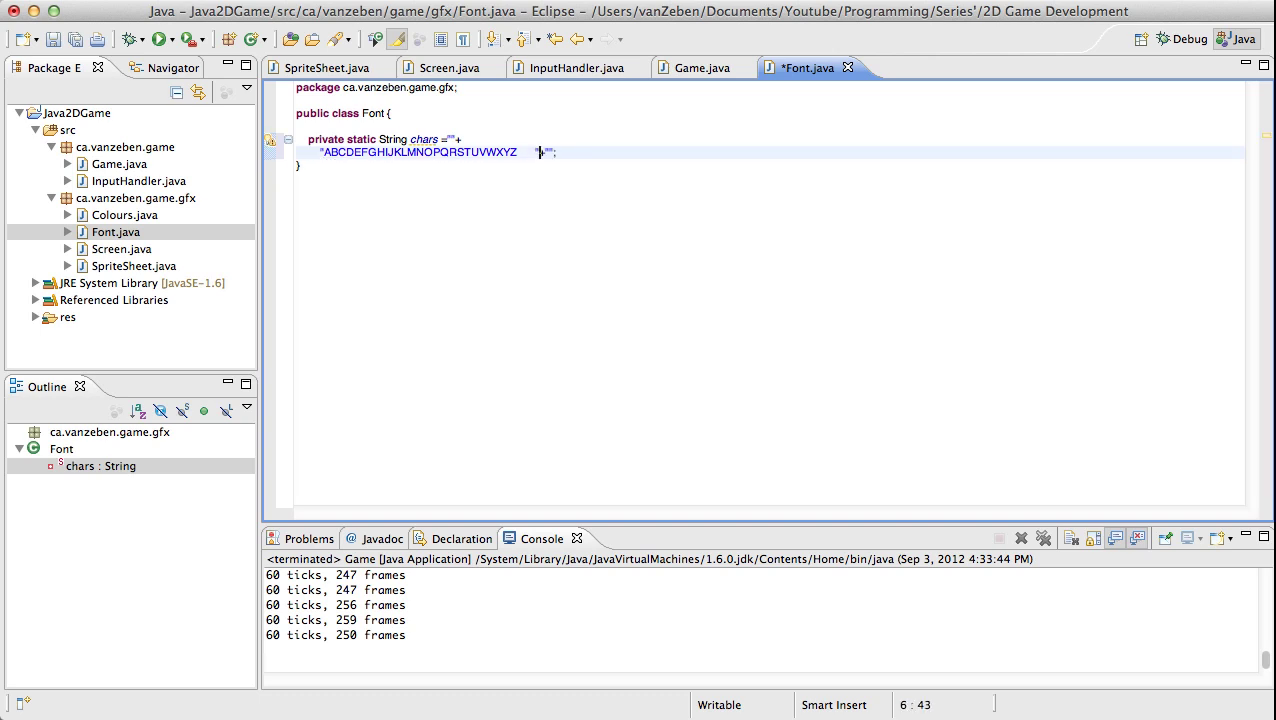
Continue chars on a new line with the digits ending 6789 and the . , symbols.
key("enter")
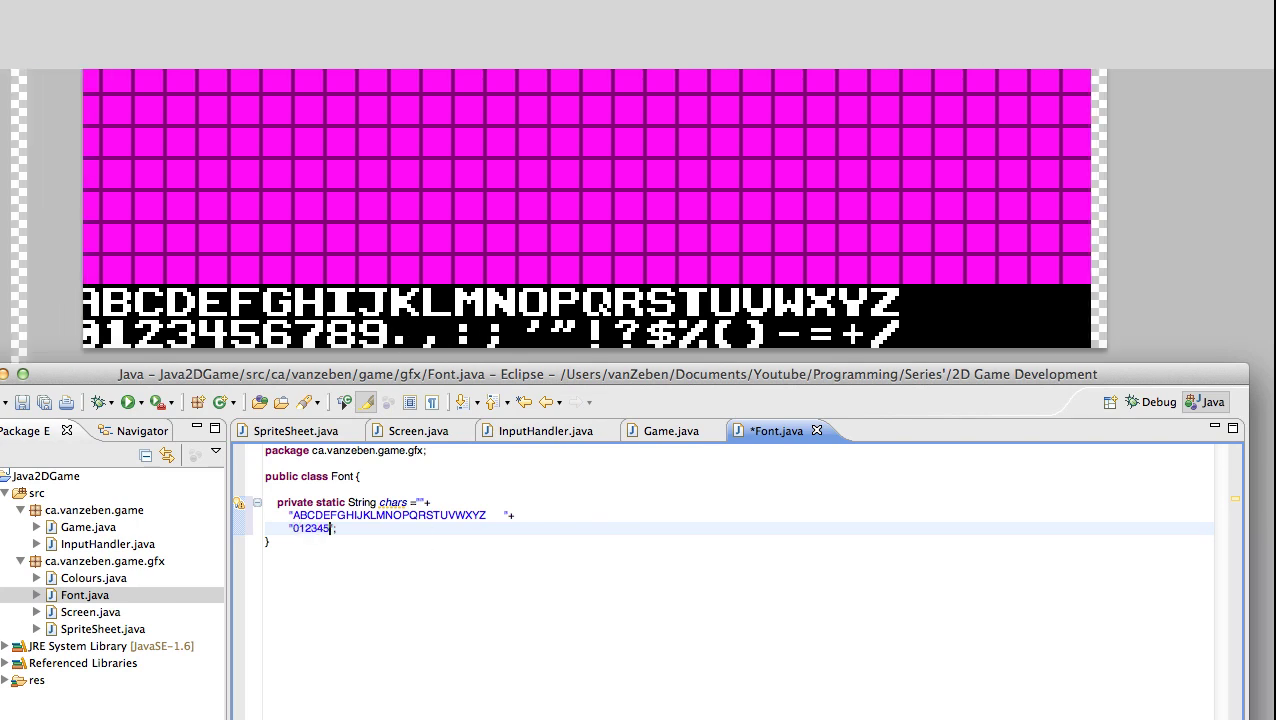
type("6789")
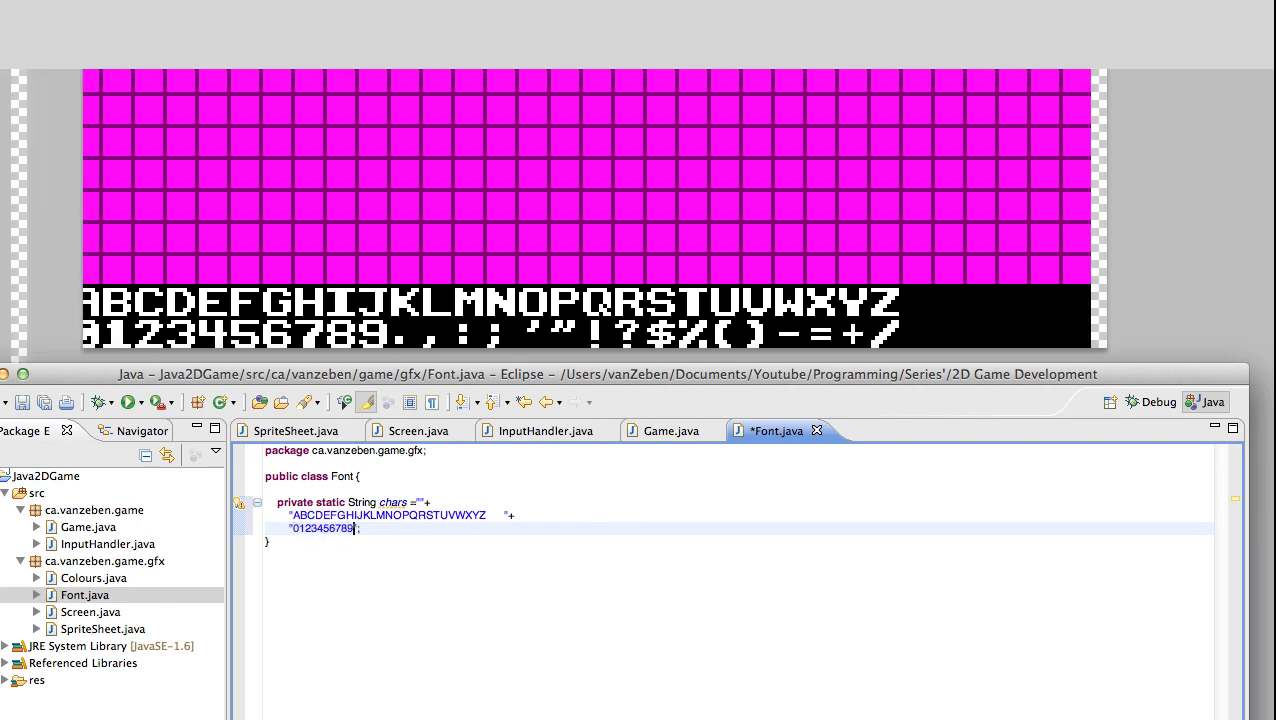
type(".,")
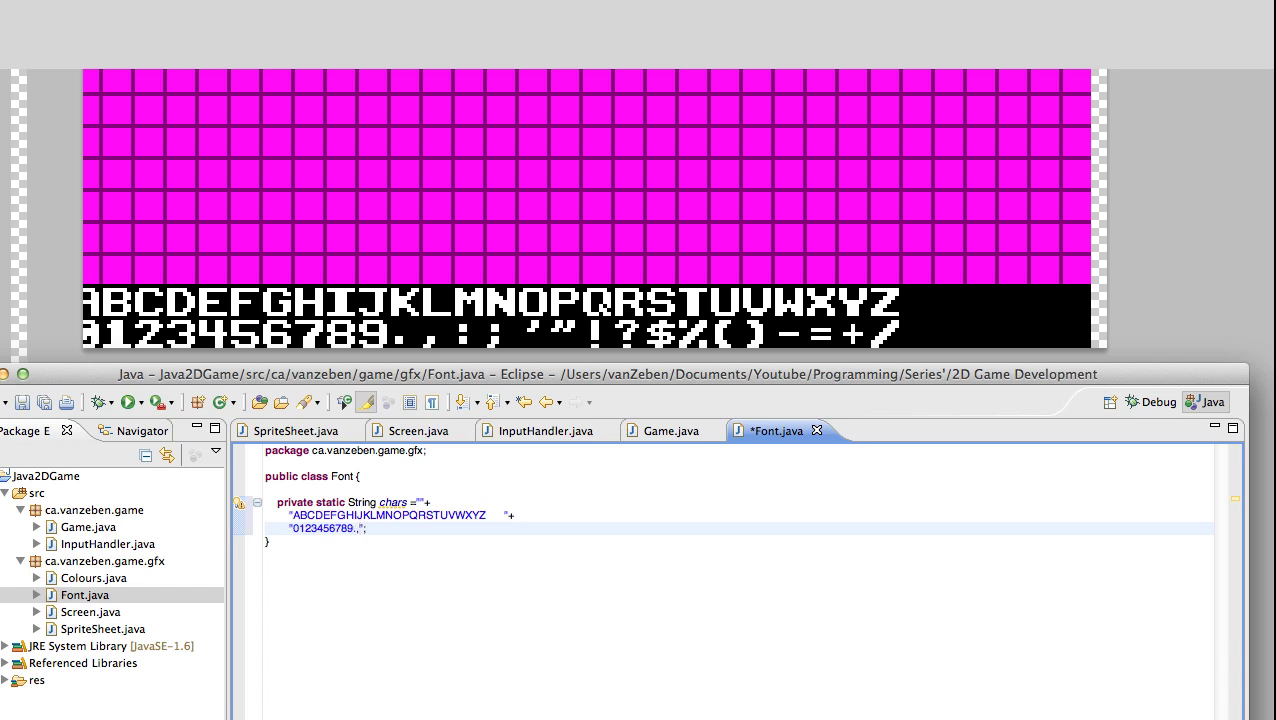
left_click(364, 528)
type(":;'\\\"")
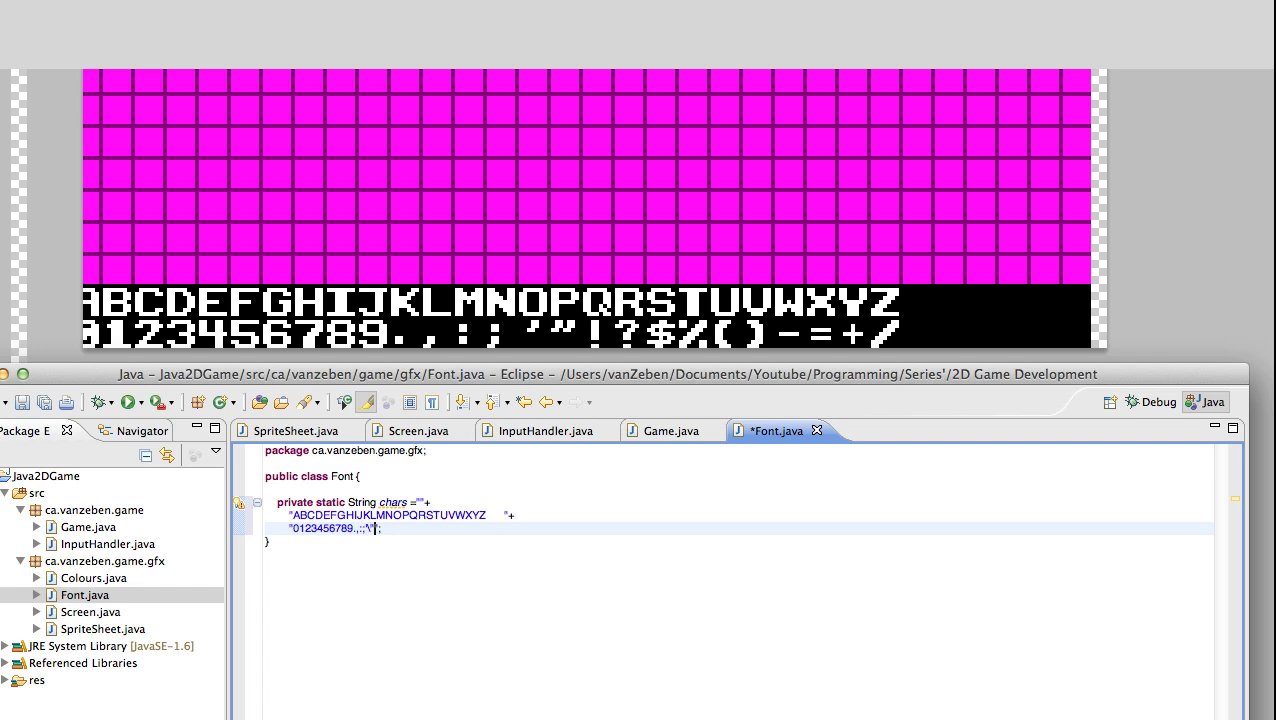
Append the remaining symbols !?()-=+/ and join the chars string onto one line.
type("!?$%")
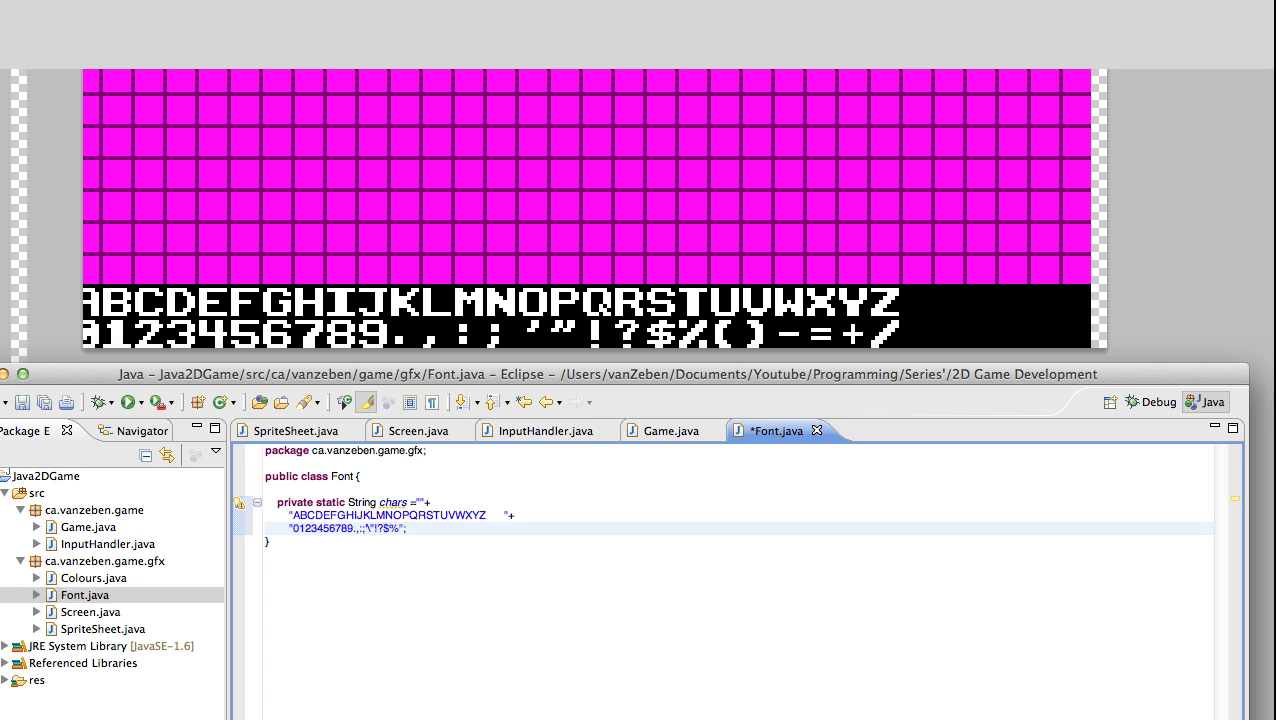
type("()-")
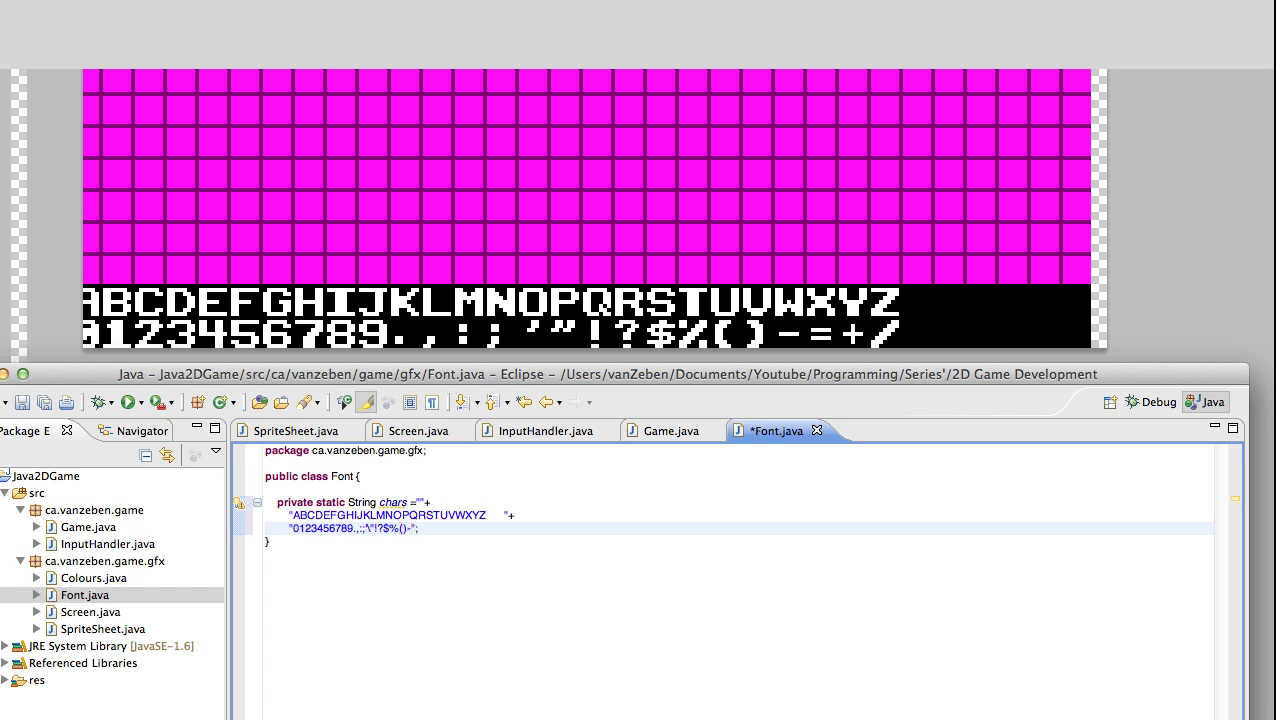
type("=+/")
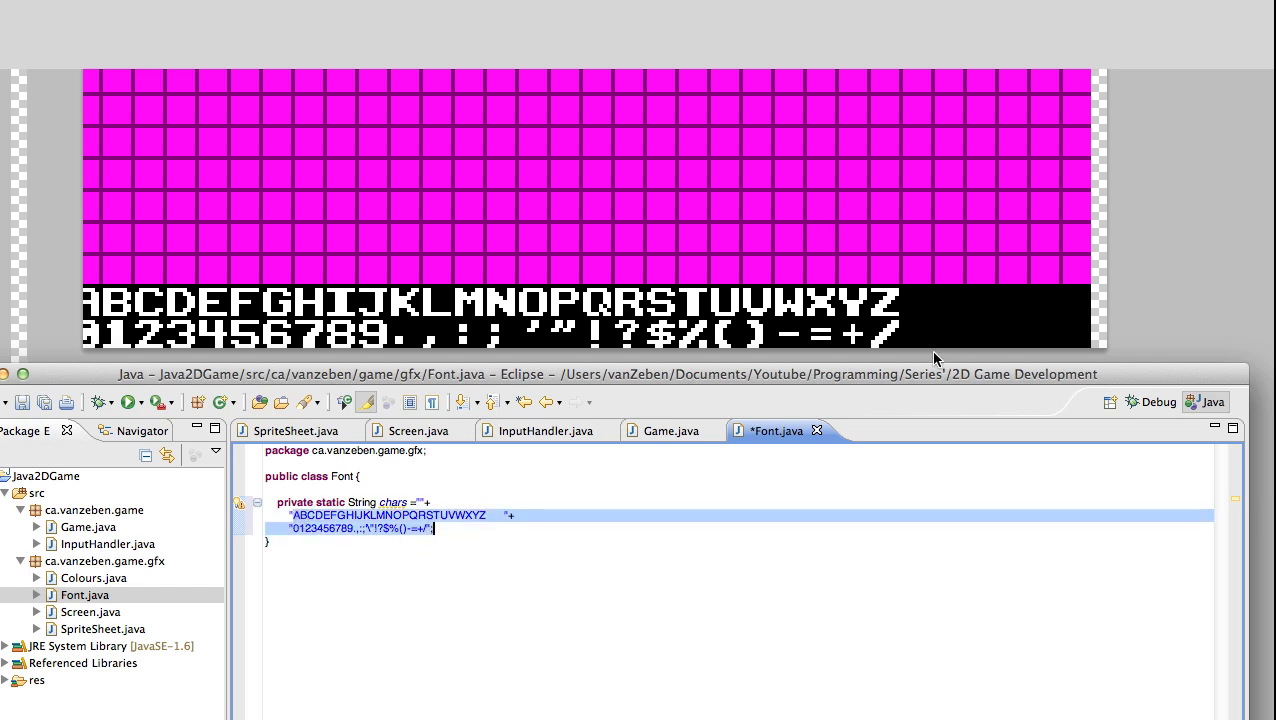
left_click(430, 528)
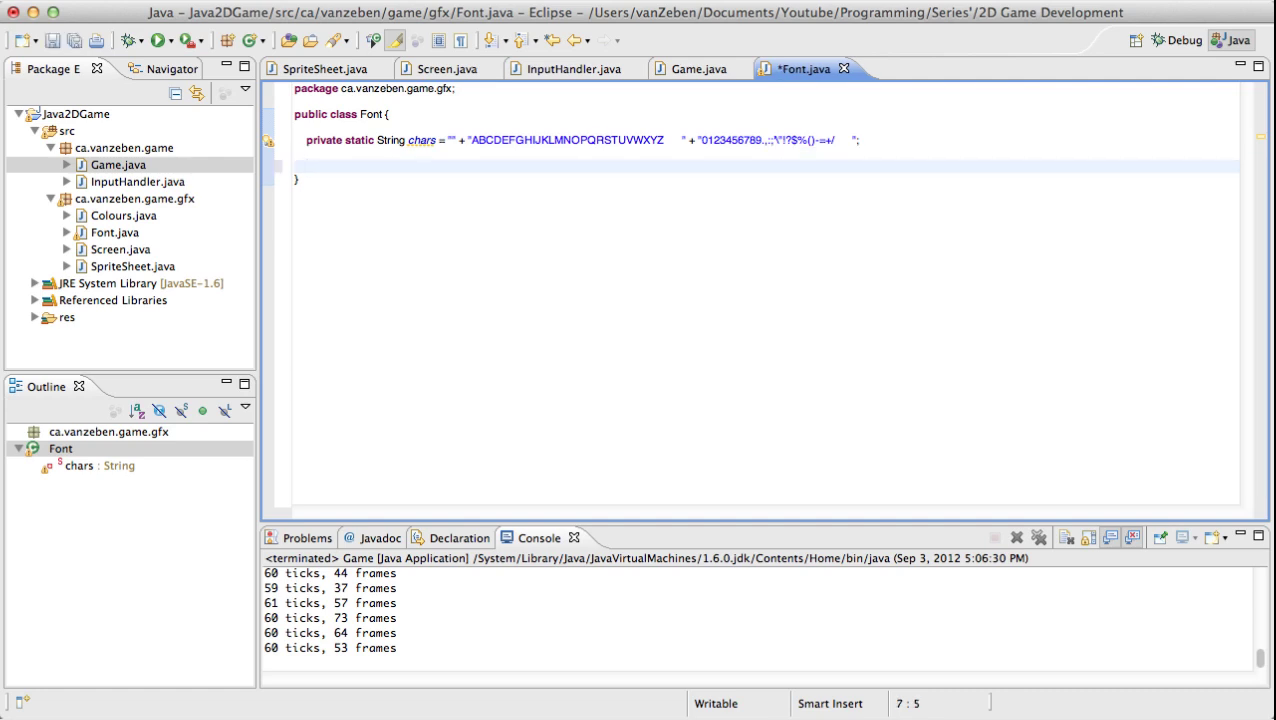
Declare public static void render(String msg, Screen screen, int x, int y, int colour).
type("public static void rendeR(")
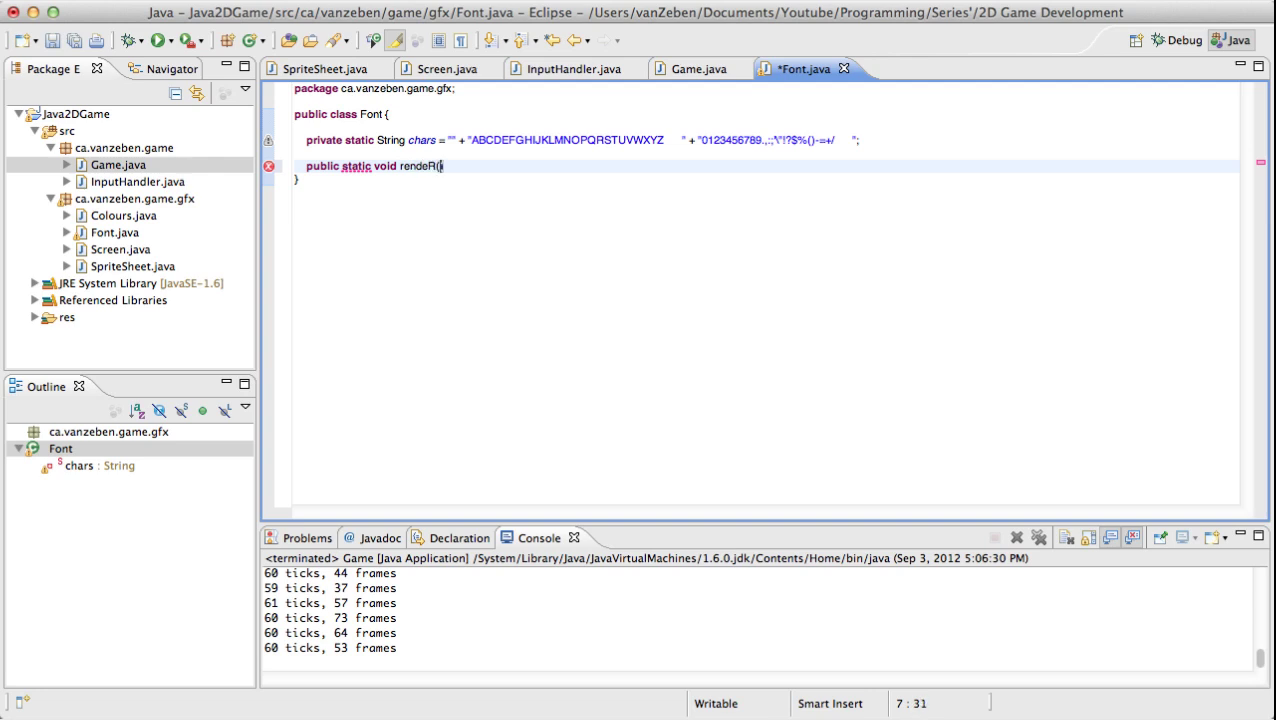
type("S")
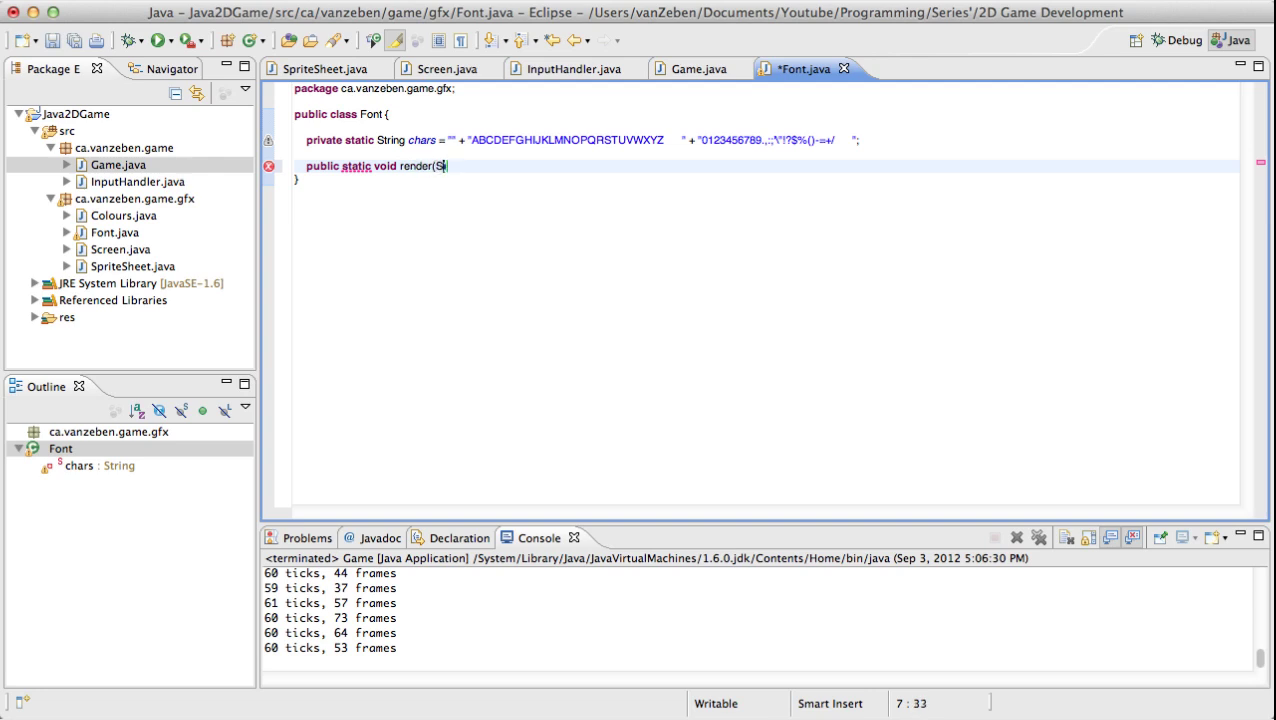
type("t)")
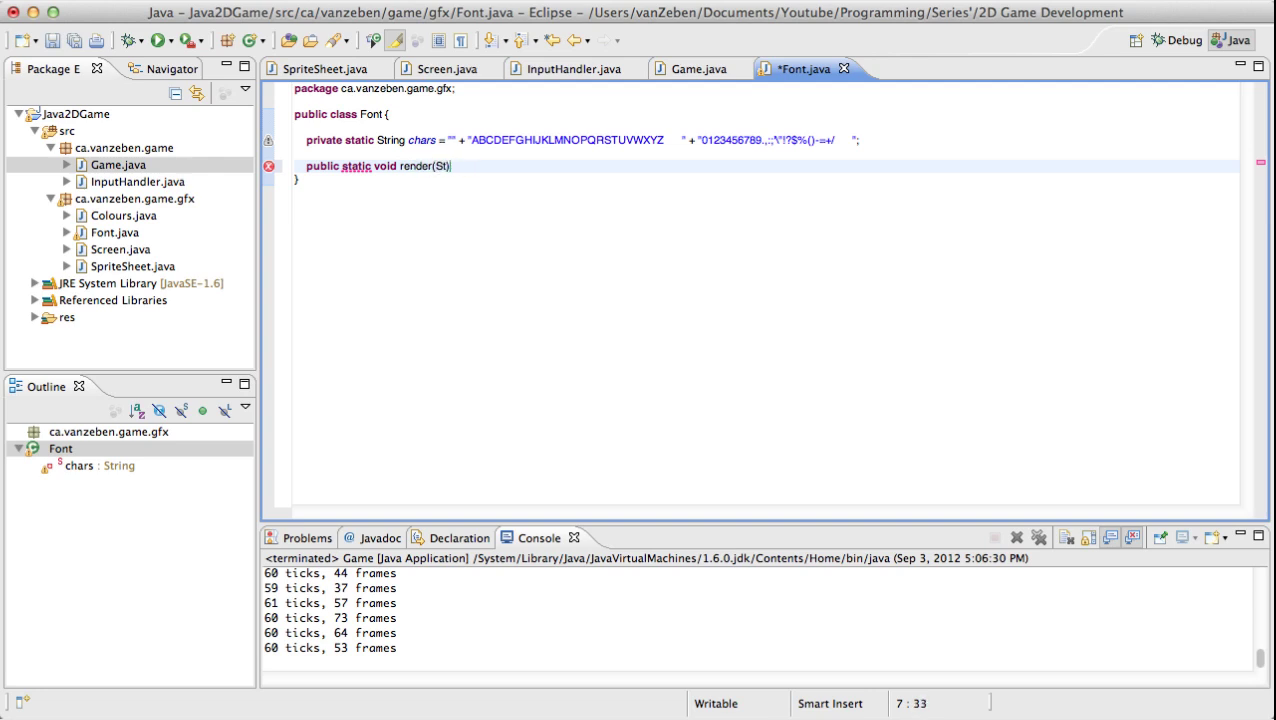
type("String msg, S")
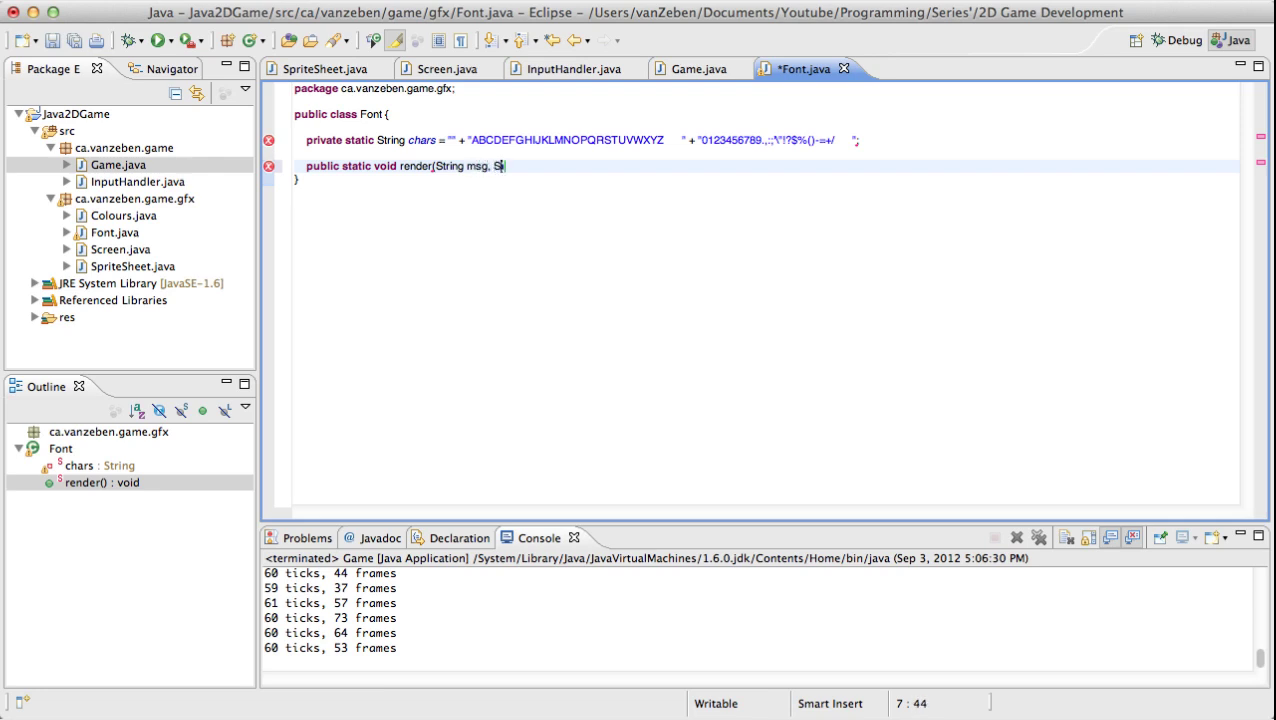
type("creen screen, int , int")
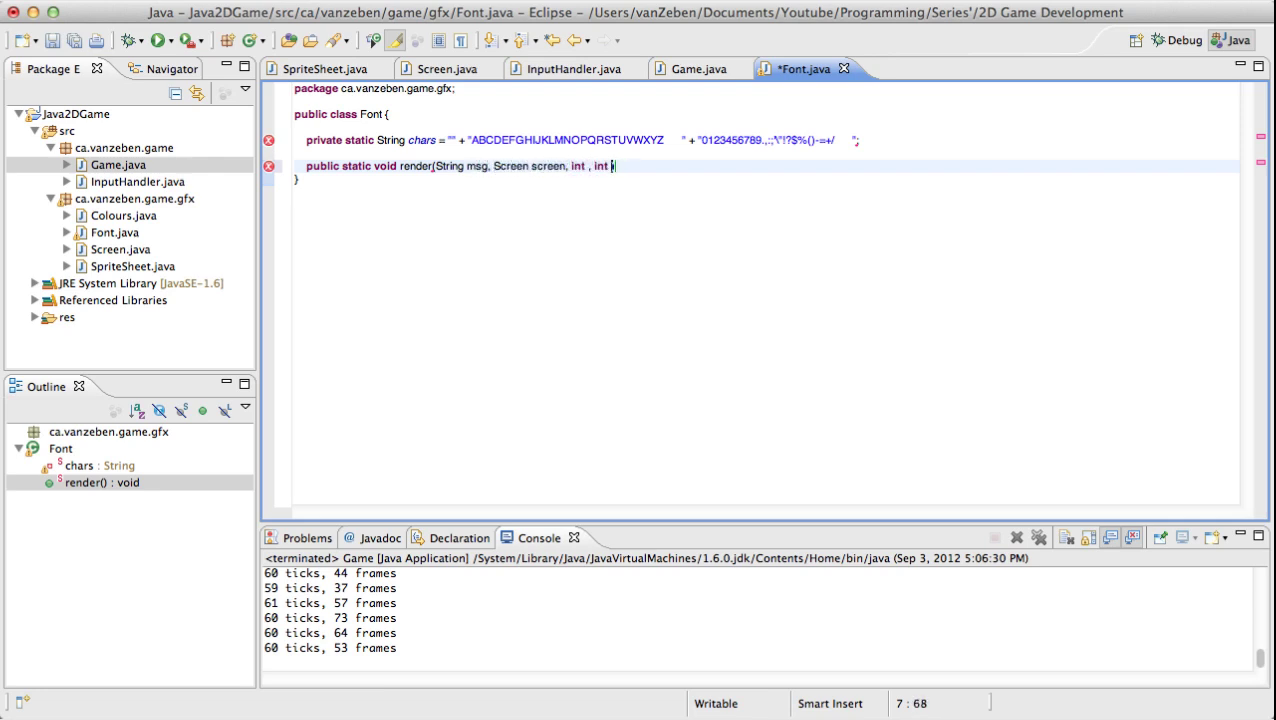
type("x")
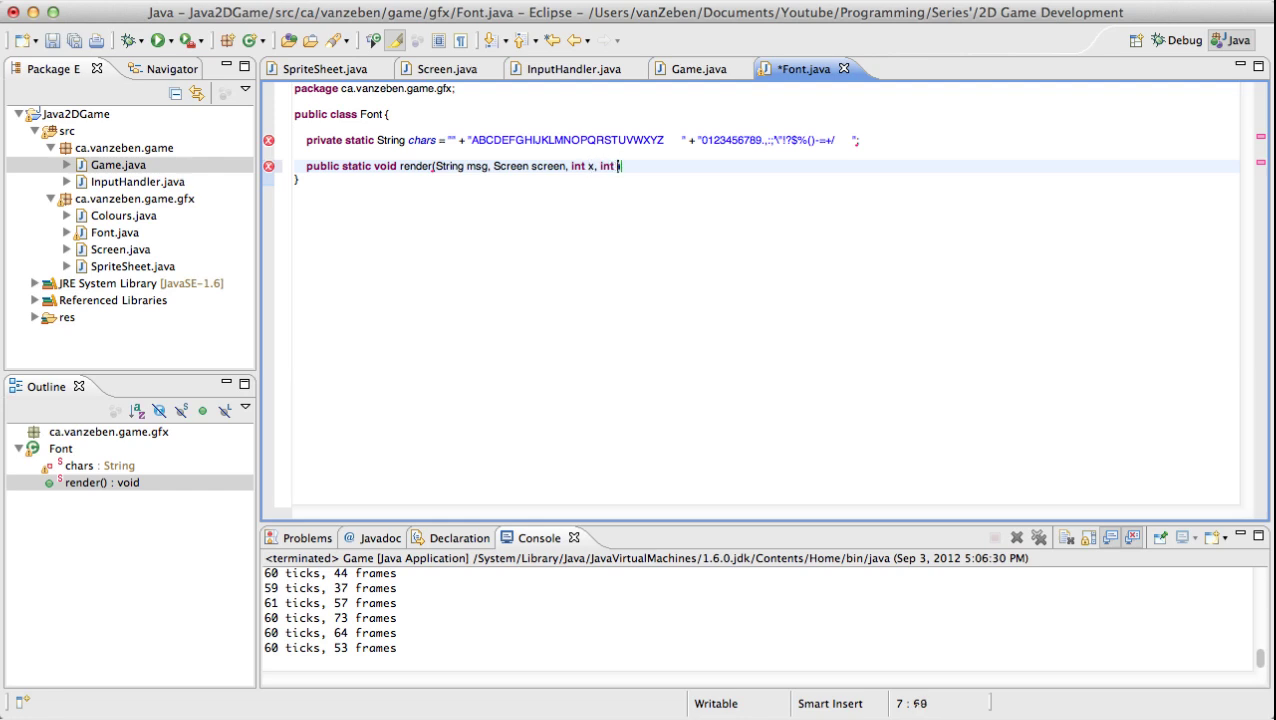
type(", int colour) {")
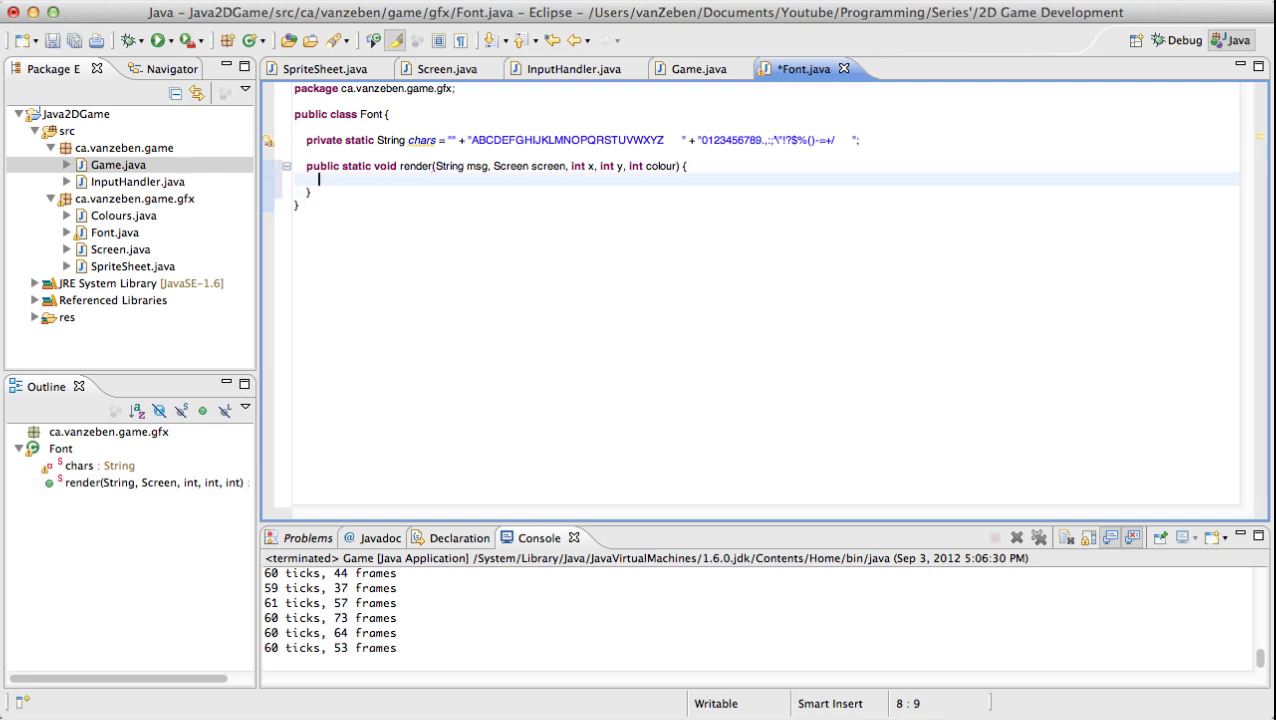
Uppercase msg and add a for loop running i over msg.length().
type("msg")
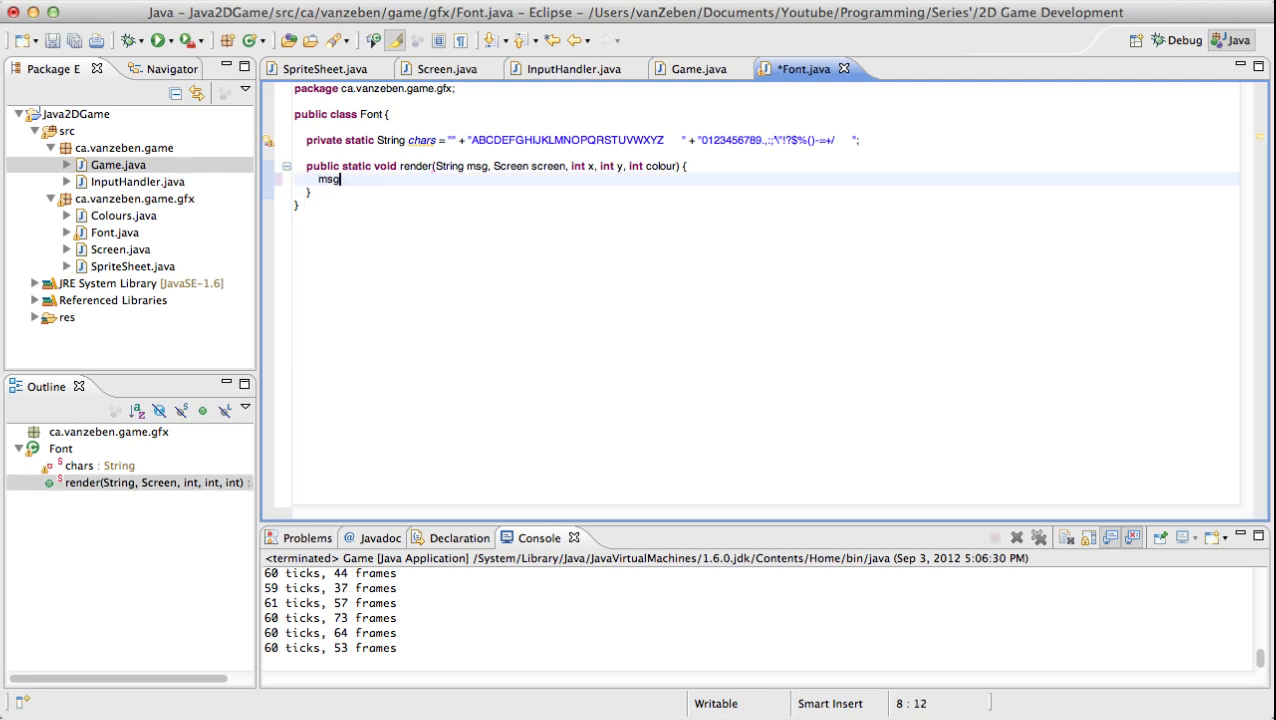
type("= msg.To")
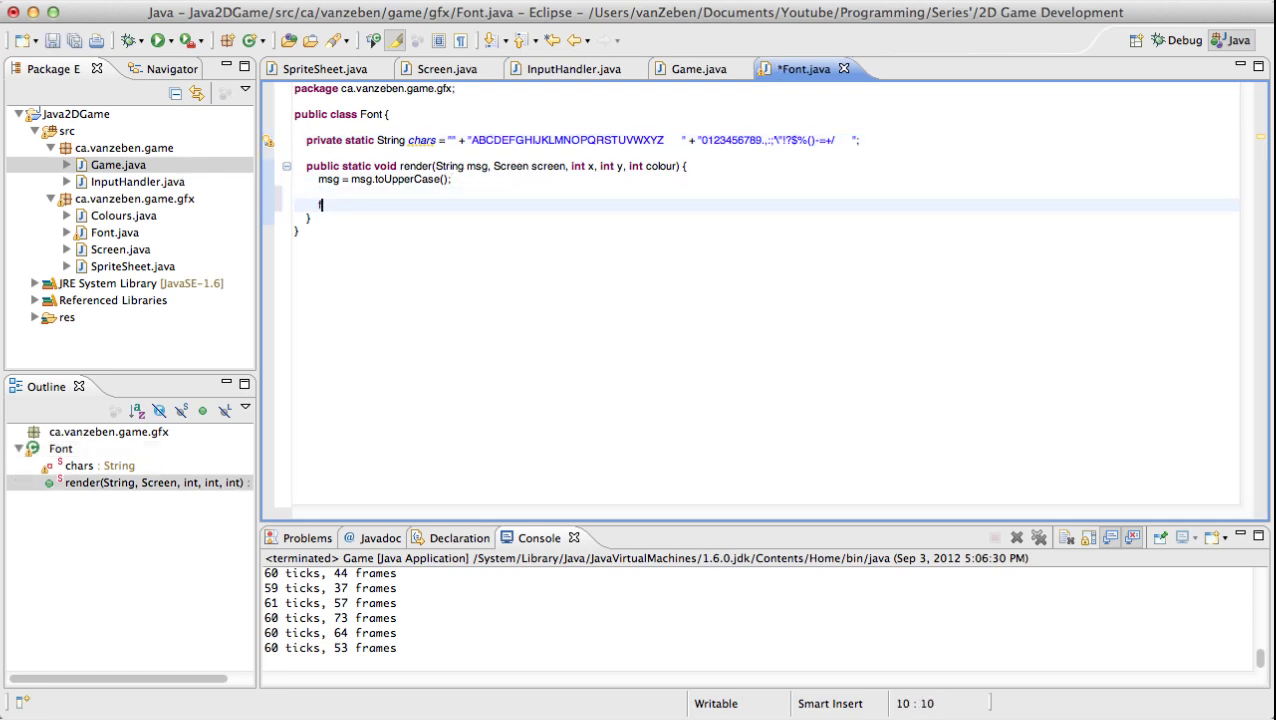
type("for (int i = 0; i <")
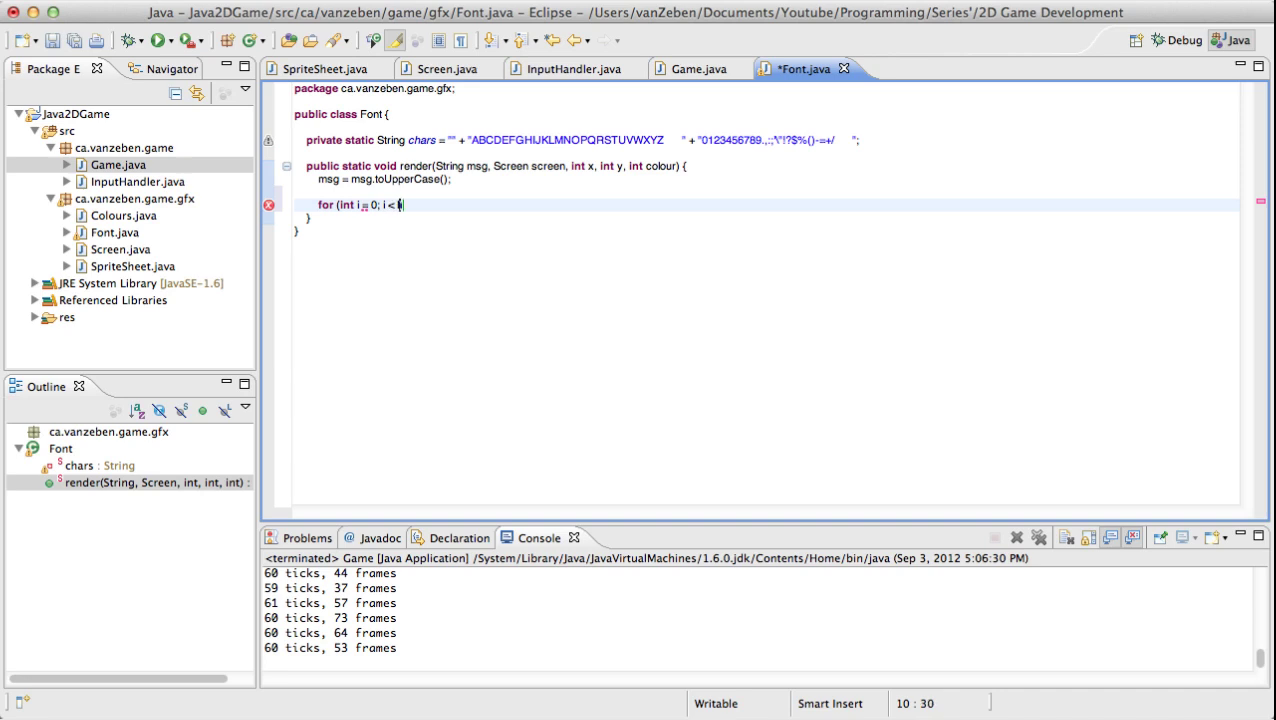
type("msg.")
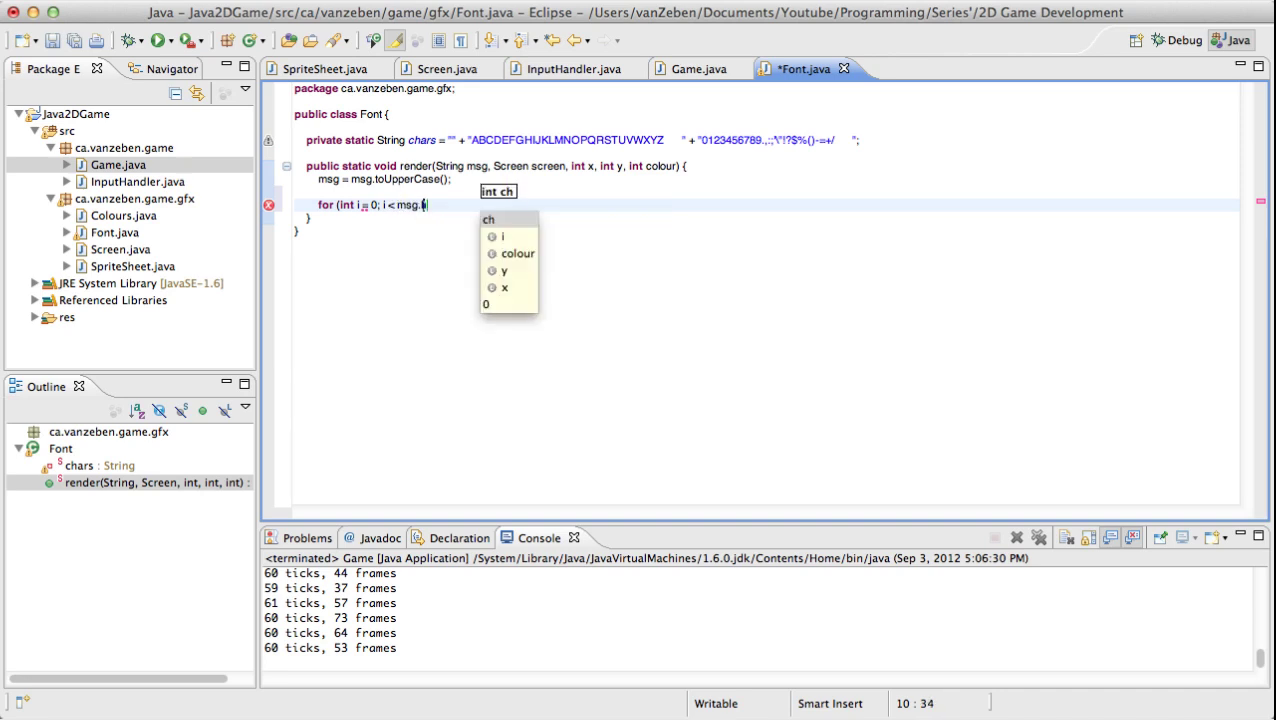
type("lastIndexOf(ch")
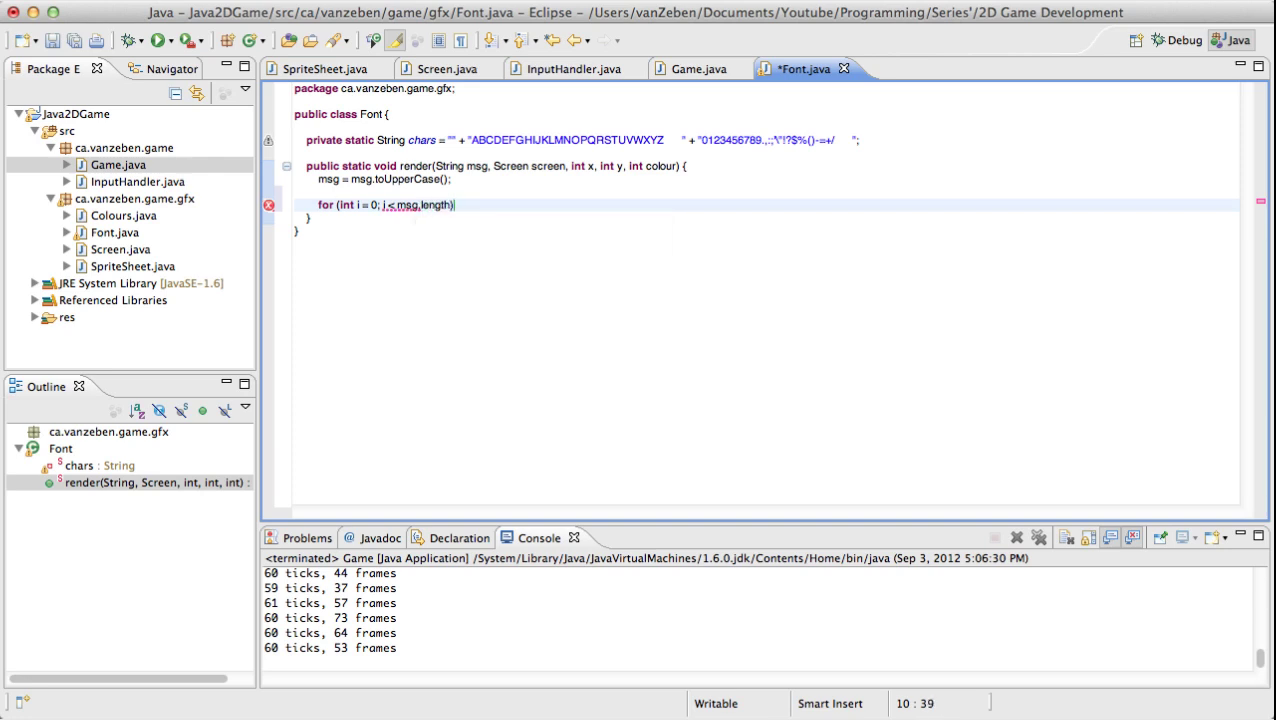
type(";i++")
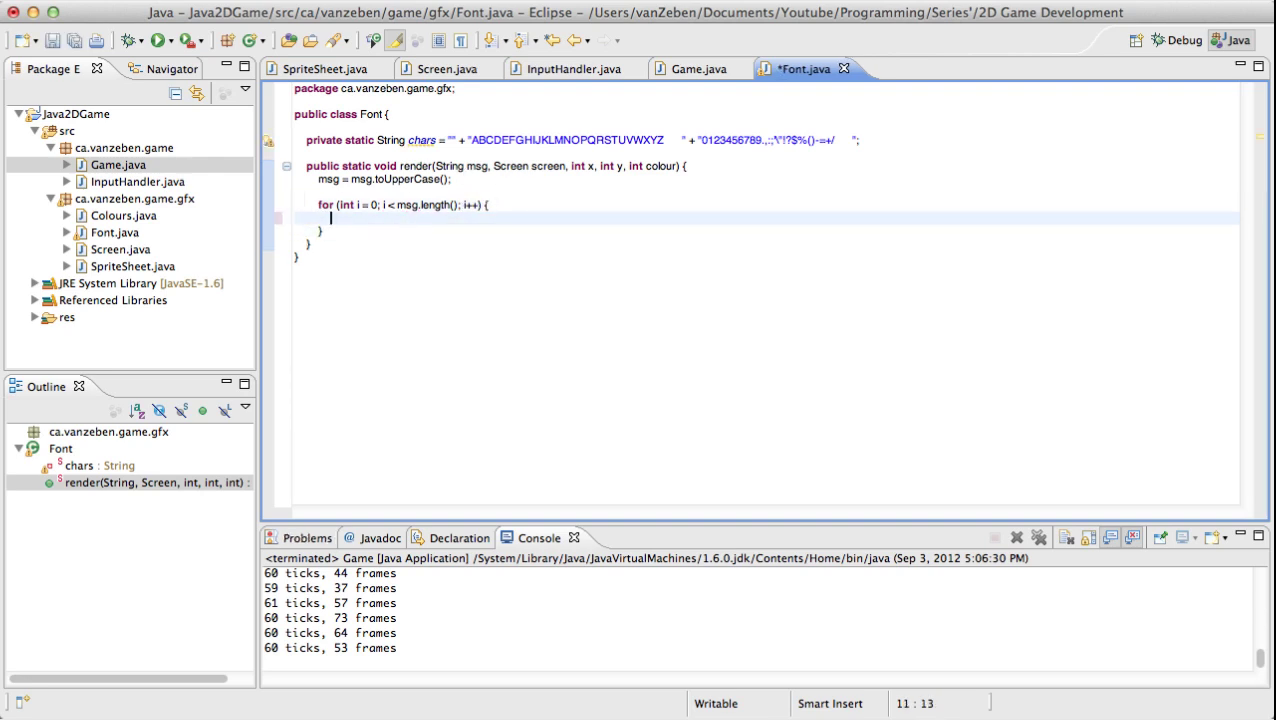
Start an int charIndex variable inside the loop, checking the chars declaration.
type("int cha")
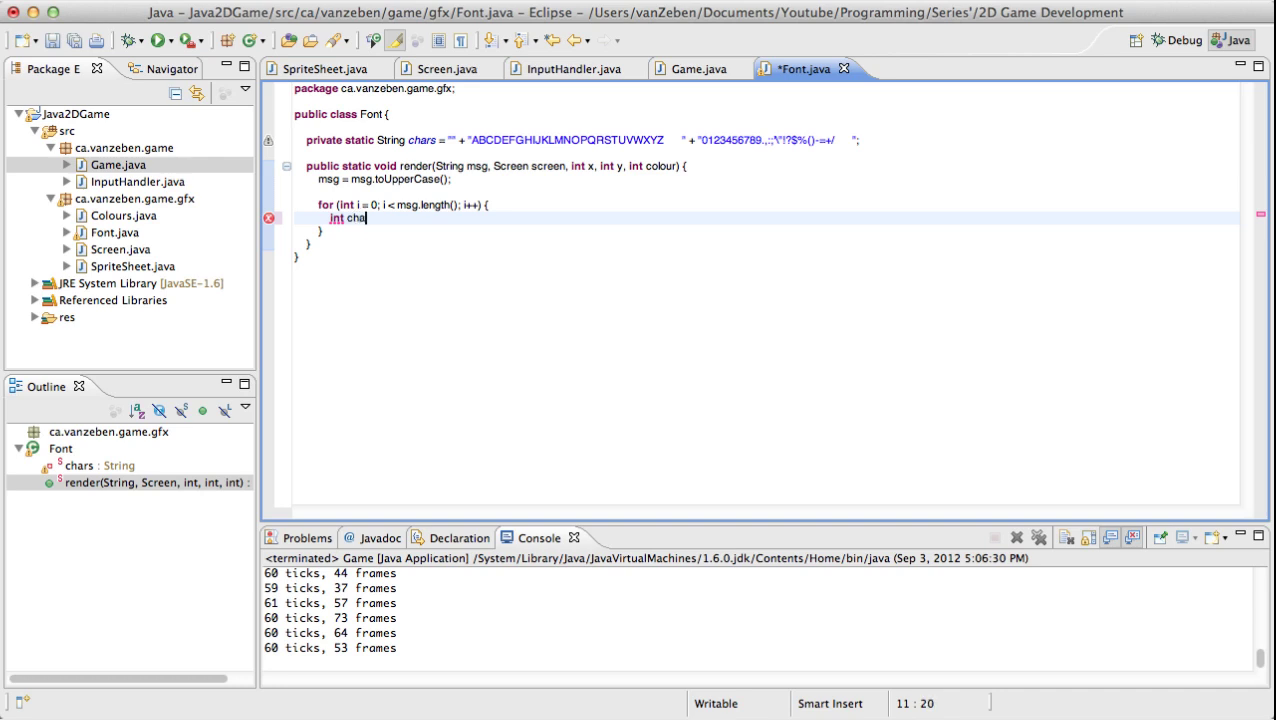
type("rIndex")
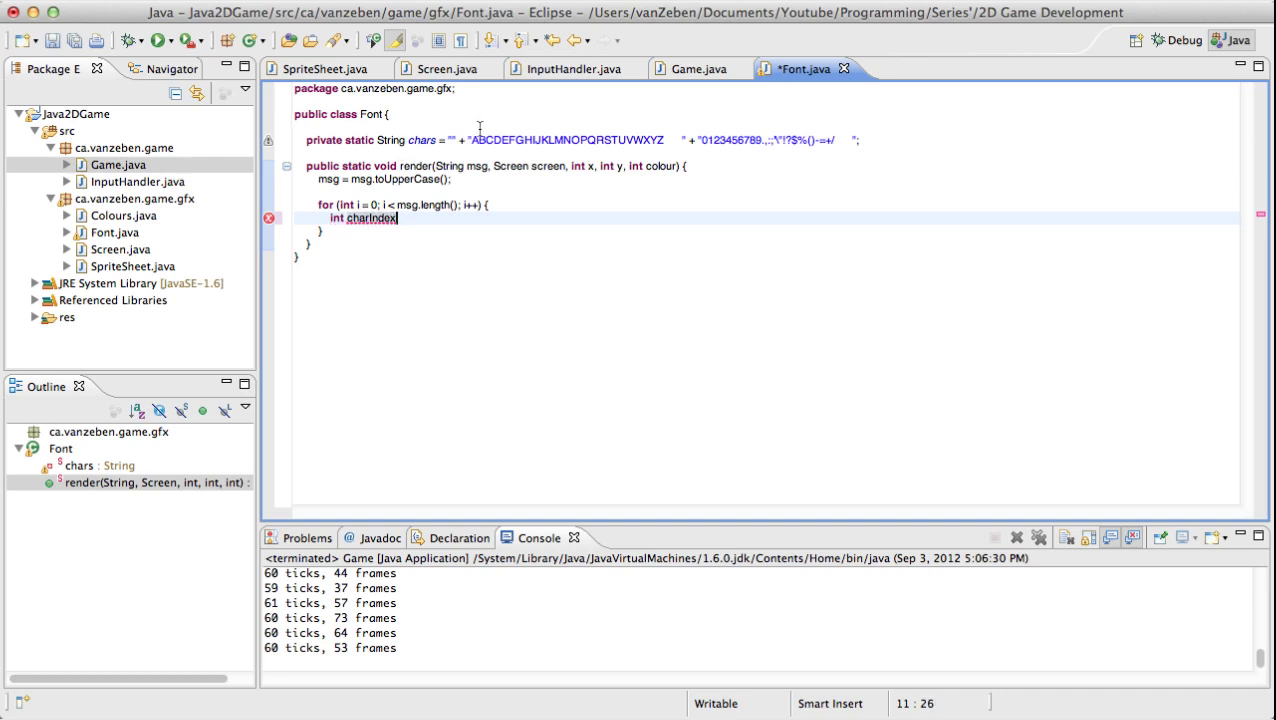
left_click(850, 140)
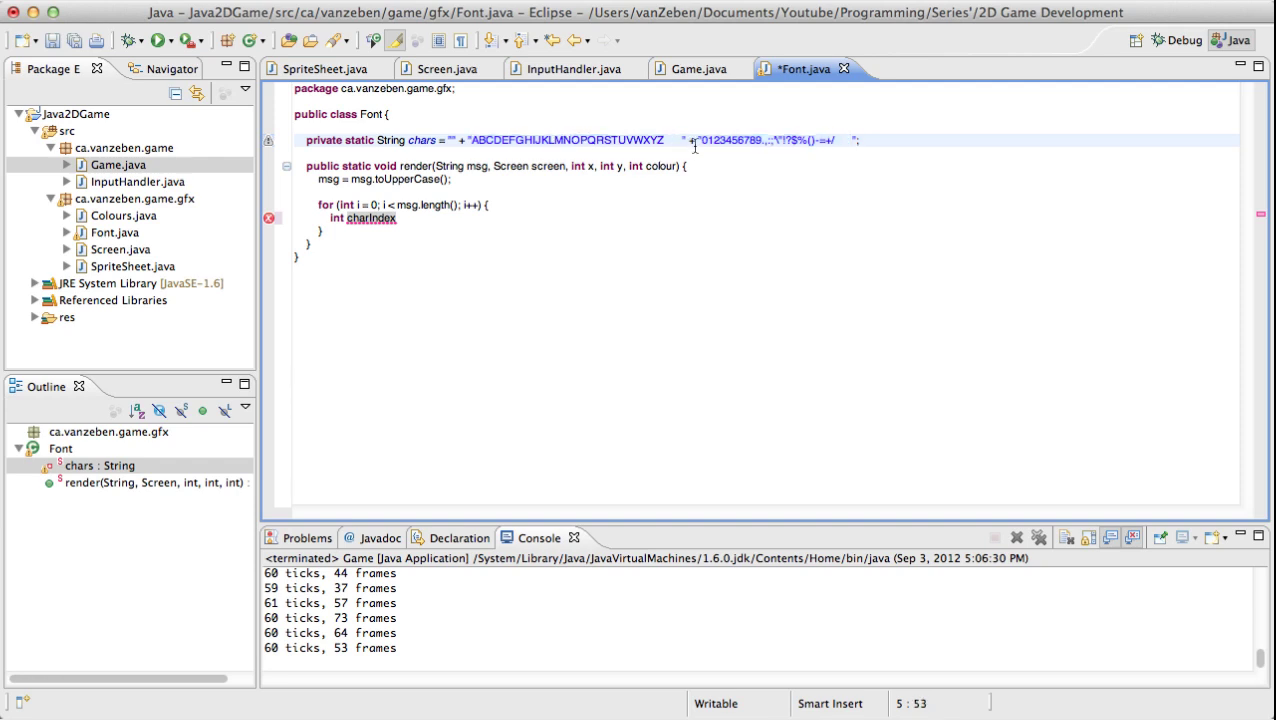
mouse_move(384, 276)
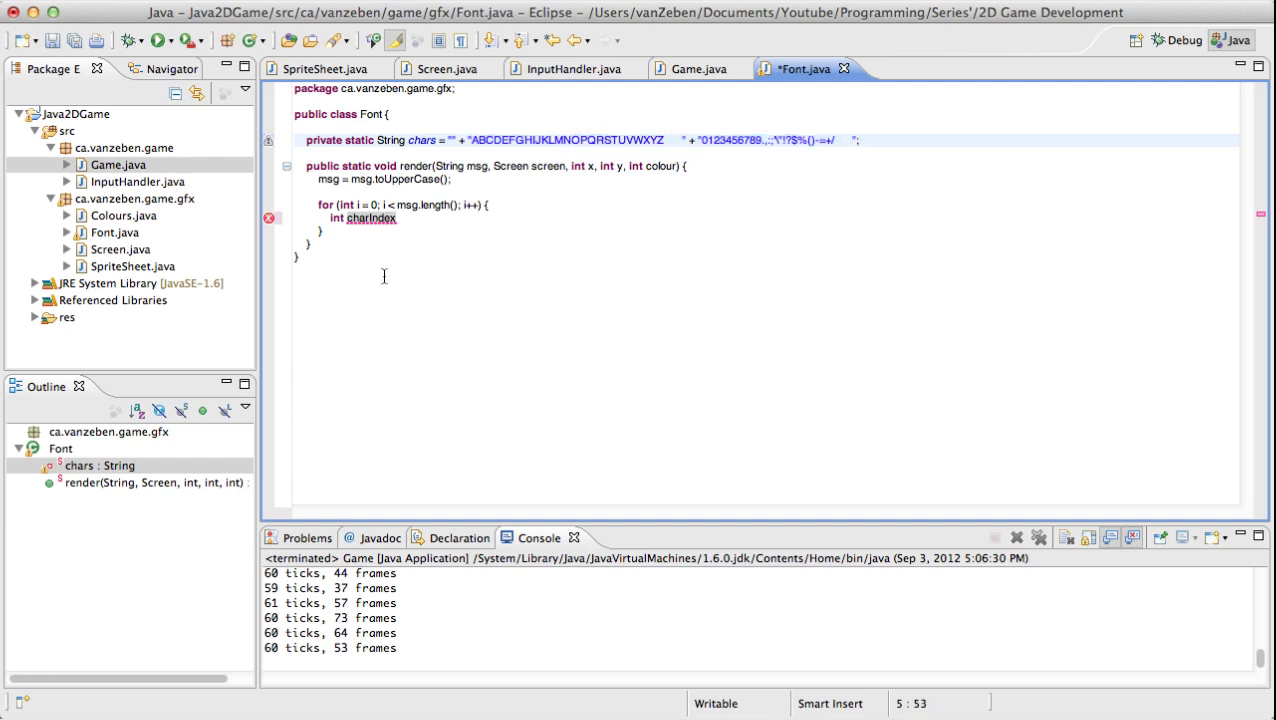
left_click(398, 218)
type(" =")
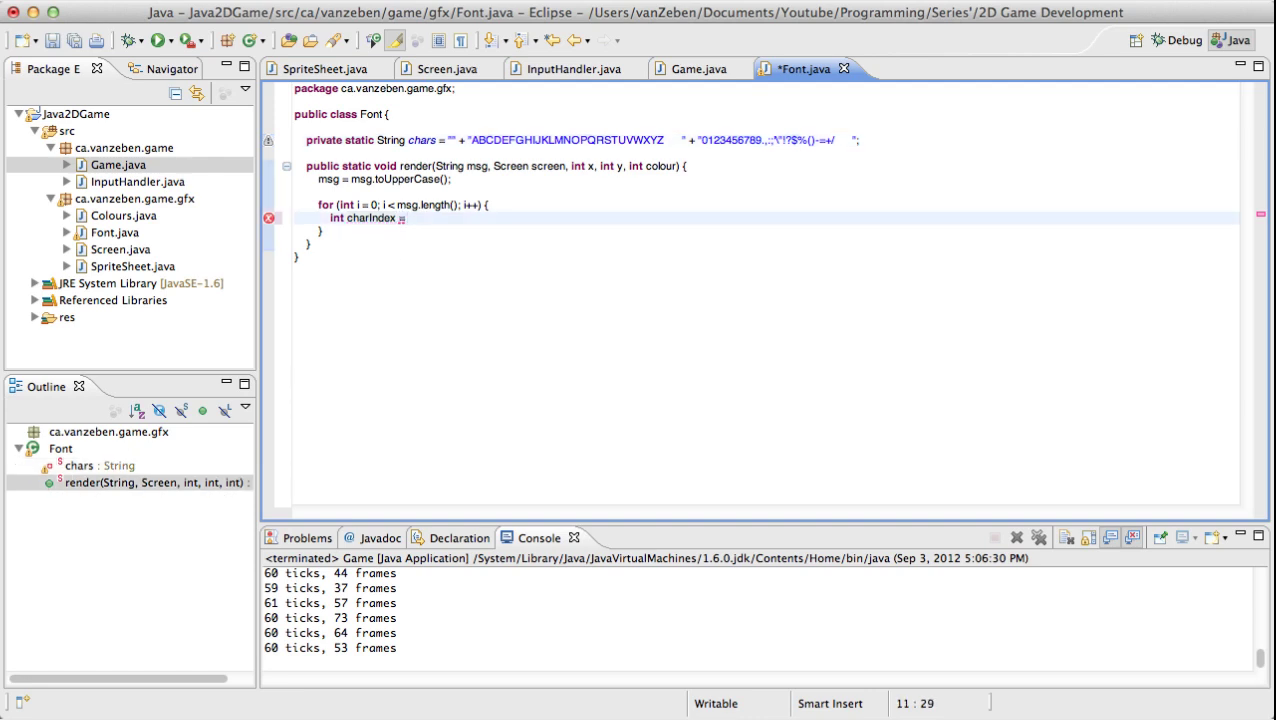
Set charIndex = chars.indexOf(msg.charAt(i)) and begin if (charIndex >= 0) screen.render(.
type("chars.")
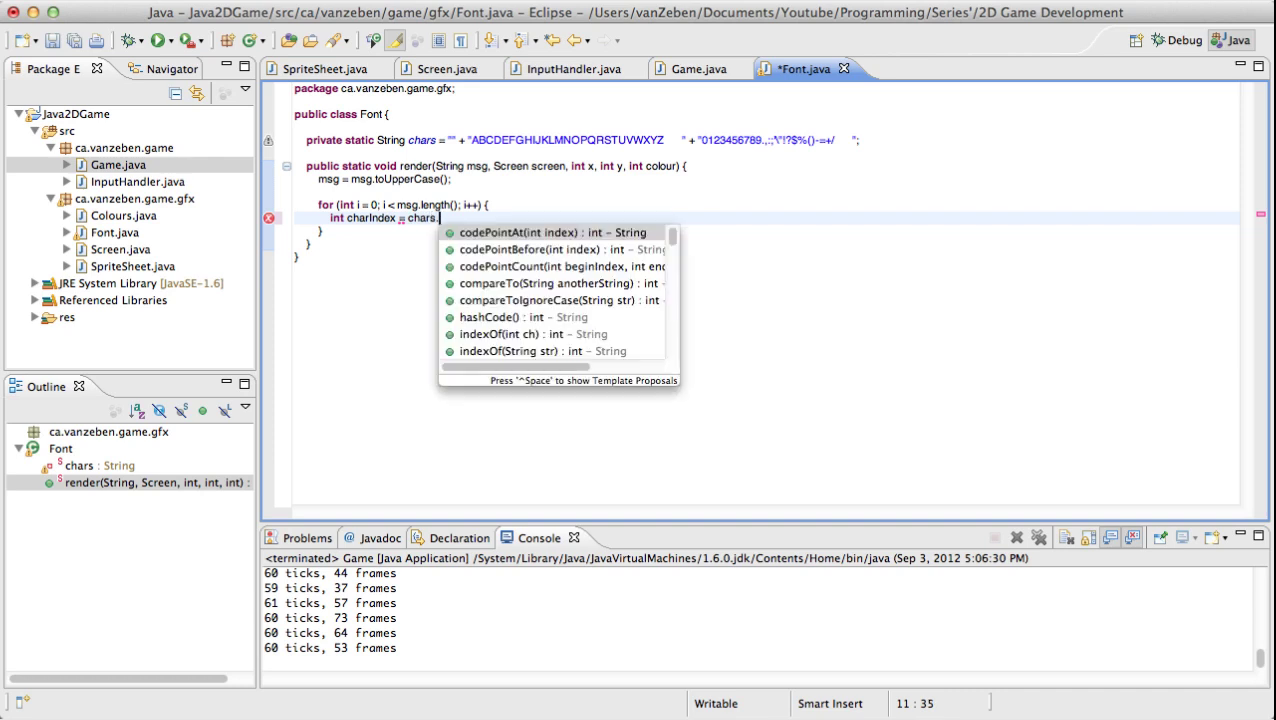
type(".indexOf(msg.charAt(i));")
type("if (")
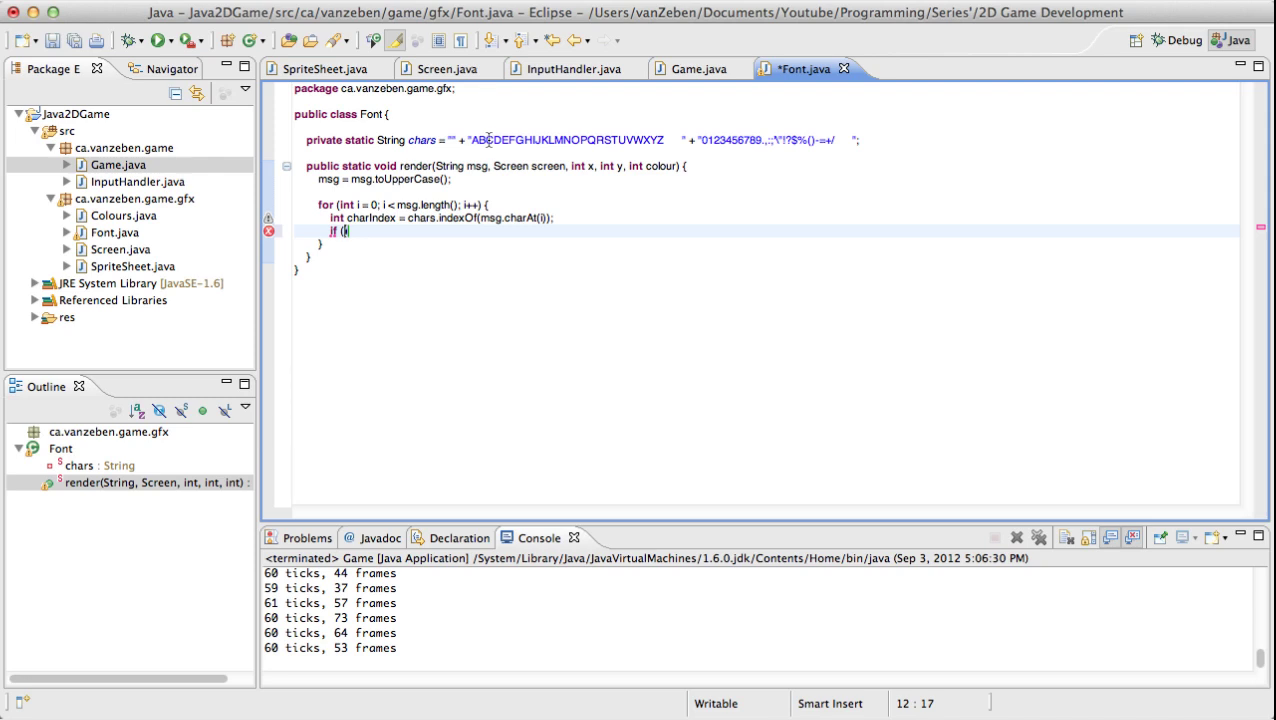
type("char")
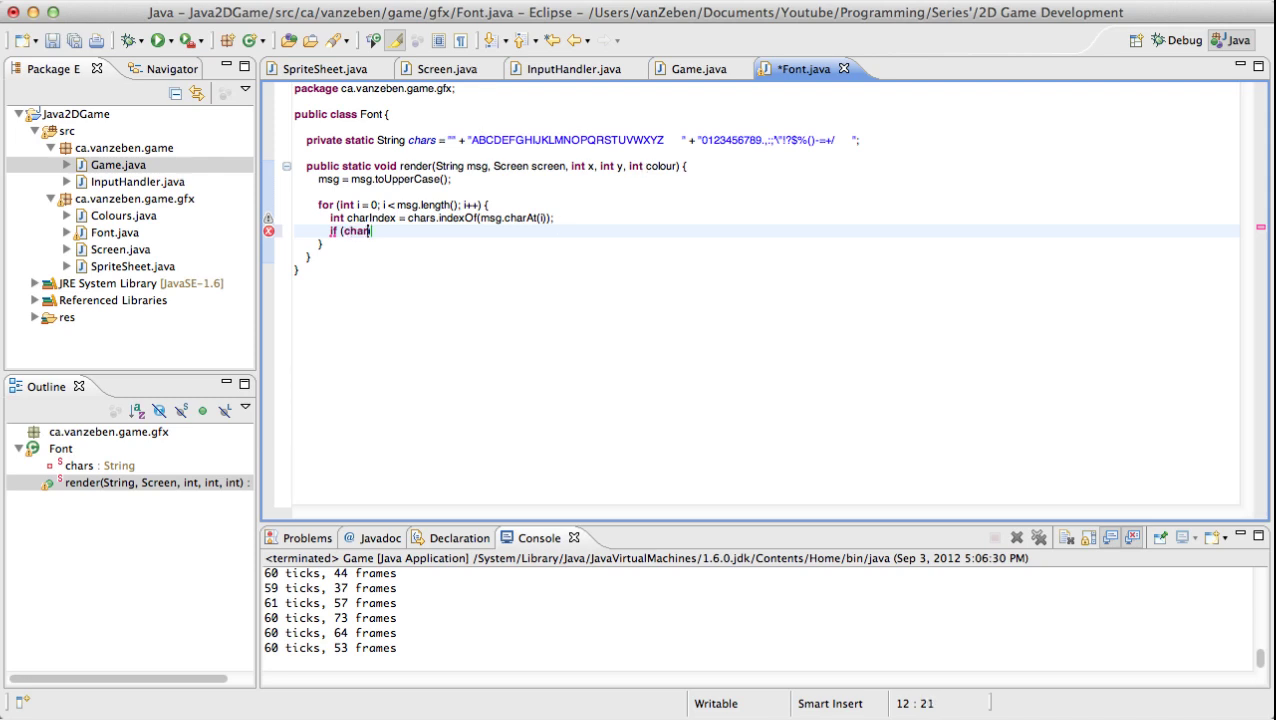
type("i)")
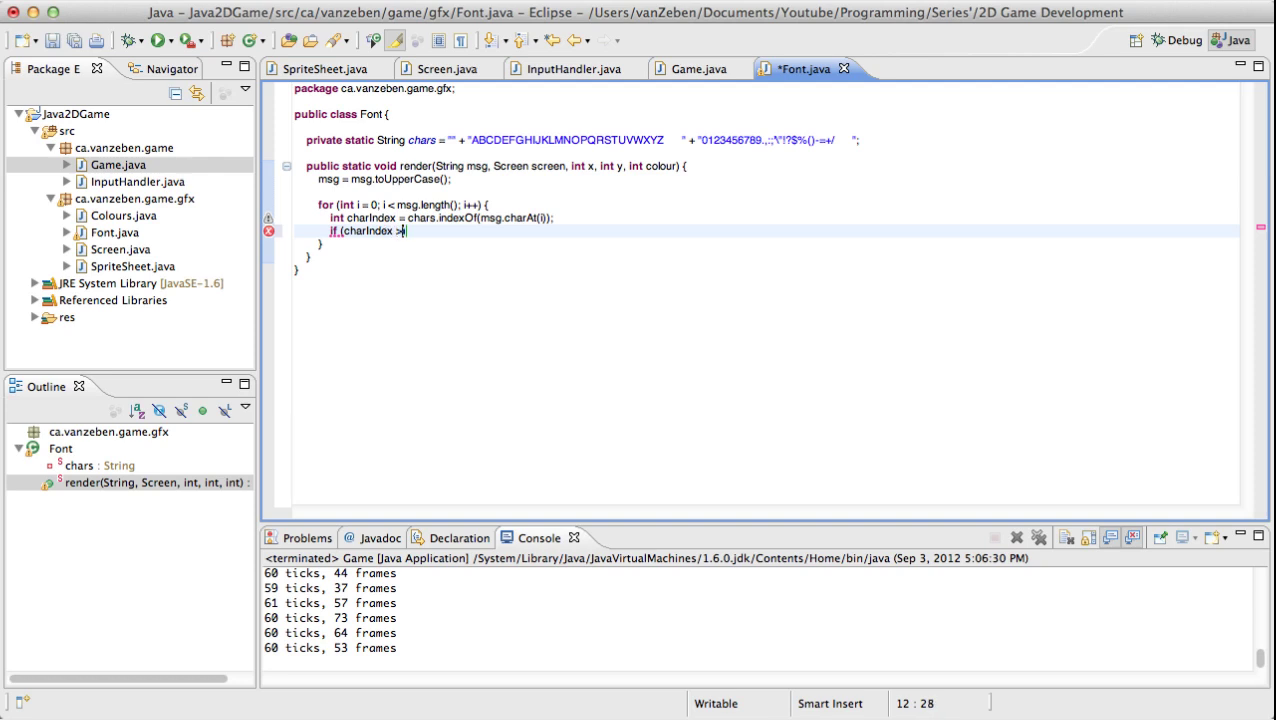
type("= 0) s")
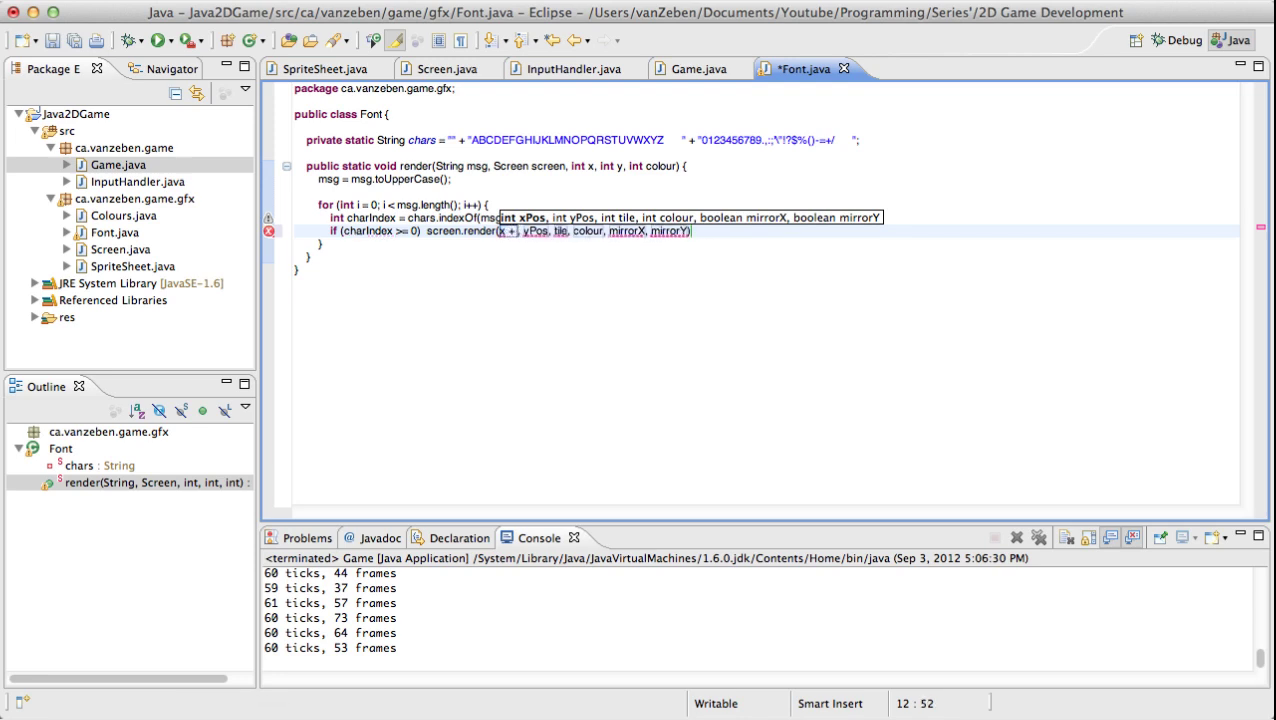
Pass x + (i*8), y and charIndex + 30 * 32 with colour to screen.render.
type("(i*8)")
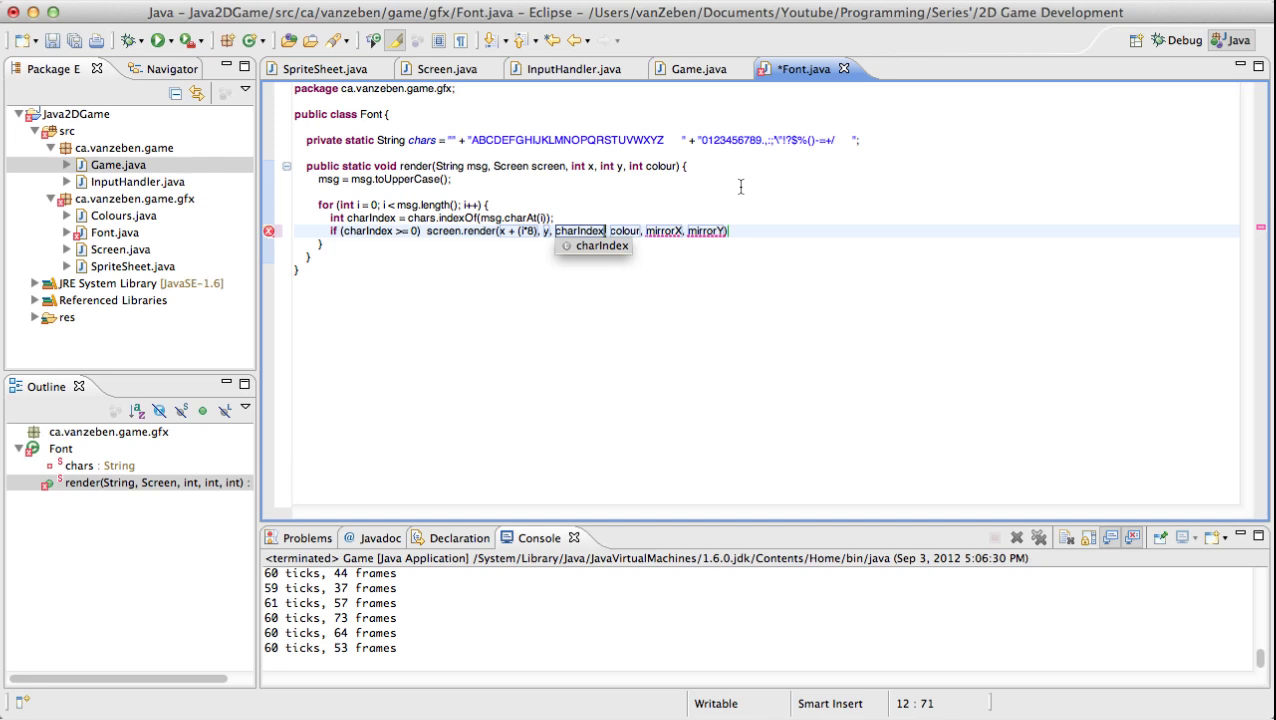
type("+ 30")
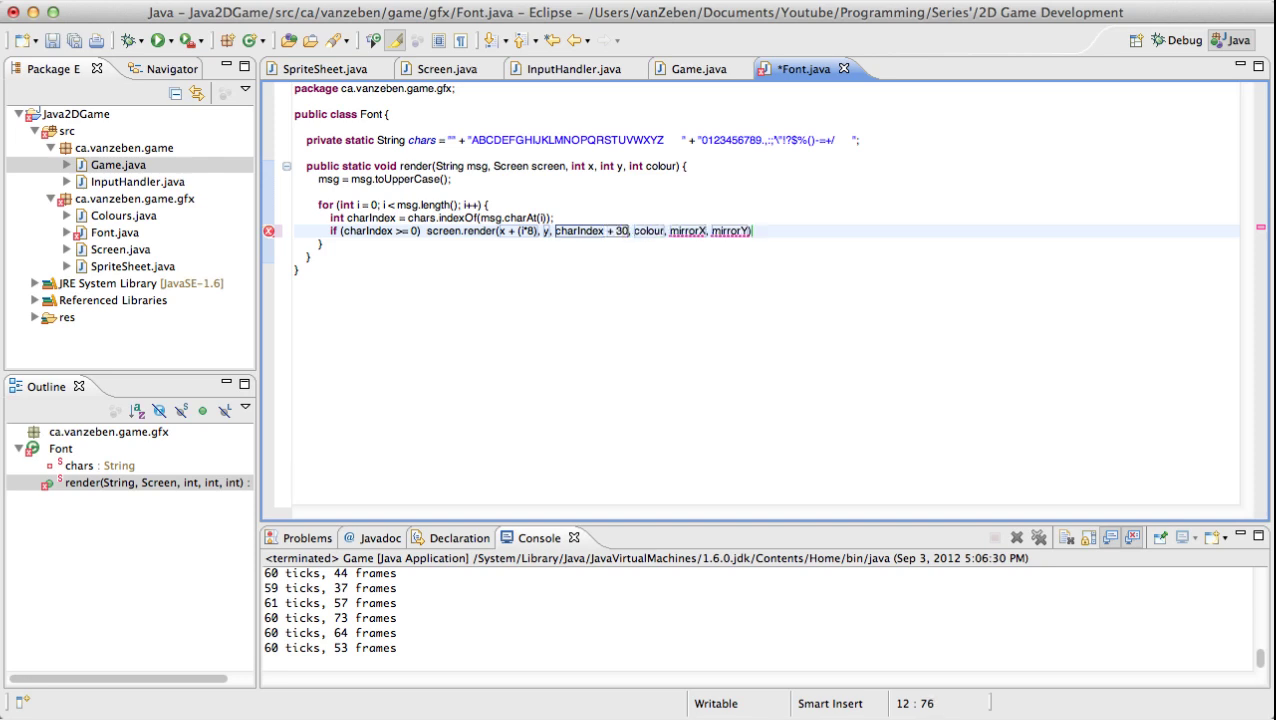
mouse_move(976, 710)
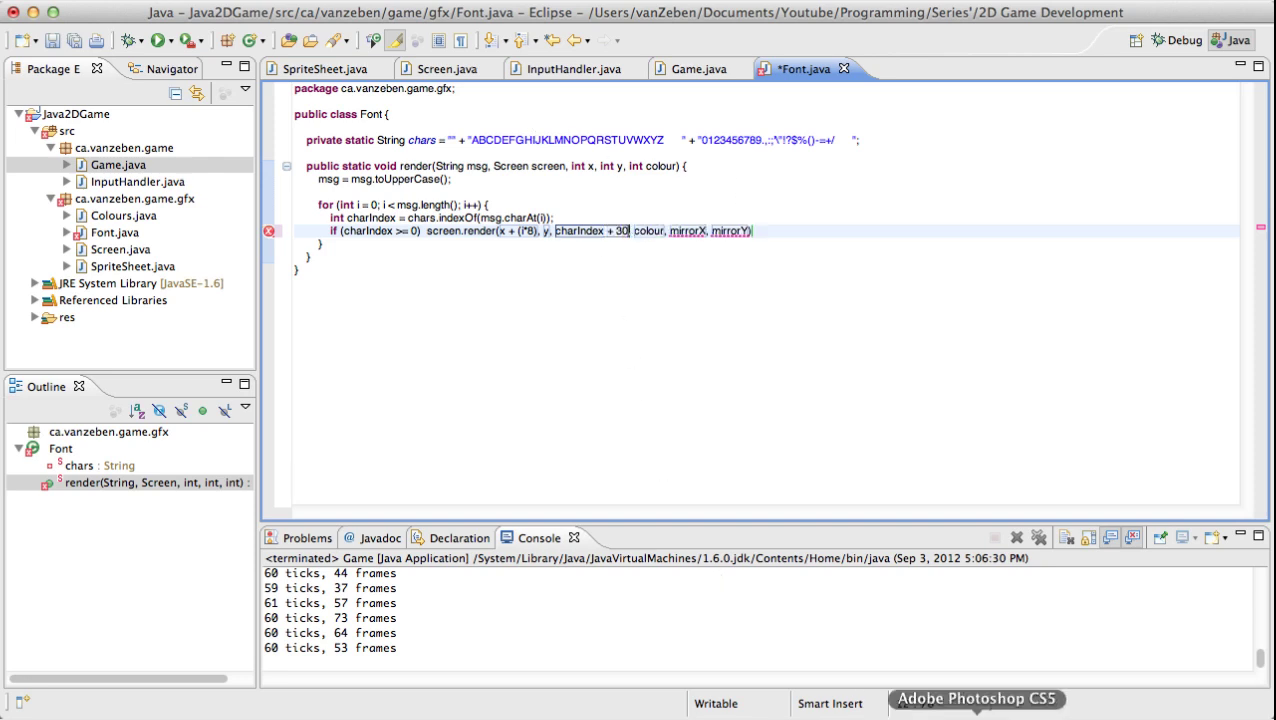
left_click(976, 698)
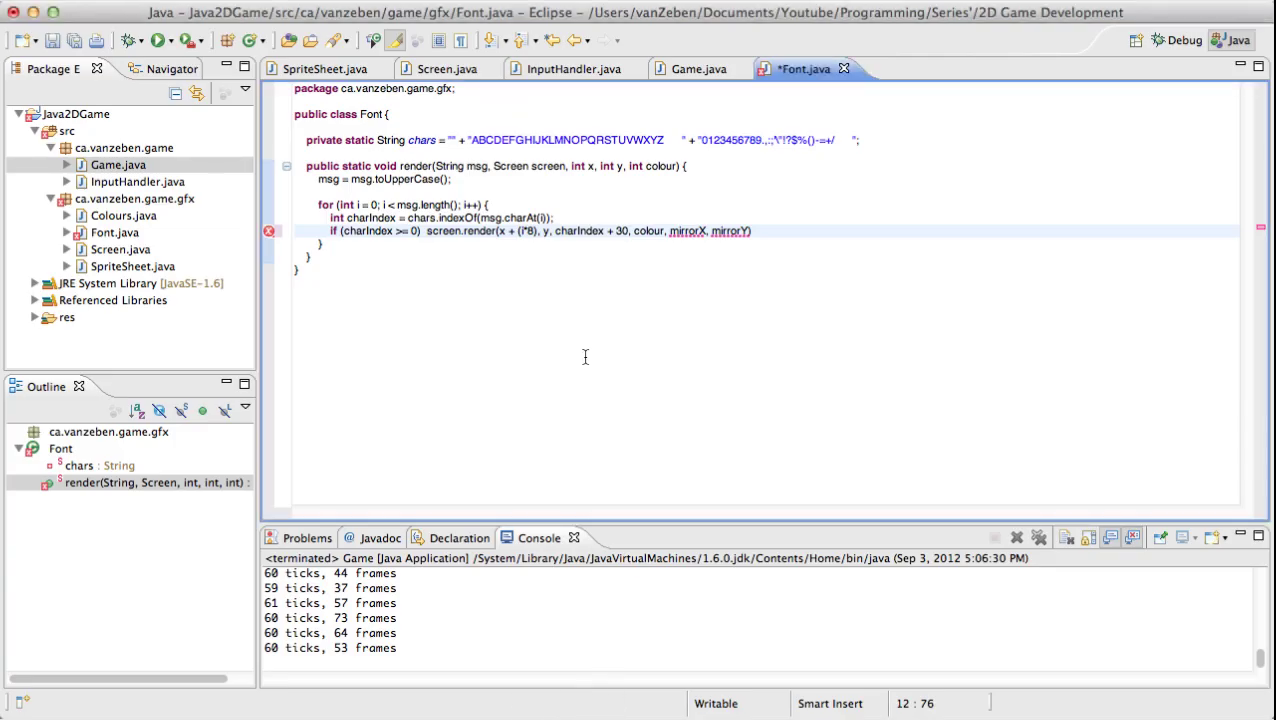
type("* 32")
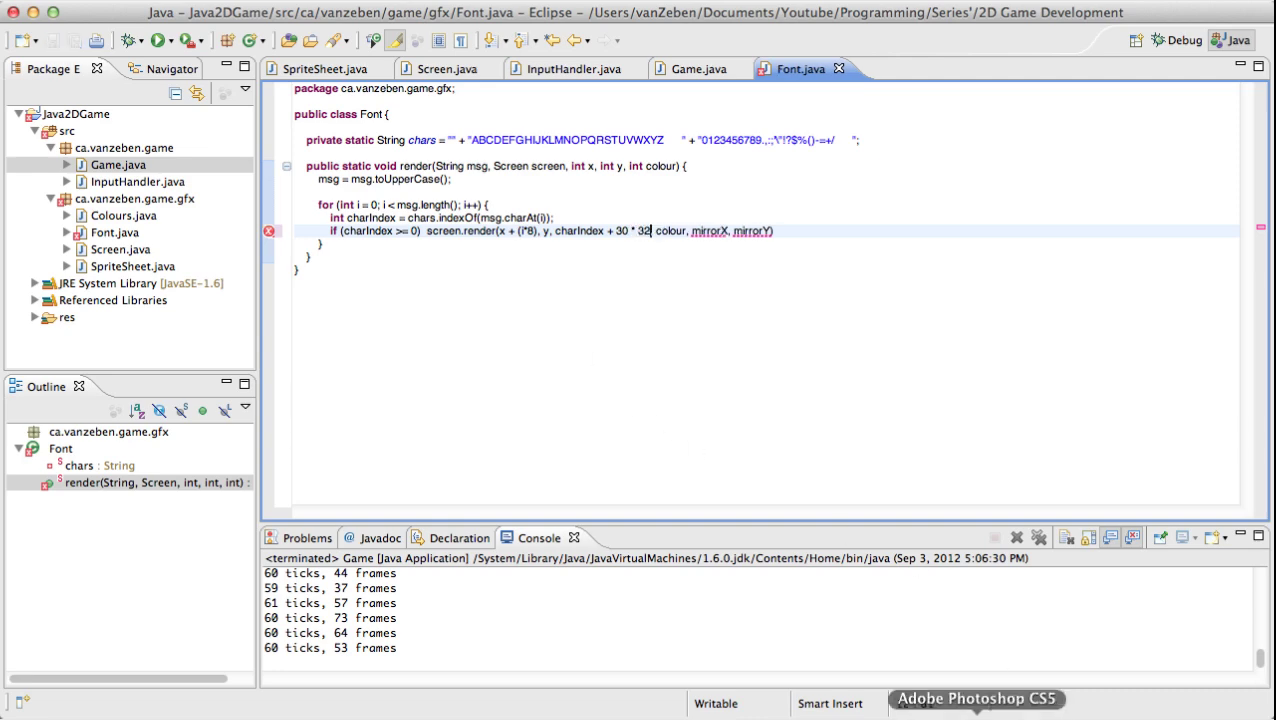
Check the sprite sheet in Photoshop, then return to Eclipse to drop the mirror arguments.
left_click(976, 698)
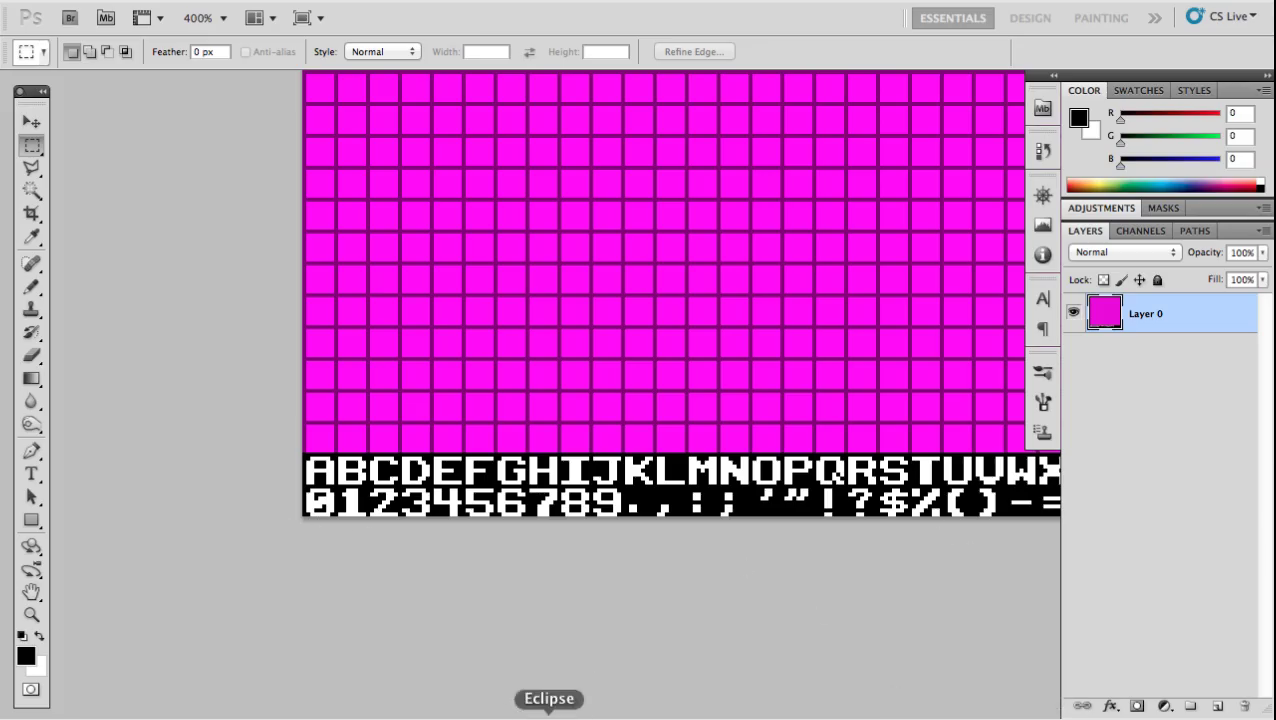
left_click(548, 698)
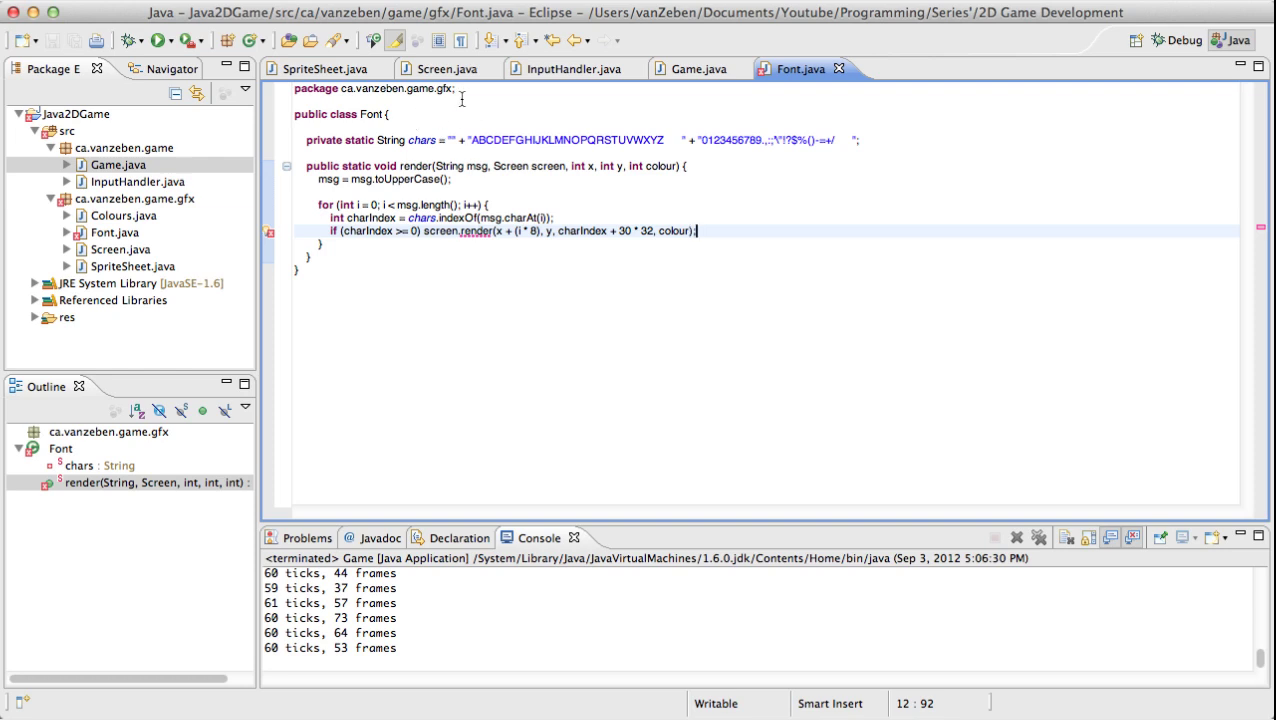
Add Screen.render(xPos, yPos, tile, colour) forwarding with false, false, then return to Game.java.
left_click(448, 68)
type("public void render(int xPos, int yPos, int tile, int colour) {")
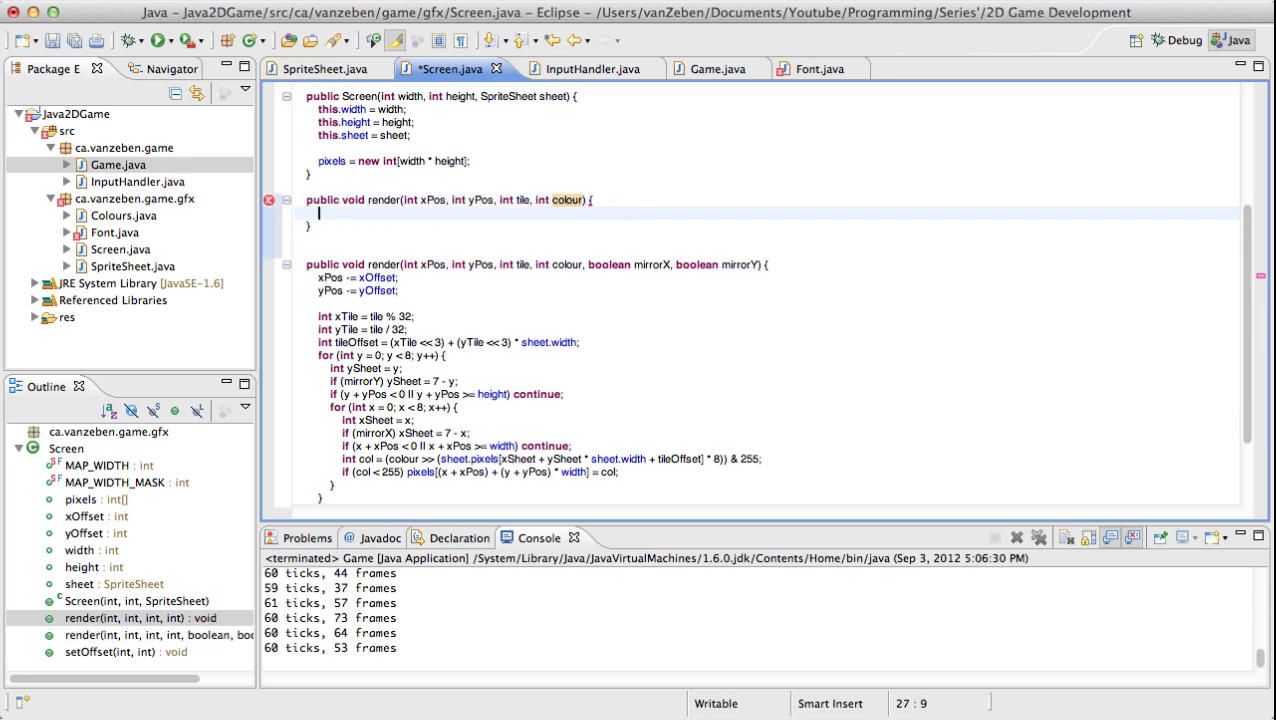
type("render(xPos, yPos,")
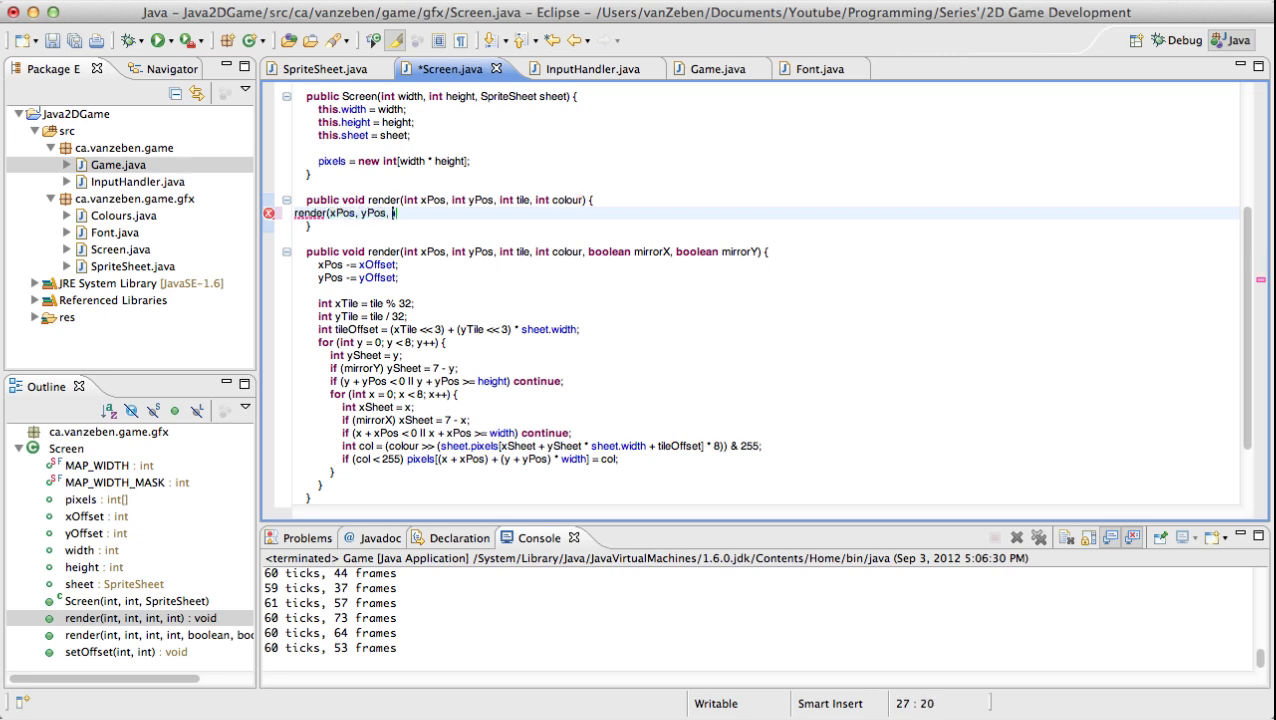
type("tile, colour, fa")
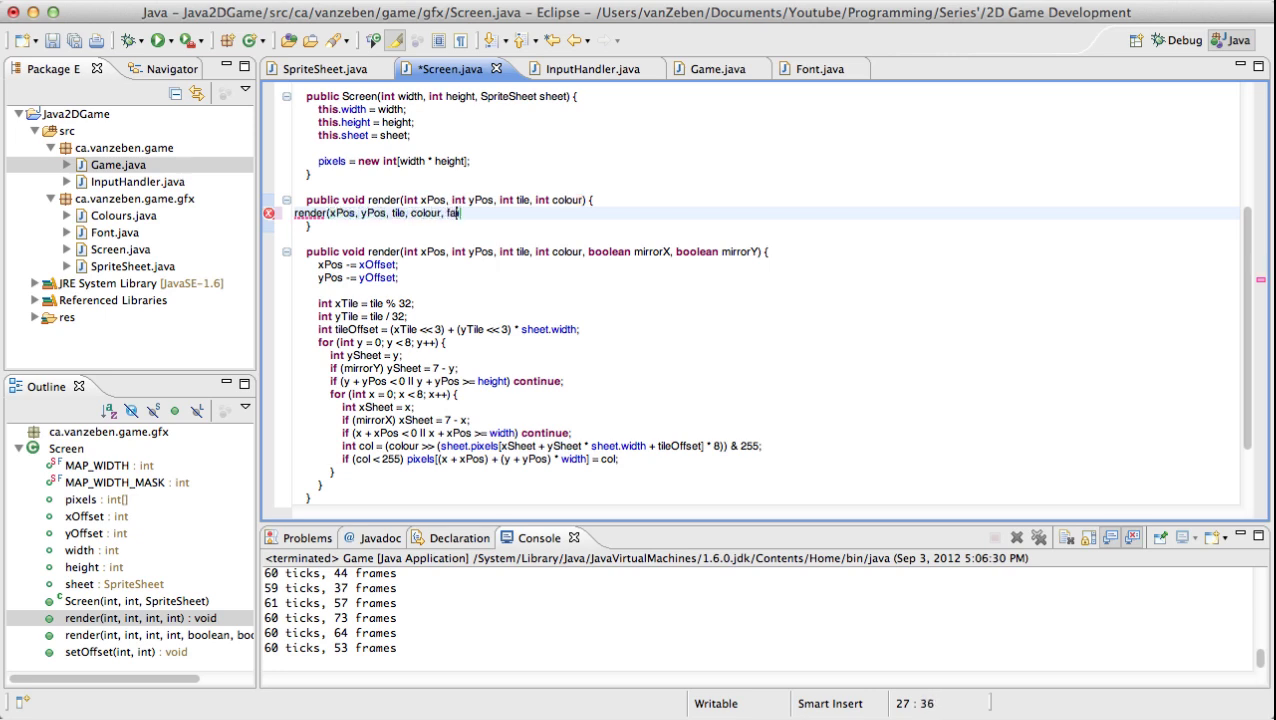
type("lse, false);")
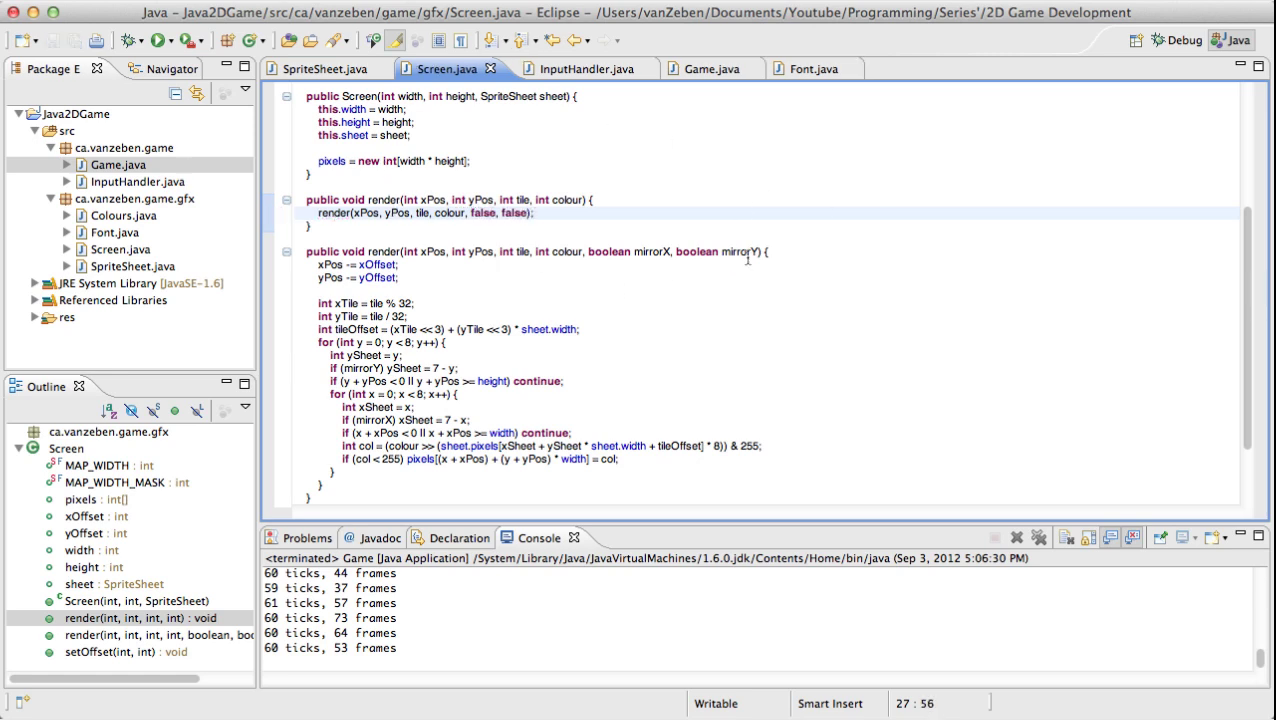
mouse_move(292, 88)
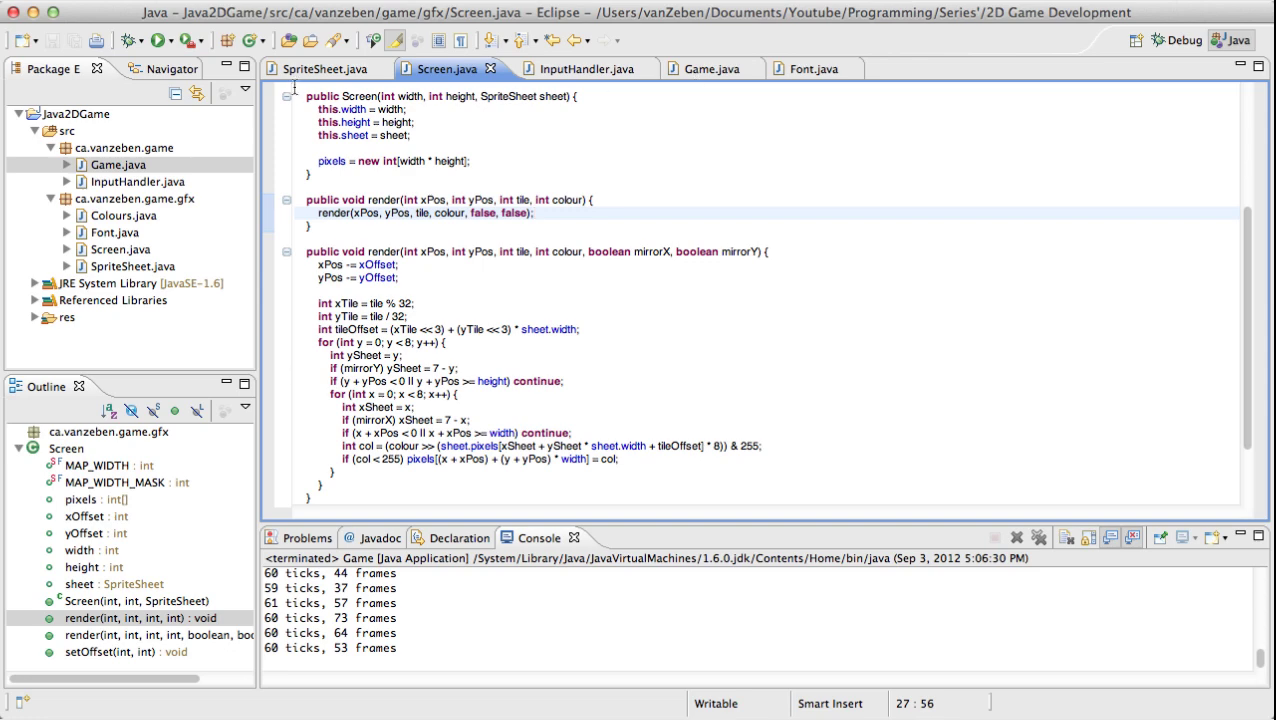
left_click(800, 68)
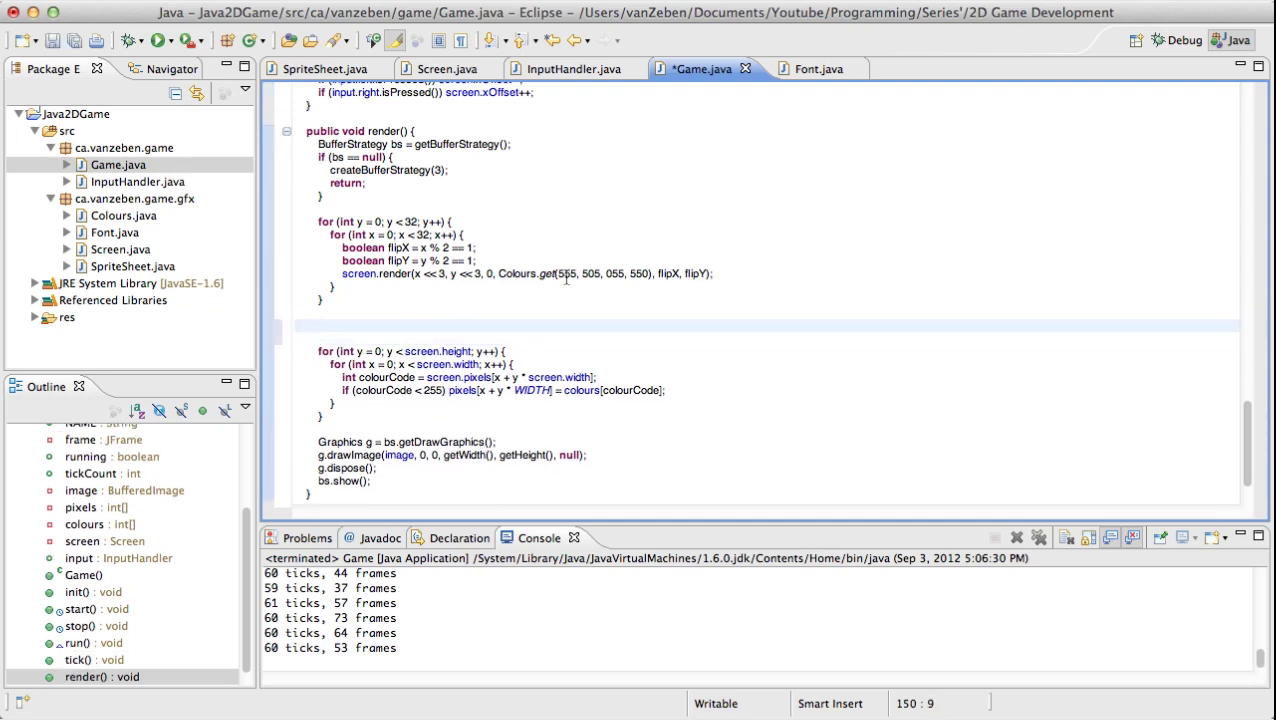
mouse_move(490, 272)
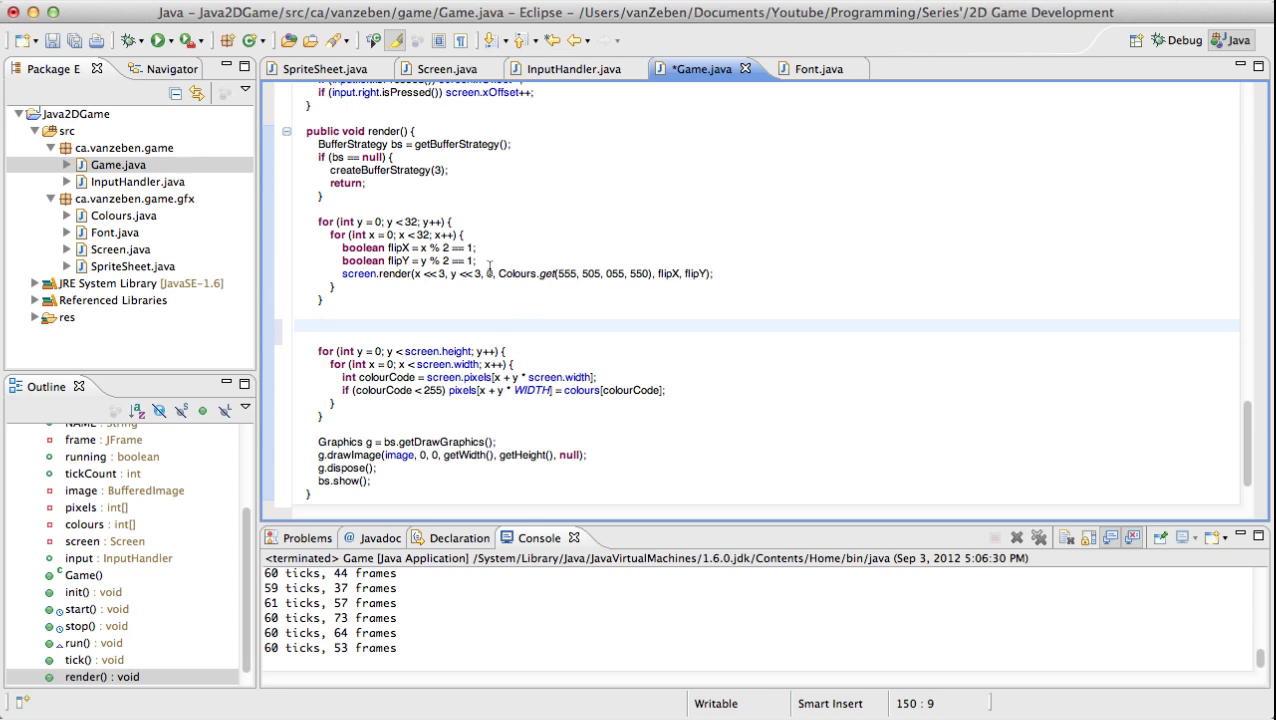
Call Font.render("Hello World! 0157", screen, 0, 0, colour) in Game.render and run the game.
type("F")
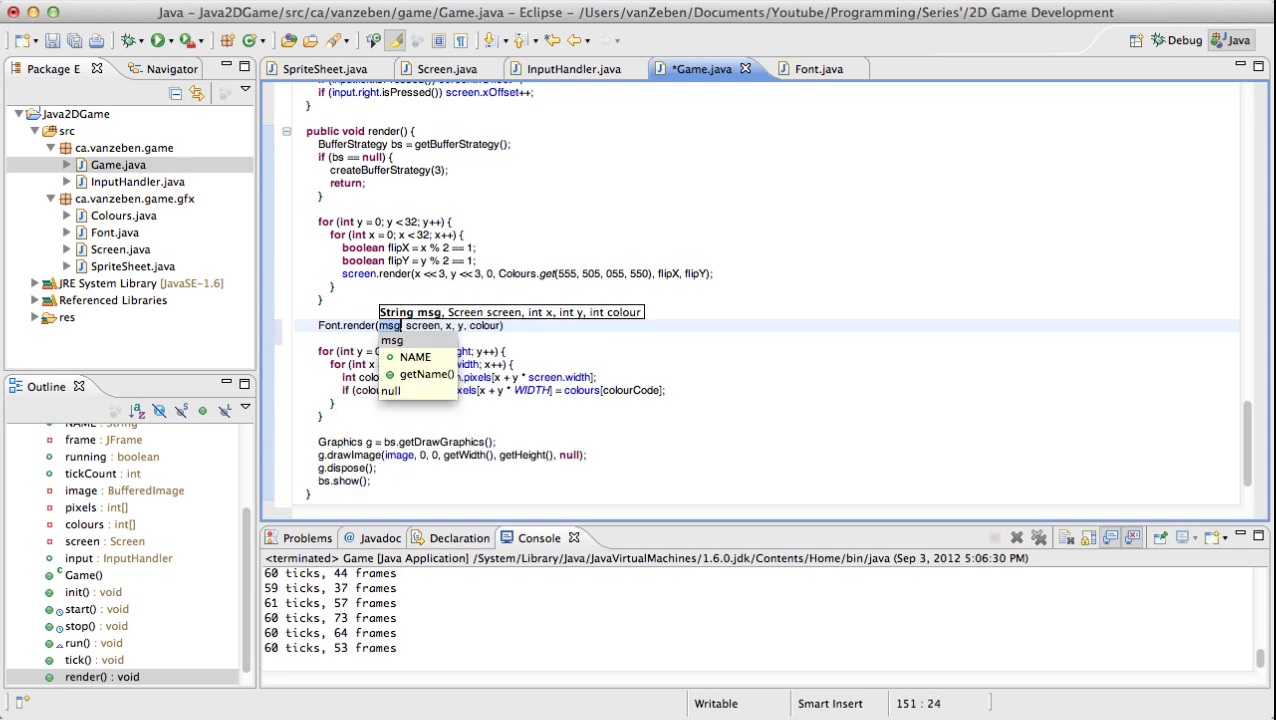
type("Hello World! 0157\"")
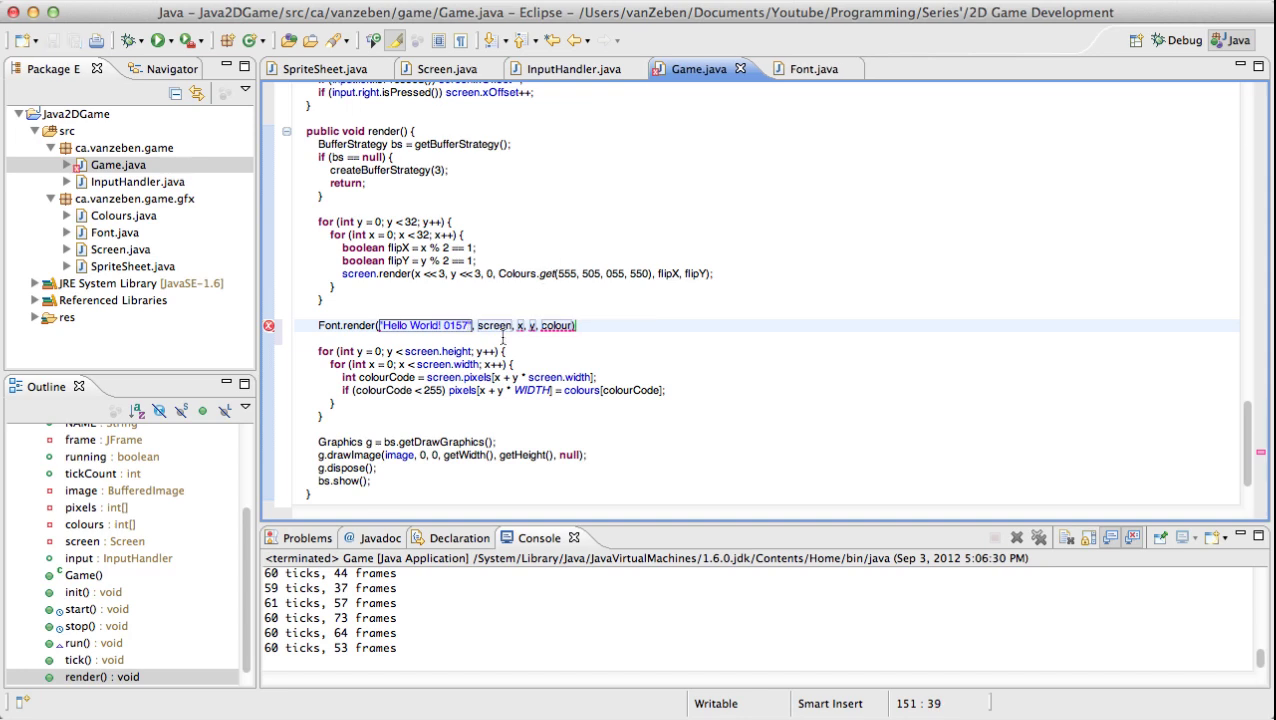
type("0")
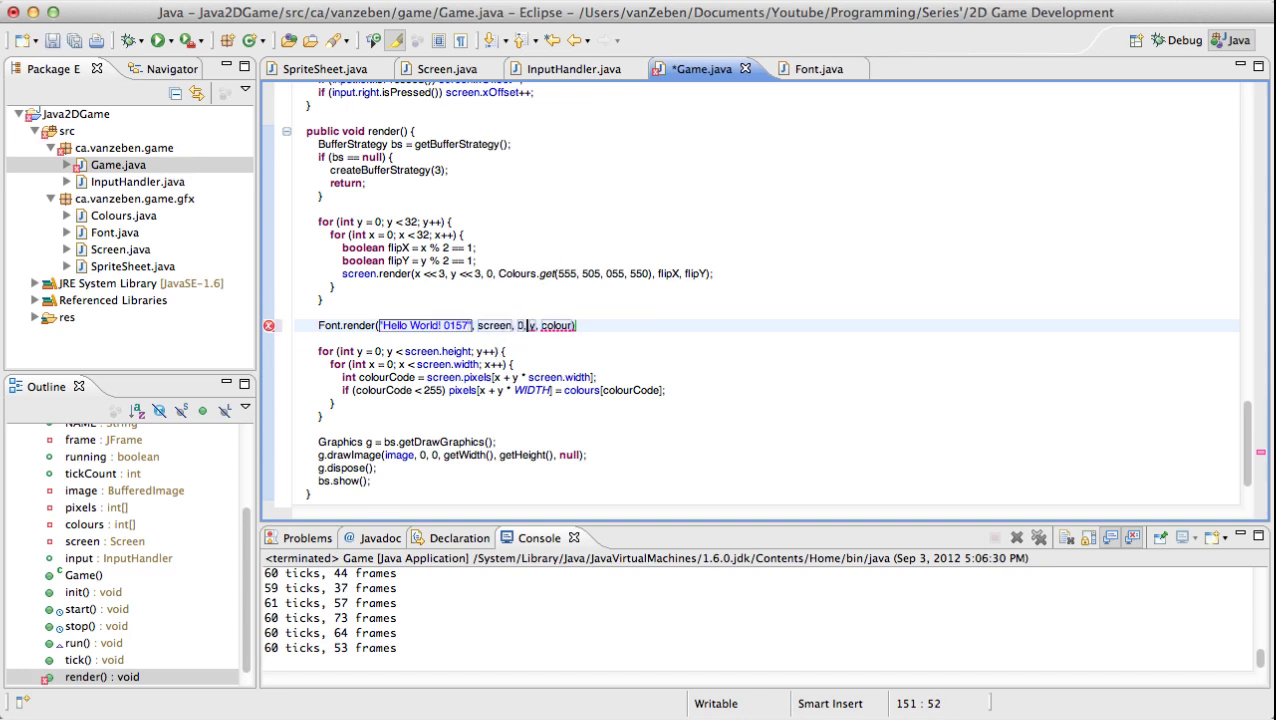
type("0")
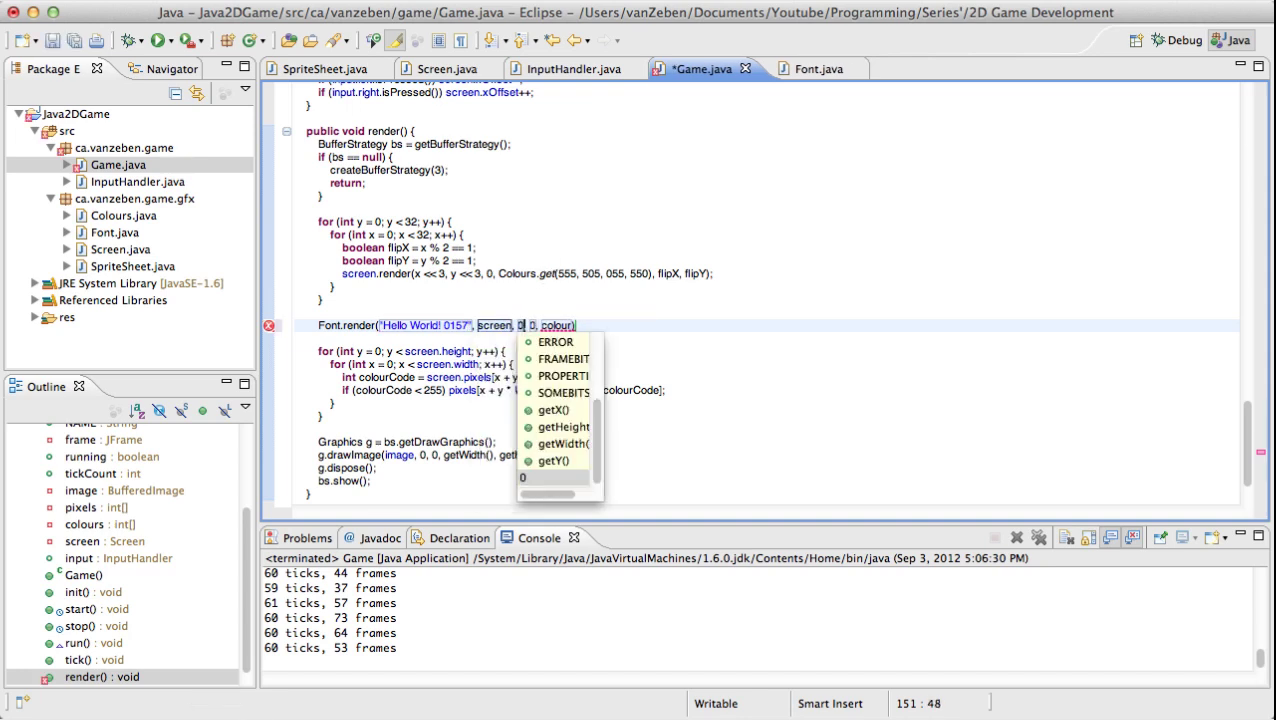
type("colour")
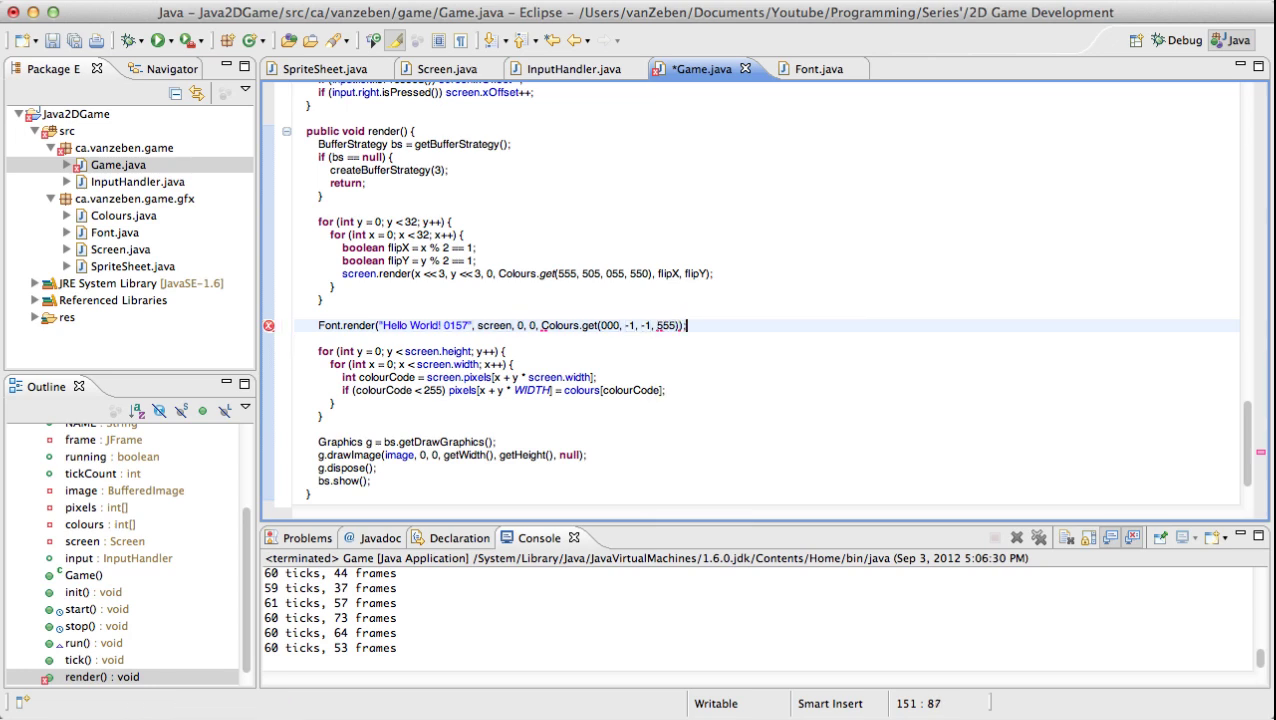
left_click(156, 40)
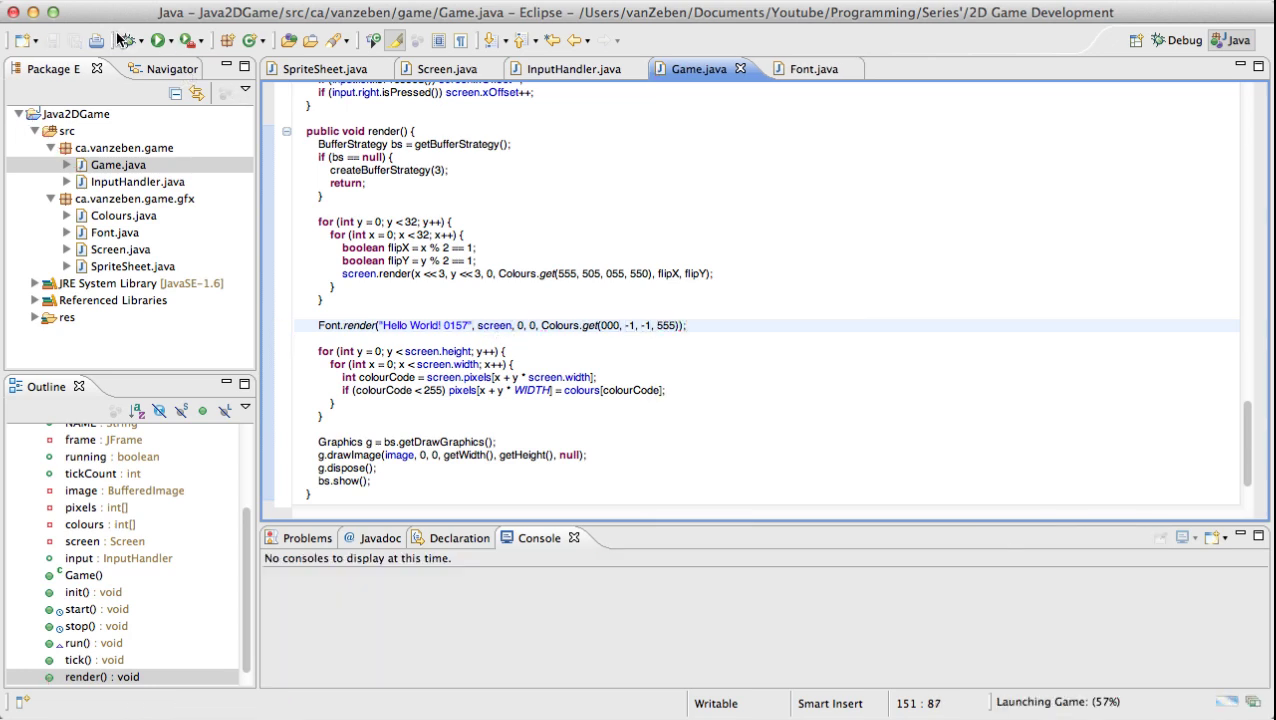
Replace the hello string with 'This is our game' and set the Colours.get letter colour to 000.
left_click(158, 40)
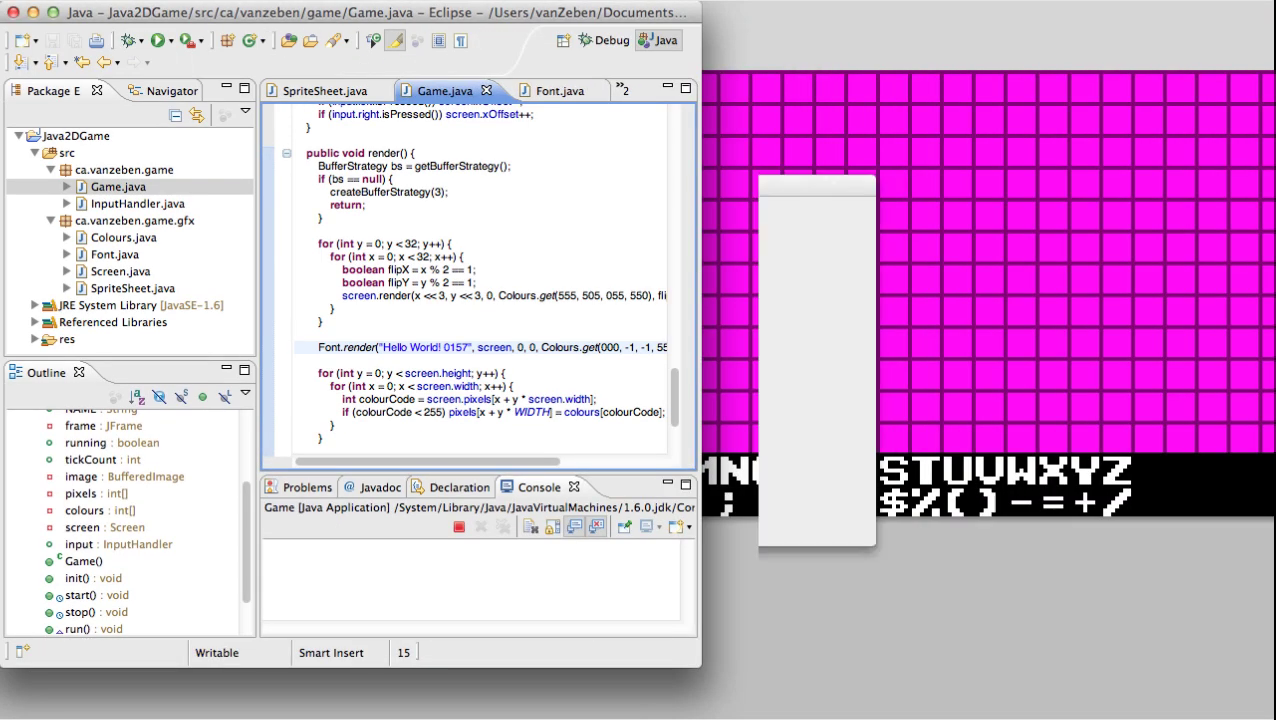
left_click(160, 40)
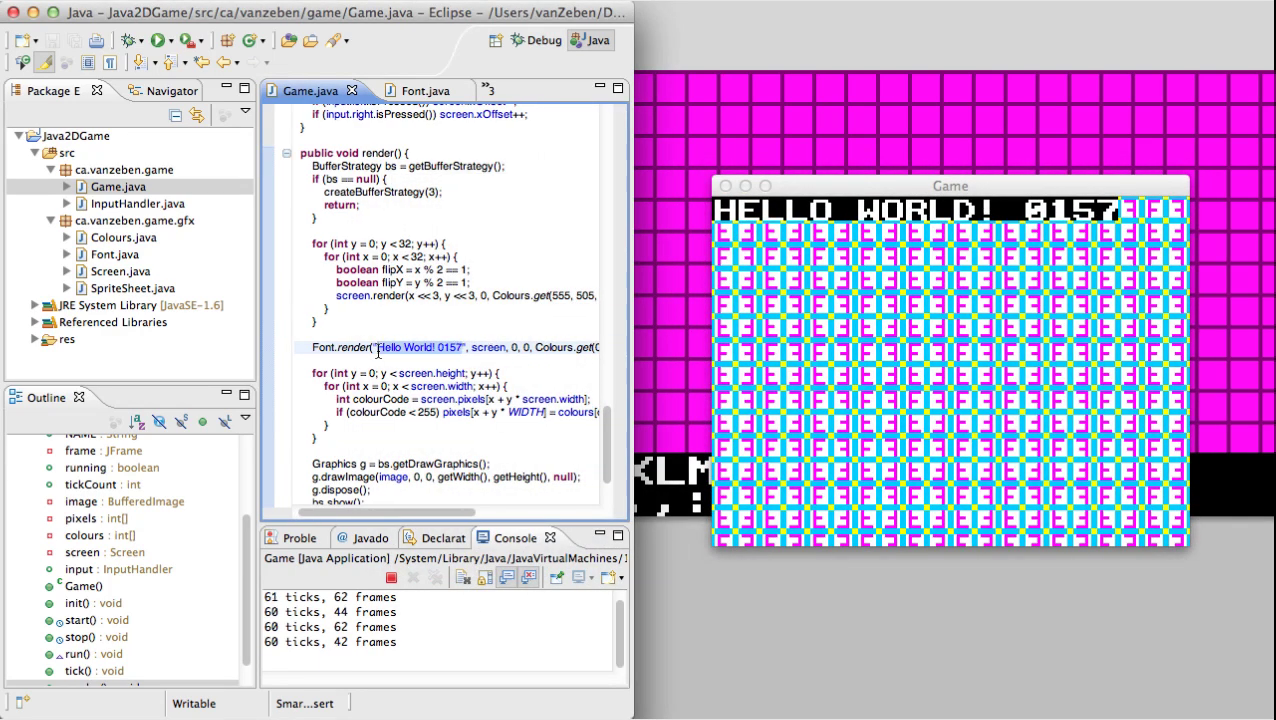
type("This is our game")
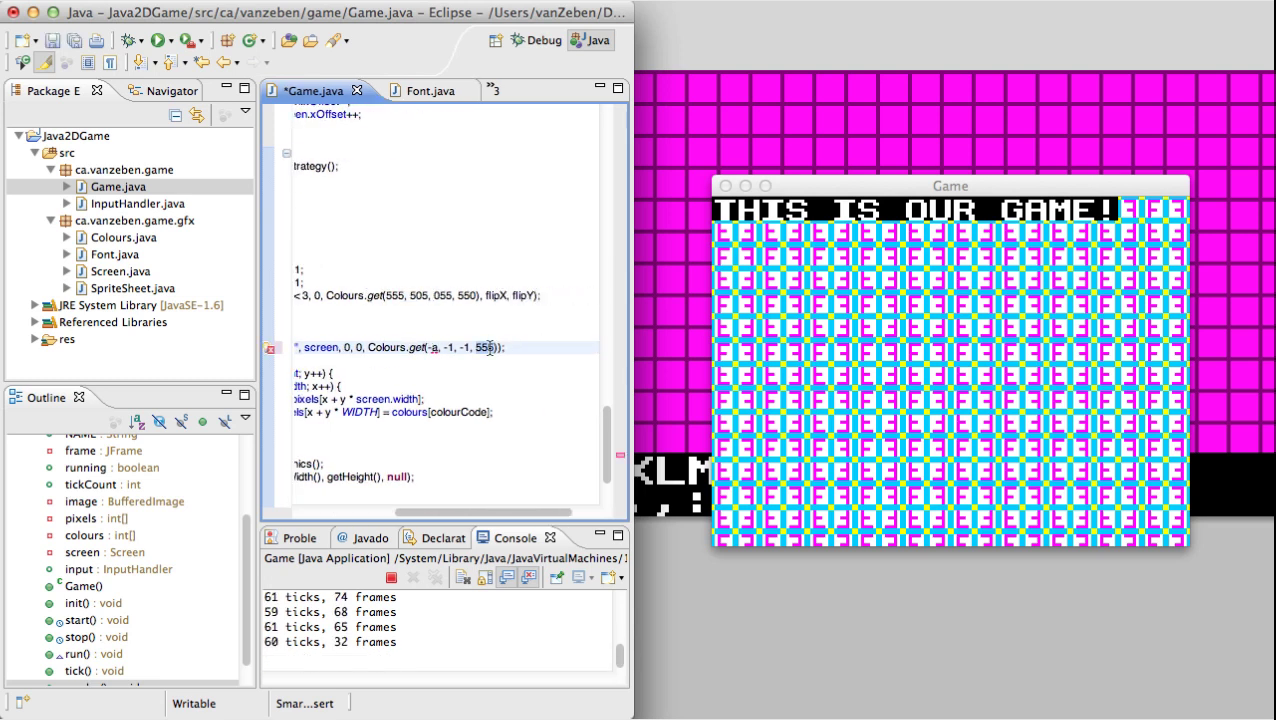
type("000")
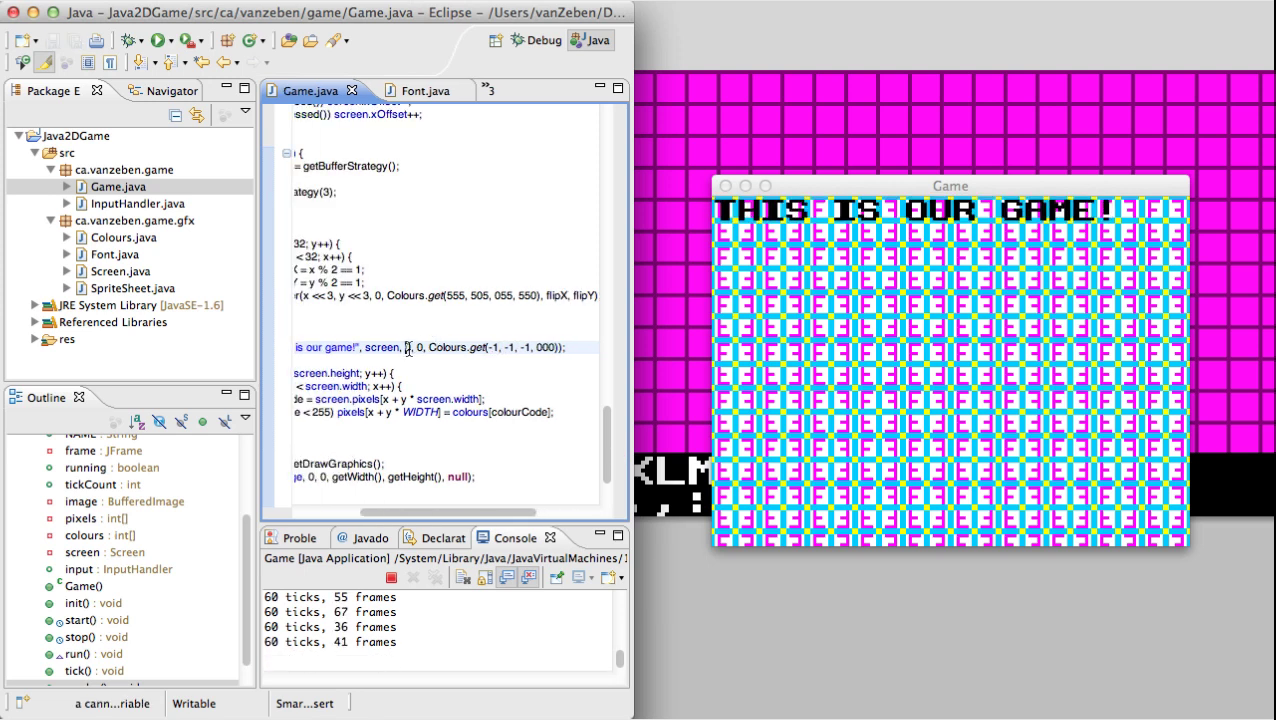
Store the text in a String msg and draw it at screen.xOffset + screen.width/2 and the matching y.
type("screen.xOffset + screen.width")
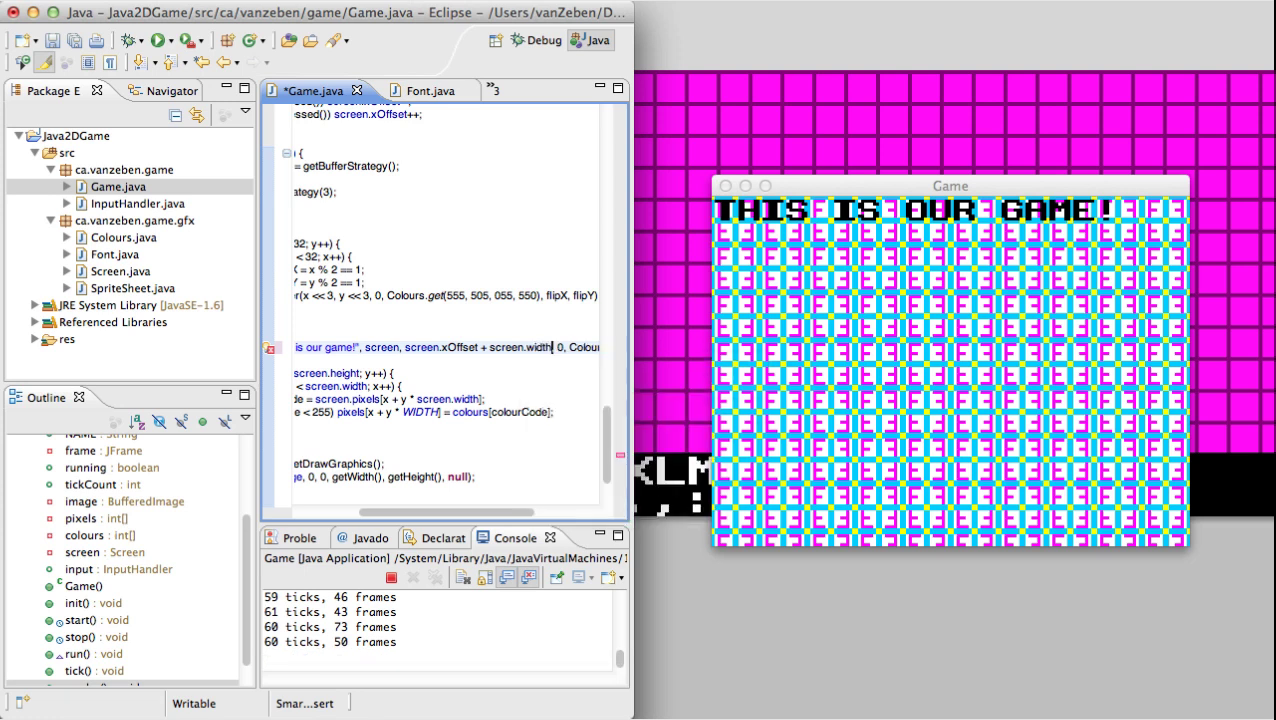
type("/2")
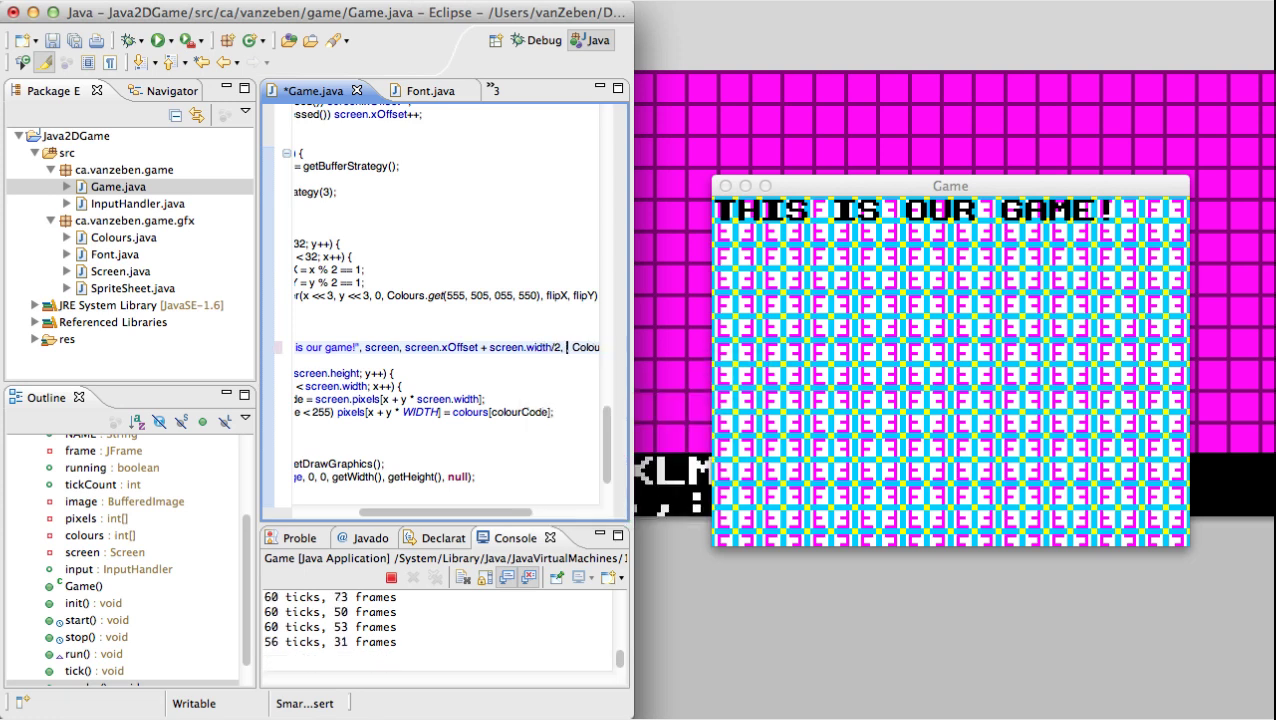
type("y")
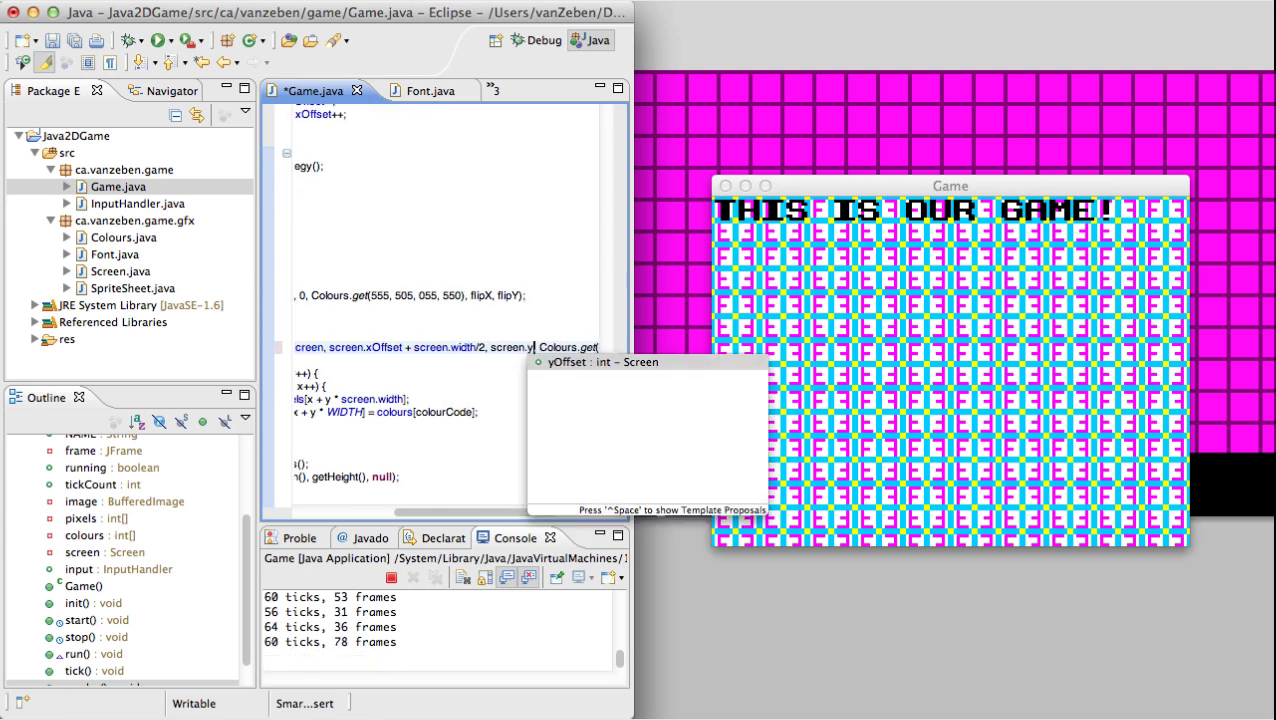
type("Offset+scre")
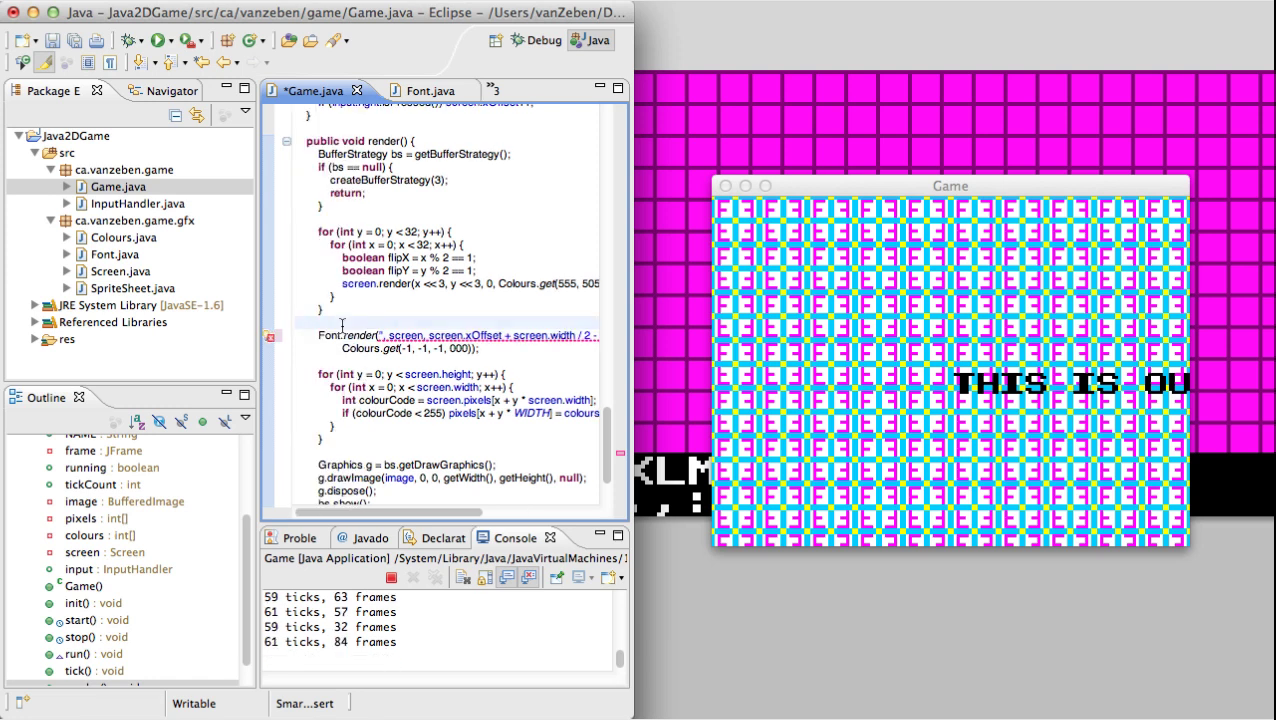
type("String msg = \"This is our game!\";")
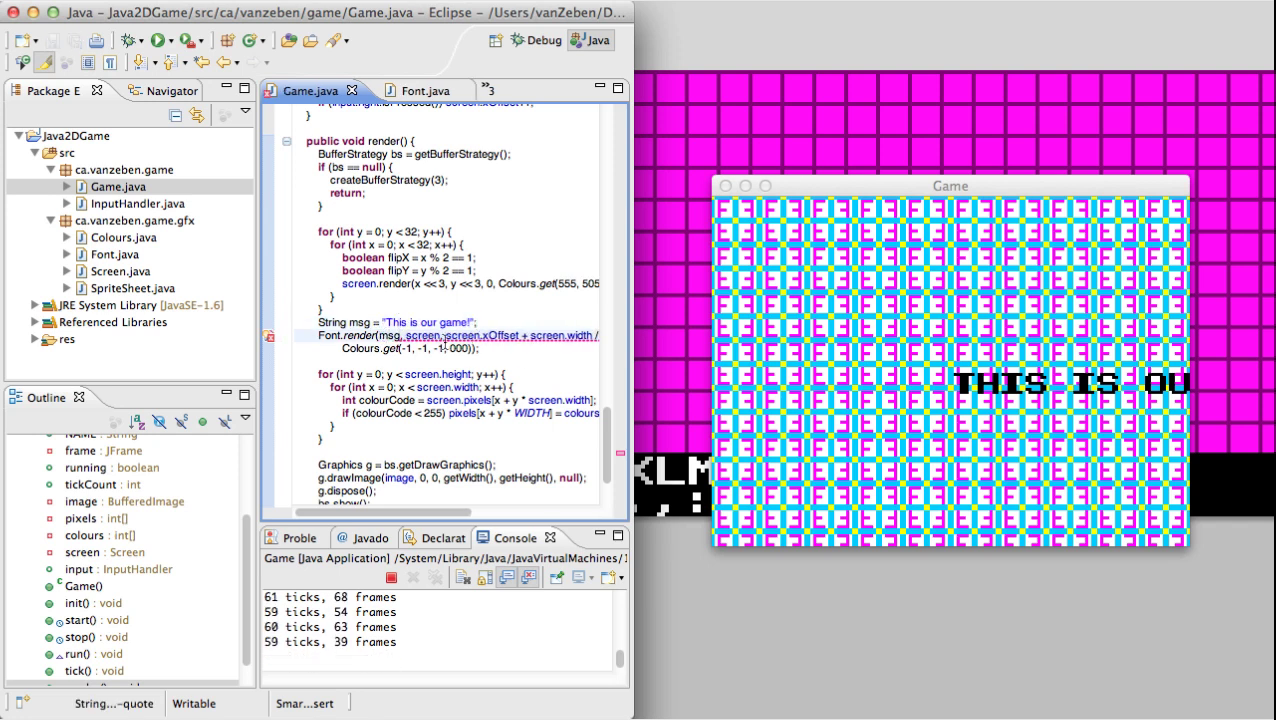
Close the running game window and return to the Java perspective.
left_click(536, 40)
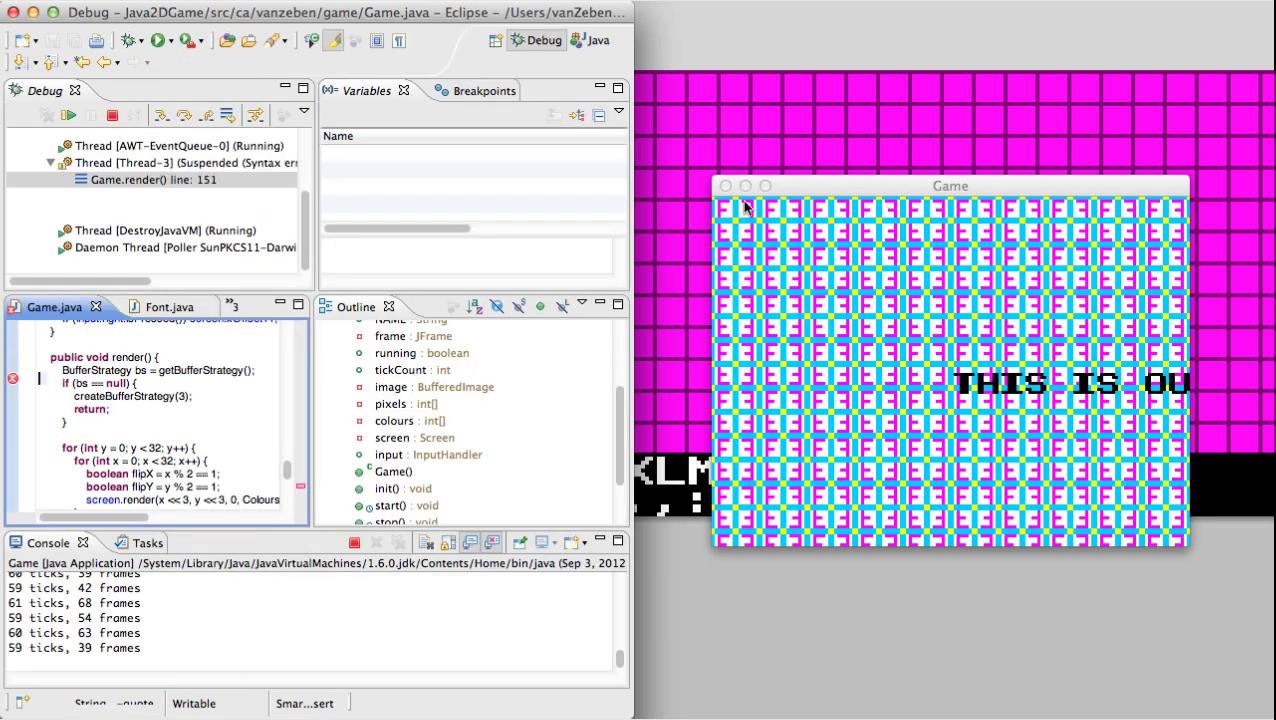
left_click(112, 114)
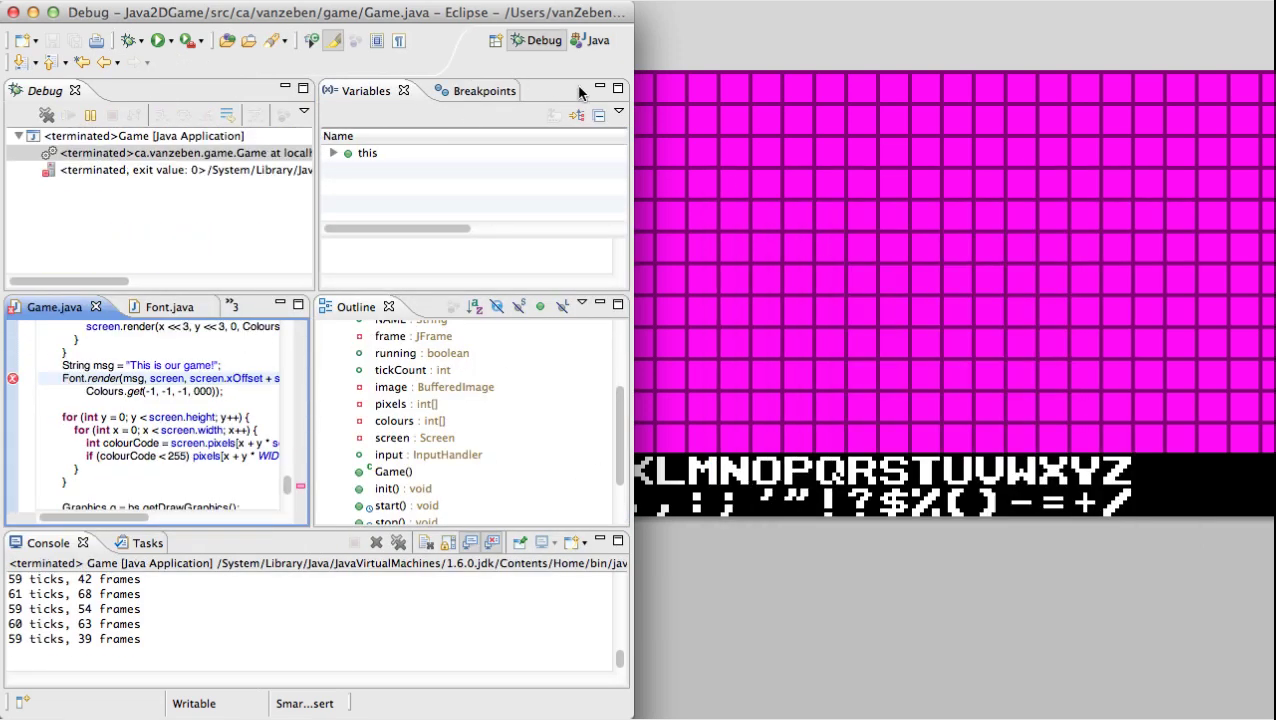
left_click(590, 40)
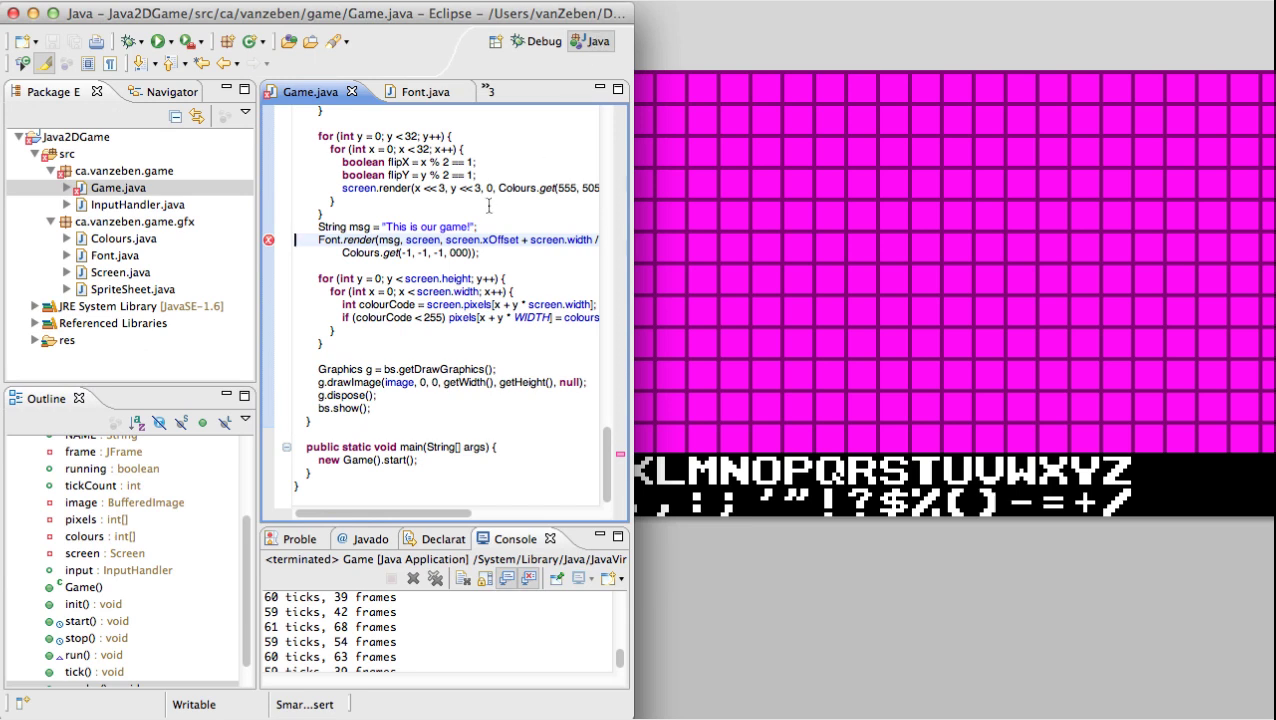
Offset x by (msg.length() * 8) / 2 and set y to screen.yOffset + screen.height / 2.
scroll("right", 3)
type("+ screen.height / 2, ")
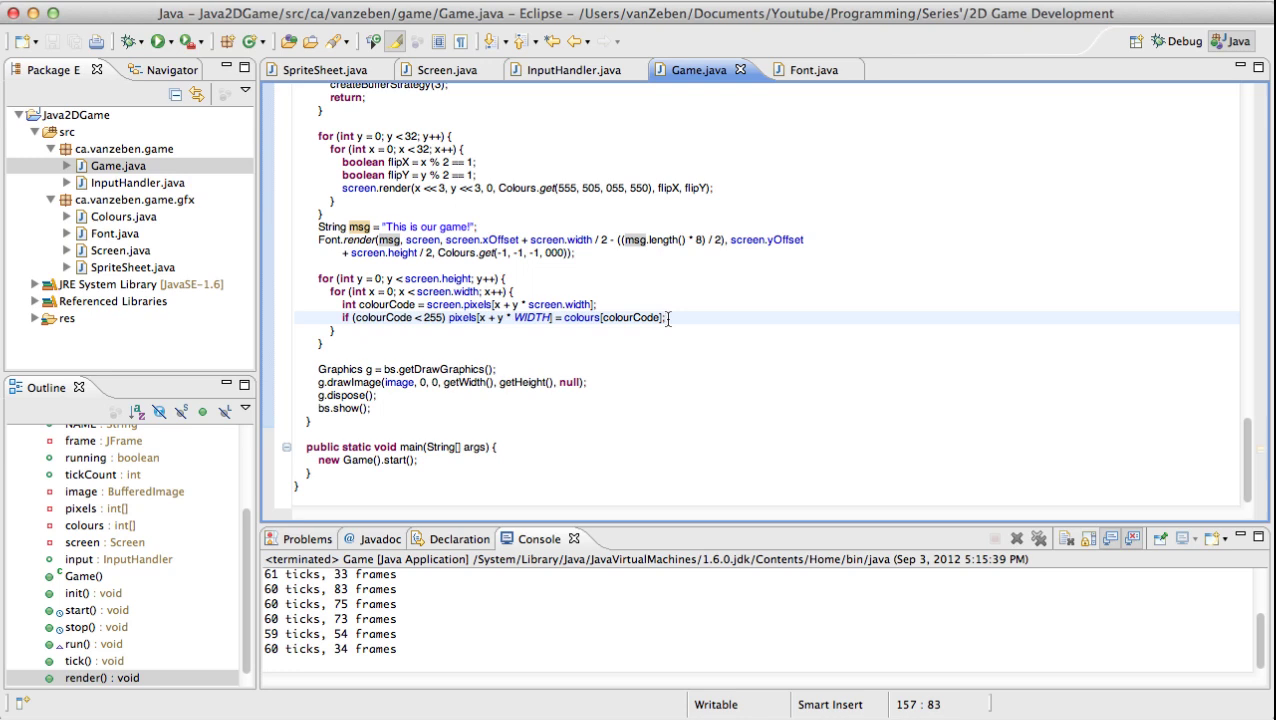
left_click(668, 318)
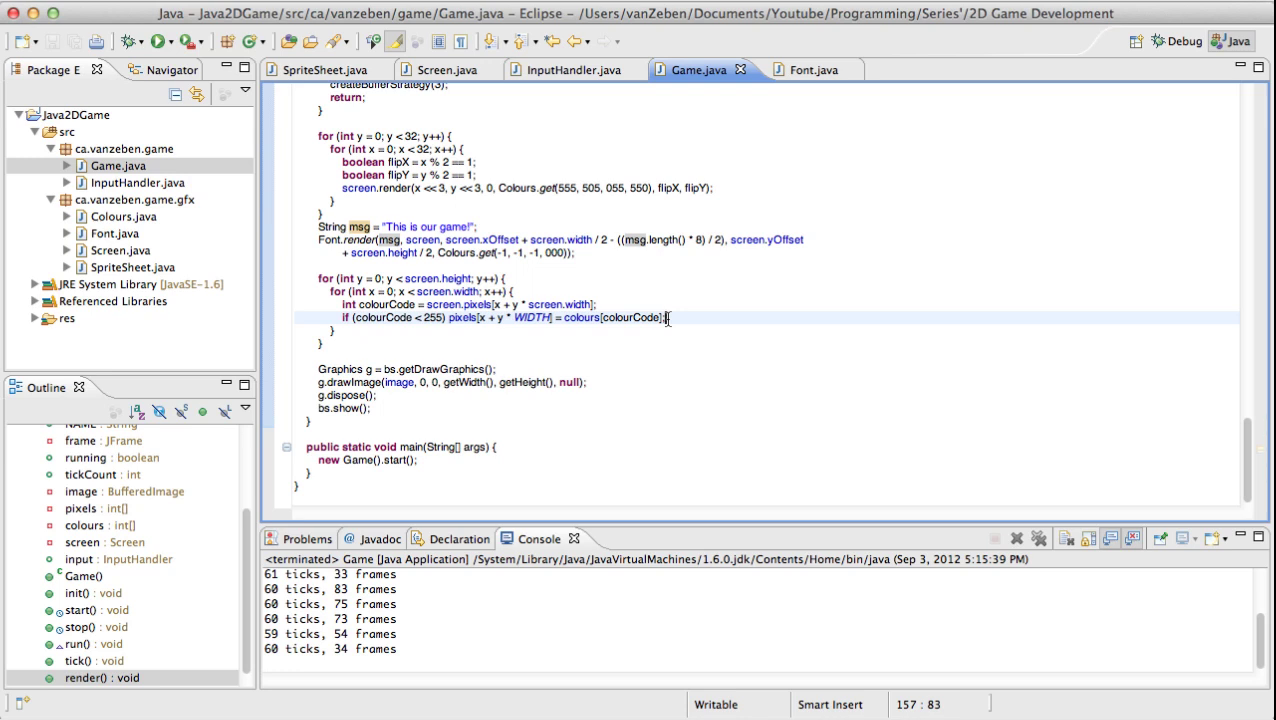